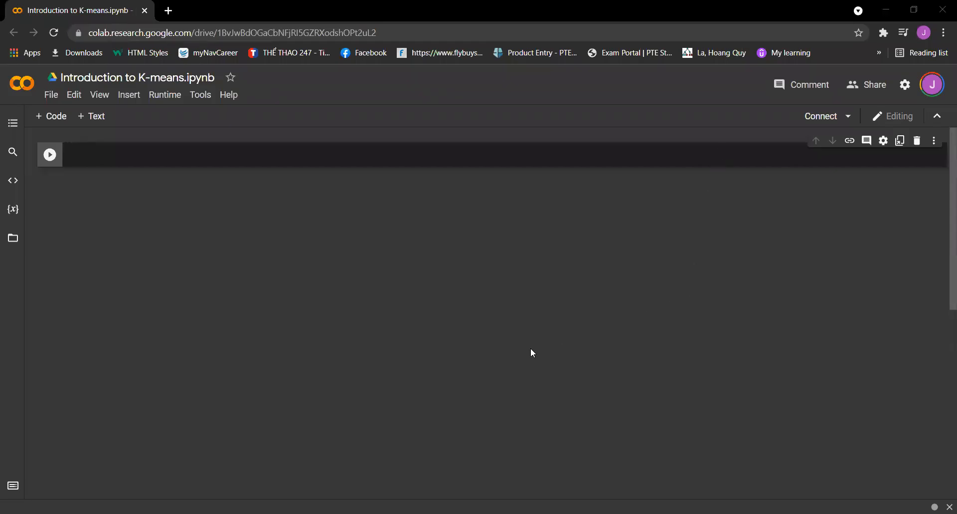
{"action": "mouse_move", "coordinate": [531, 350]}
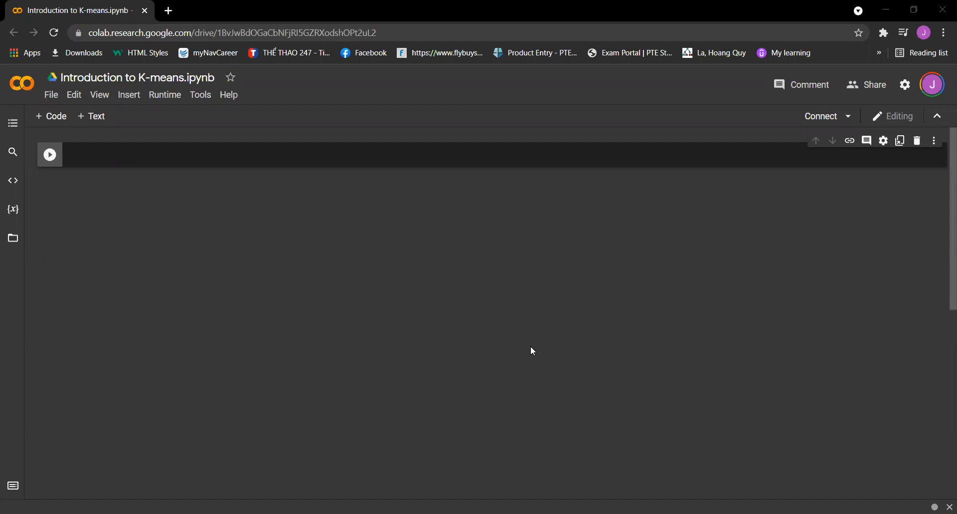
{"action": "mouse_move", "coordinate": [98, 95]}
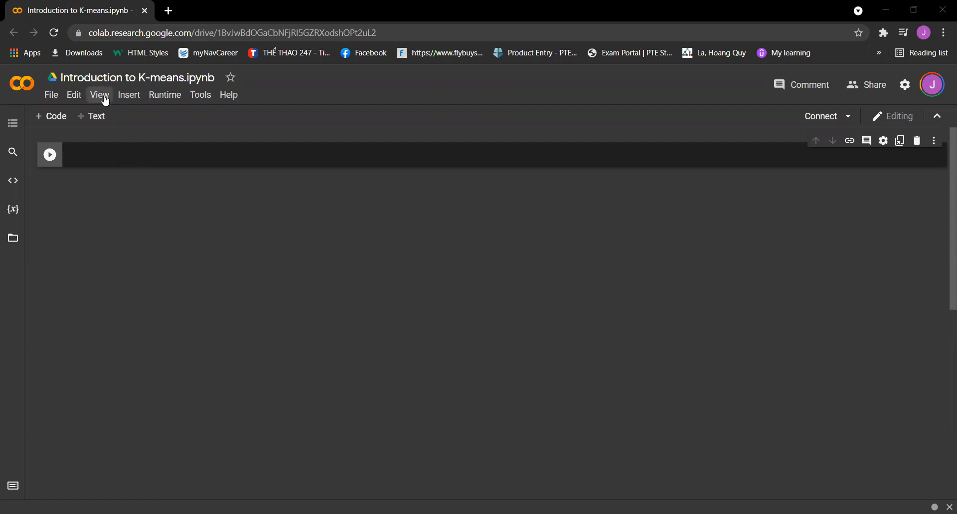
- Edit the notebook title, inserting 'clustering' to make 'Introduction to K-means clustering.ipynb'
{"action": "left_click", "coordinate": [134, 77]}
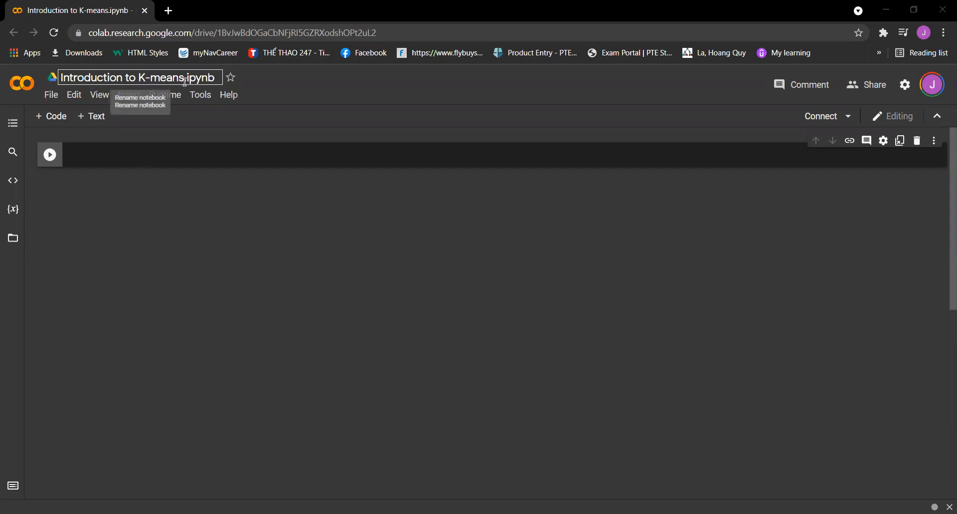
{"action": "type", "text": "clustering"}
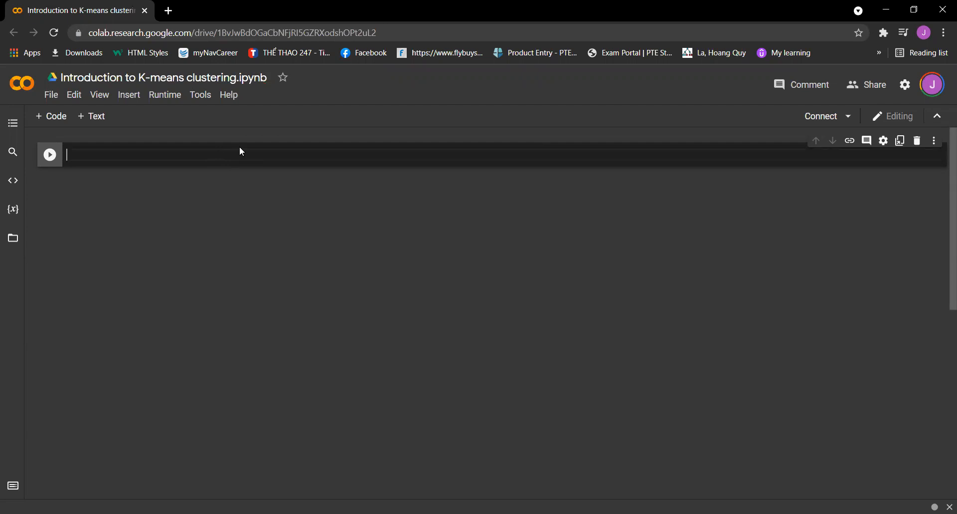
- Insert a text cell opening with 'Being able to find groups of similar data… extremely valuable.'
{"action": "left_click", "coordinate": [91, 117]}
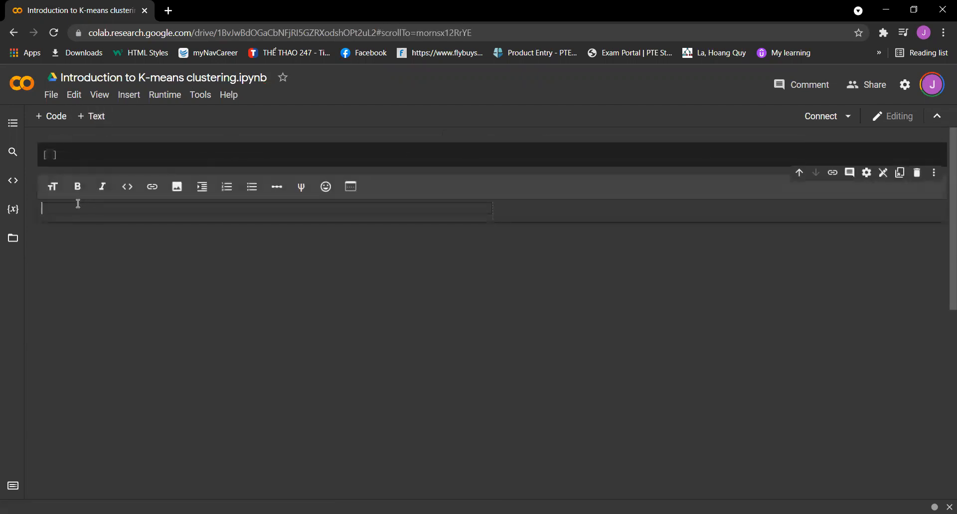
{"action": "type", "text": "B"}
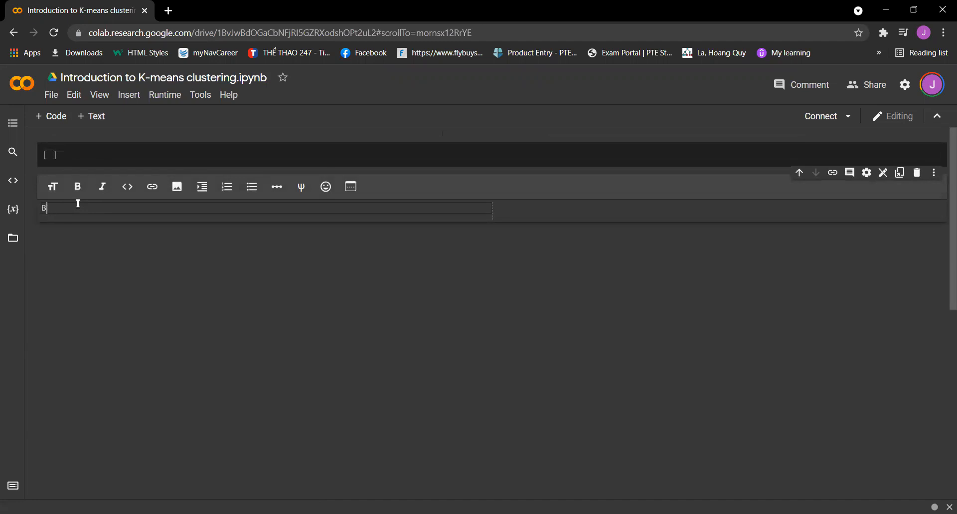
{"action": "type", "text": "eing able to find g"}
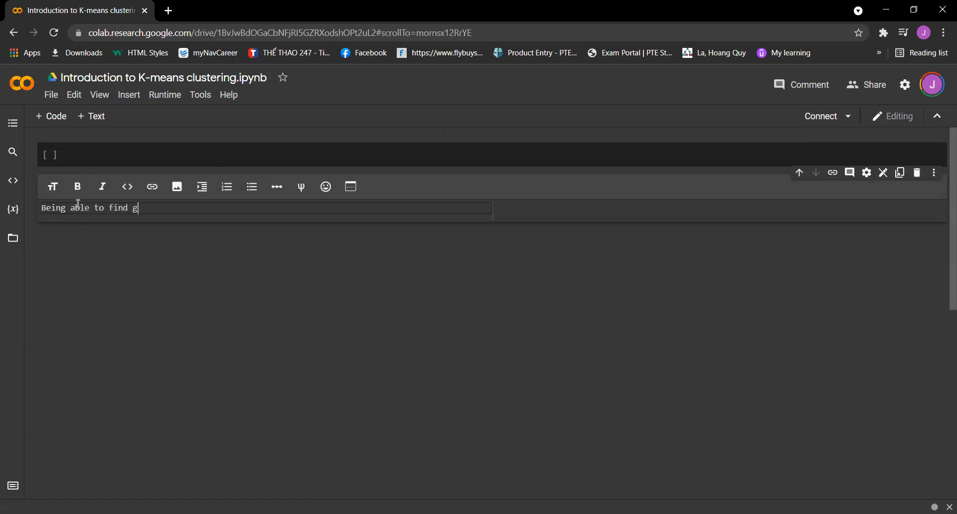
{"action": "type", "text": "roups of"}
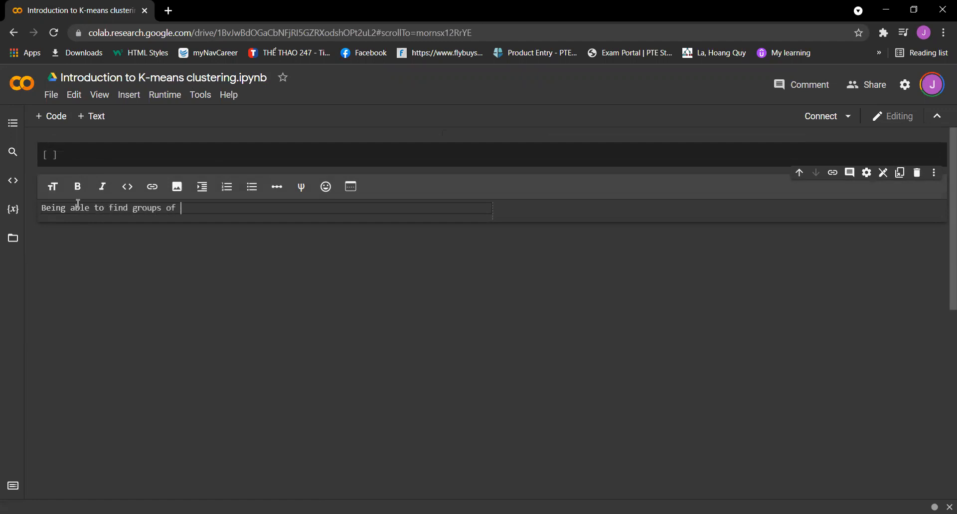
{"action": "type", "text": "similar d"}
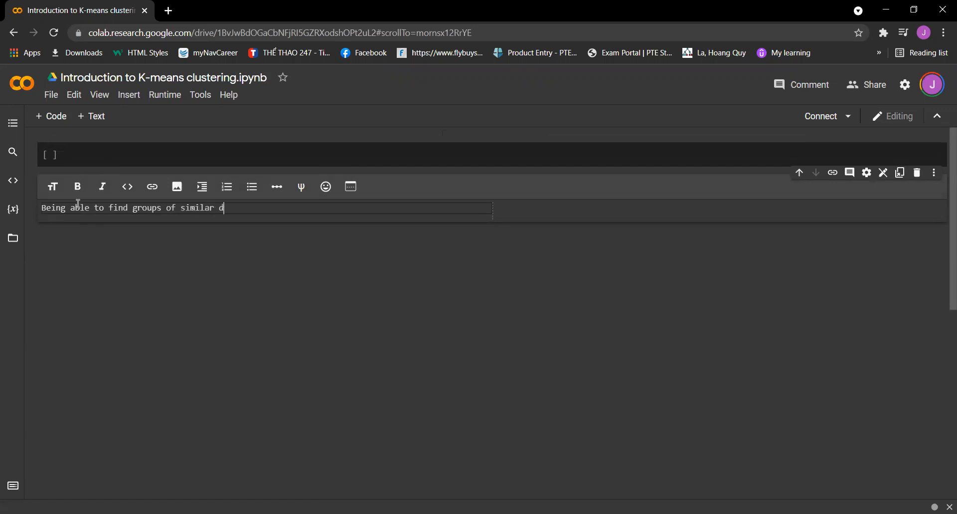
{"action": "type", "text": "ata that exist in you"}
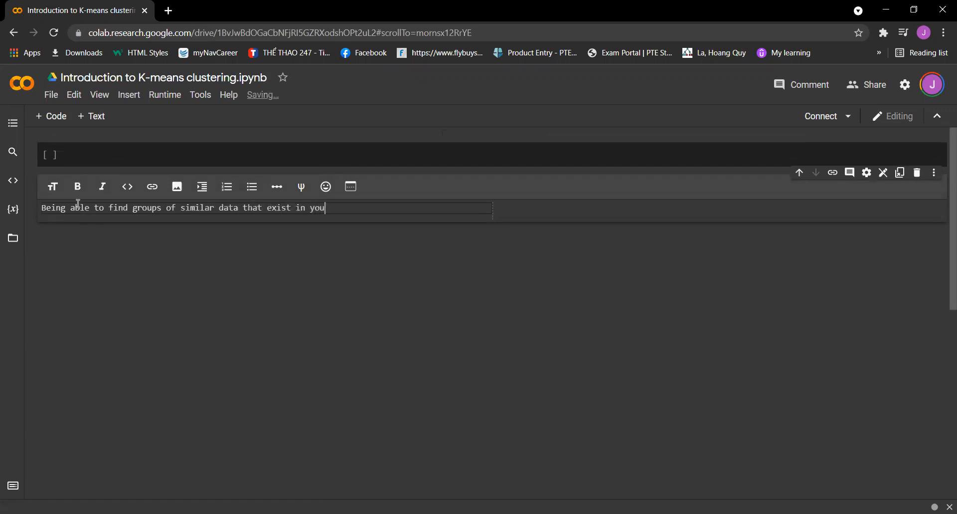
{"action": "type", "text": "r dataset can be e"}
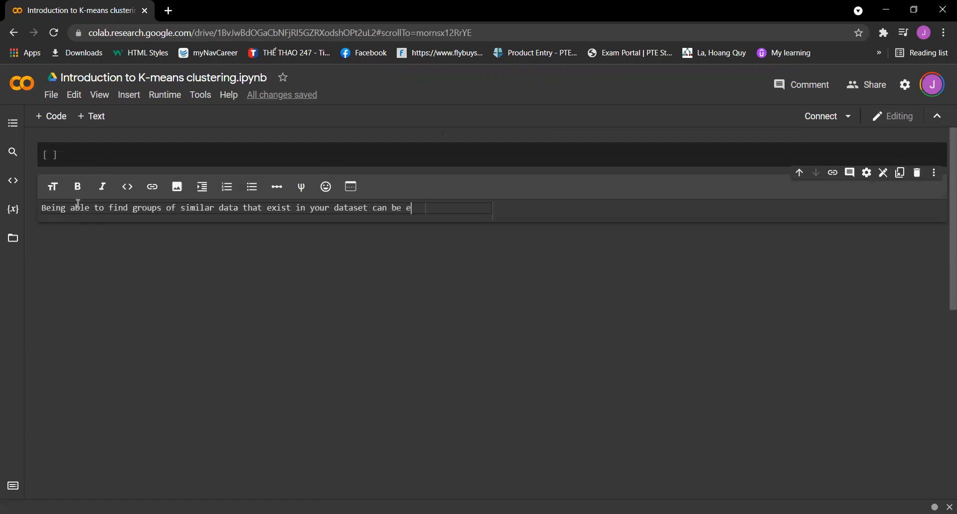
{"action": "type", "text": "xtremely"}
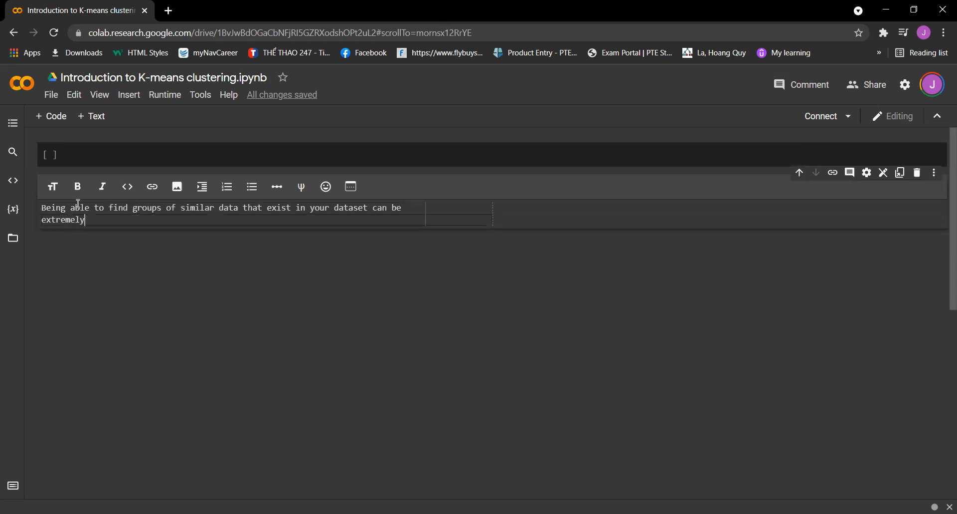
{"action": "type", "text": "va"}
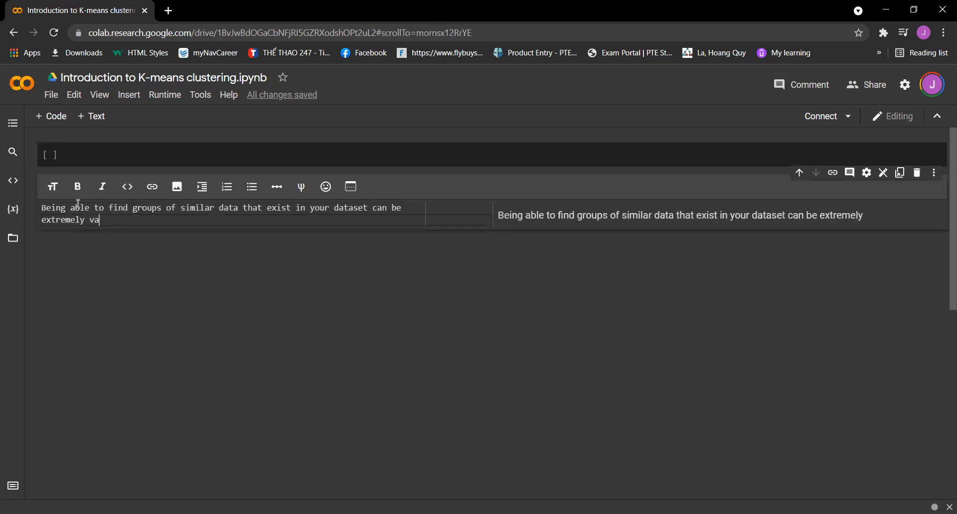
{"action": "type", "text": "luable"}
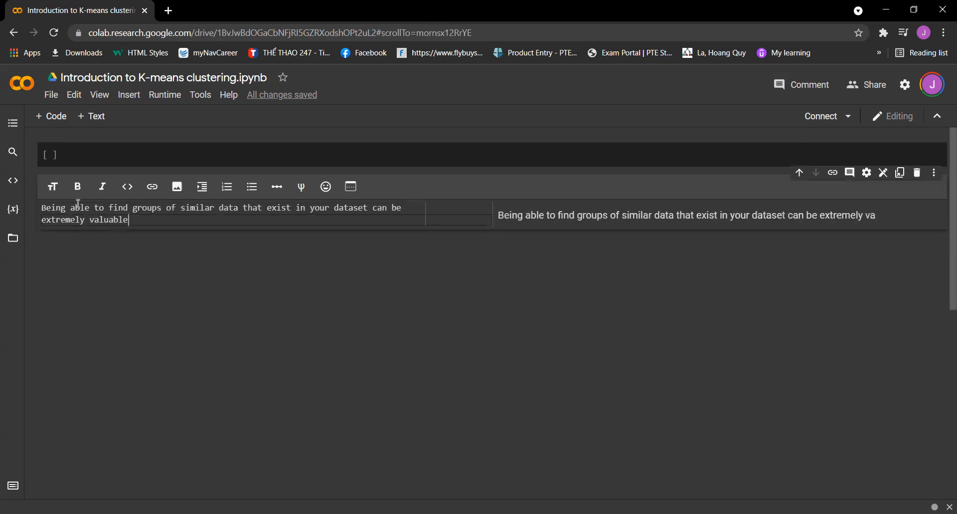
- Continue the paragraph about underlying meaning and understanding which groups are more valuable
{"action": "type", "text": ". If you are tr"}
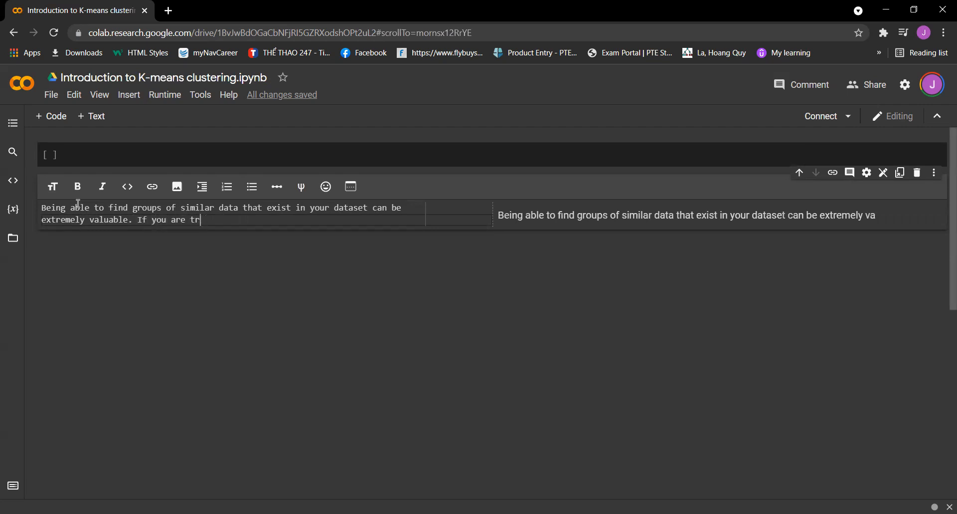
{"action": "type", "text": "ying to find it"}
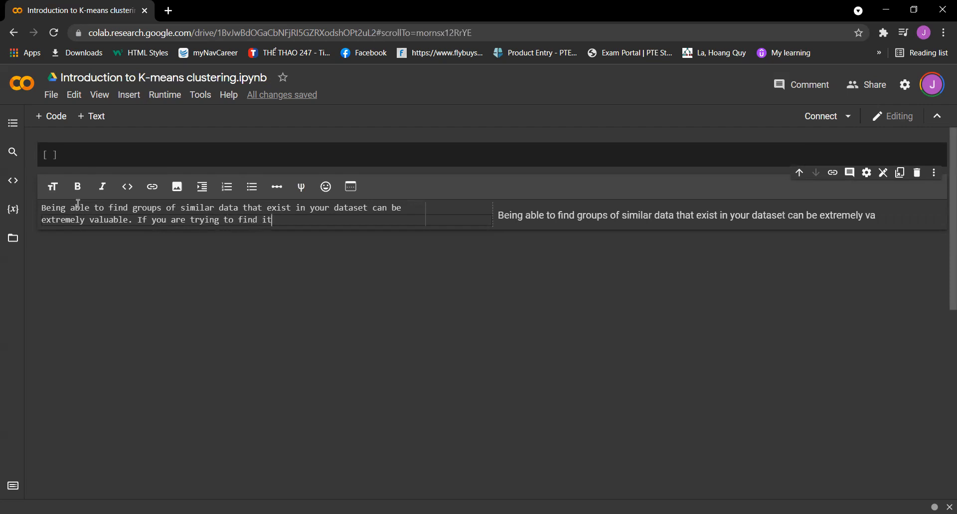
{"action": "type", "text": "s undel"}
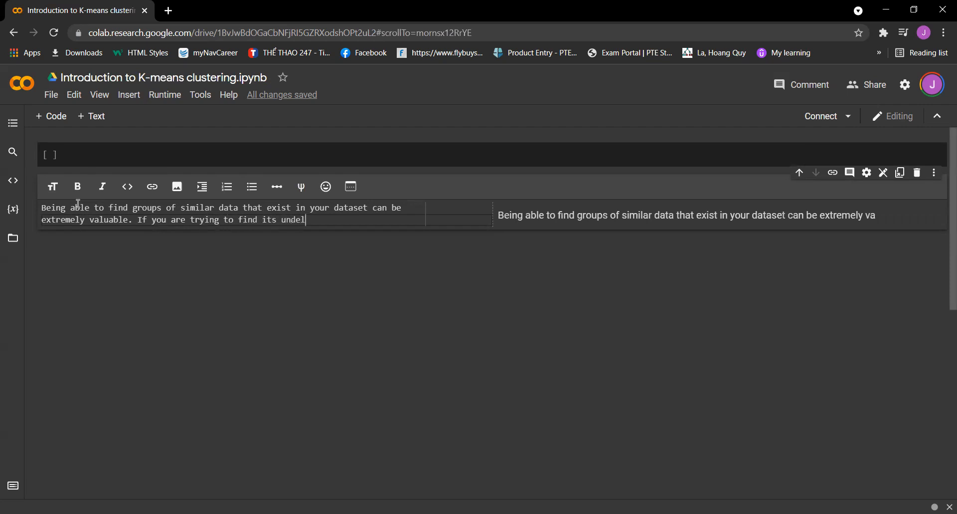
{"action": "type", "text": "ying meaning. If"}
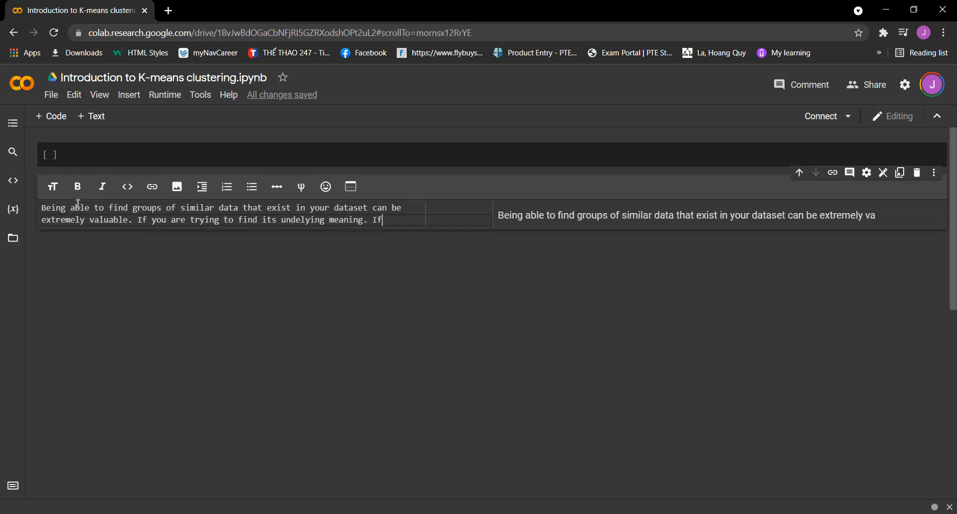
{"action": "type", "text": "you were a store owner and"}
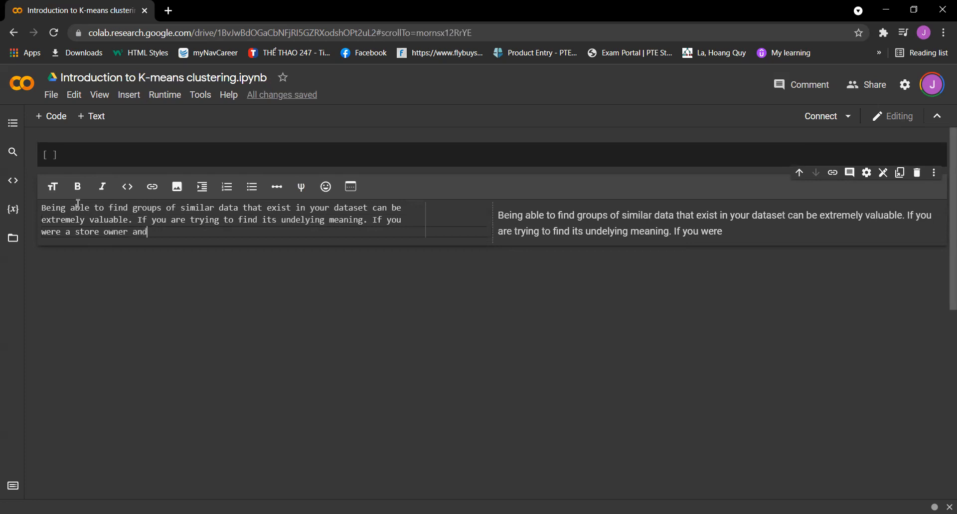
{"action": "type", "text": "you wanted to"}
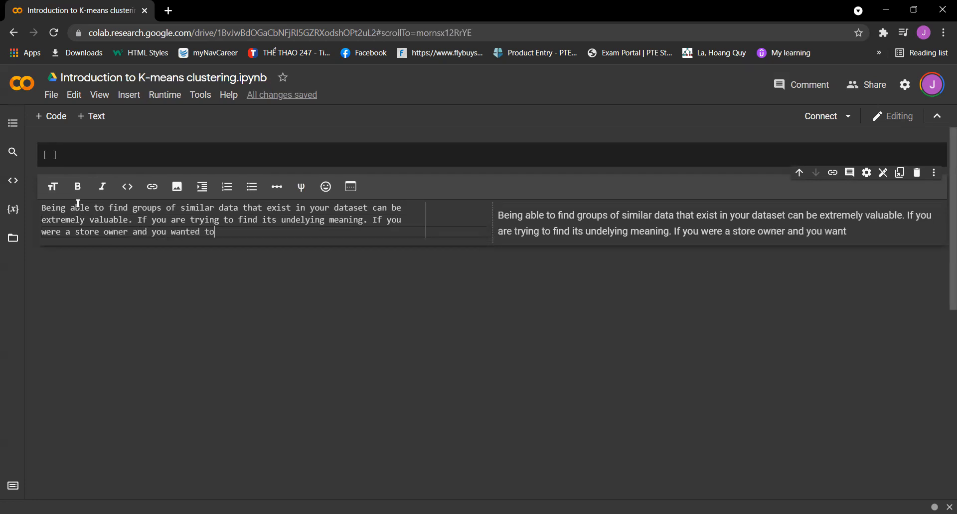
{"action": "type", "text": "unders"}
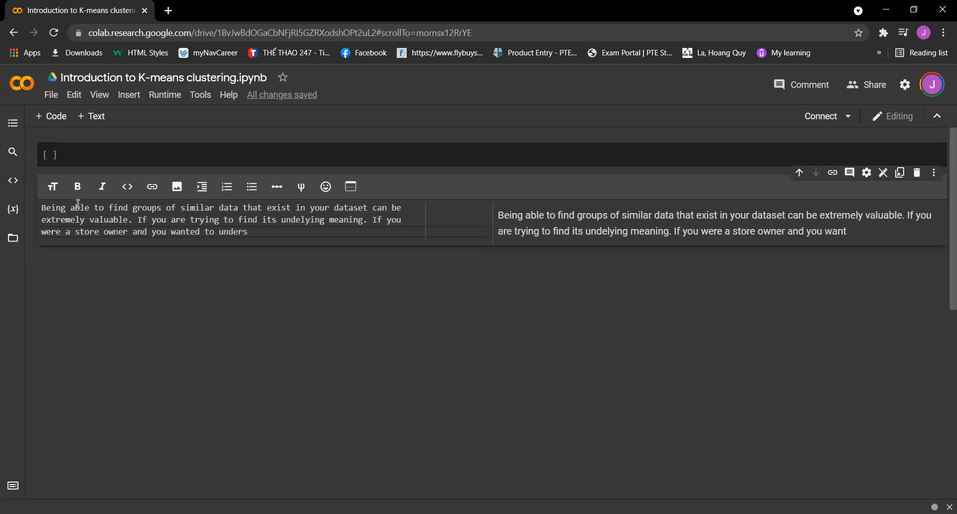
{"action": "type", "text": "tand which custers a"}
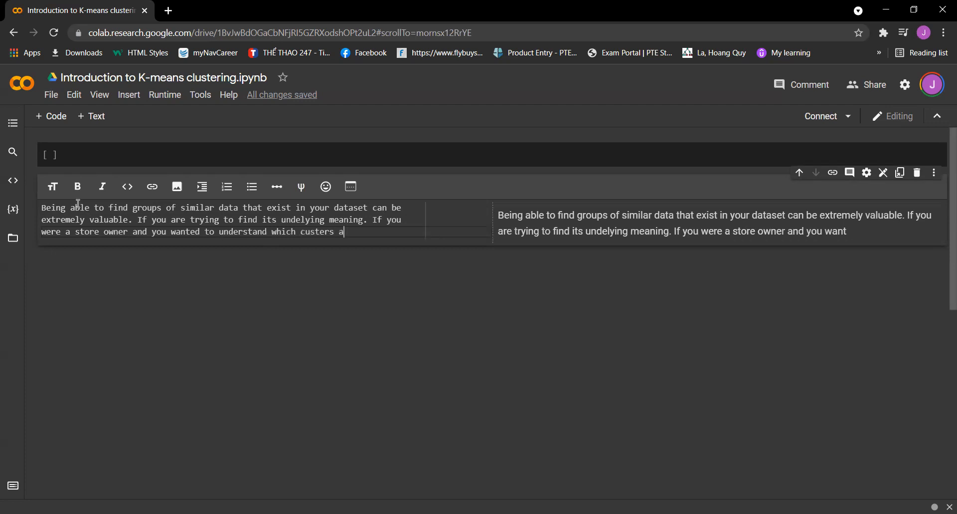
{"action": "type", "text": "re more valu"}
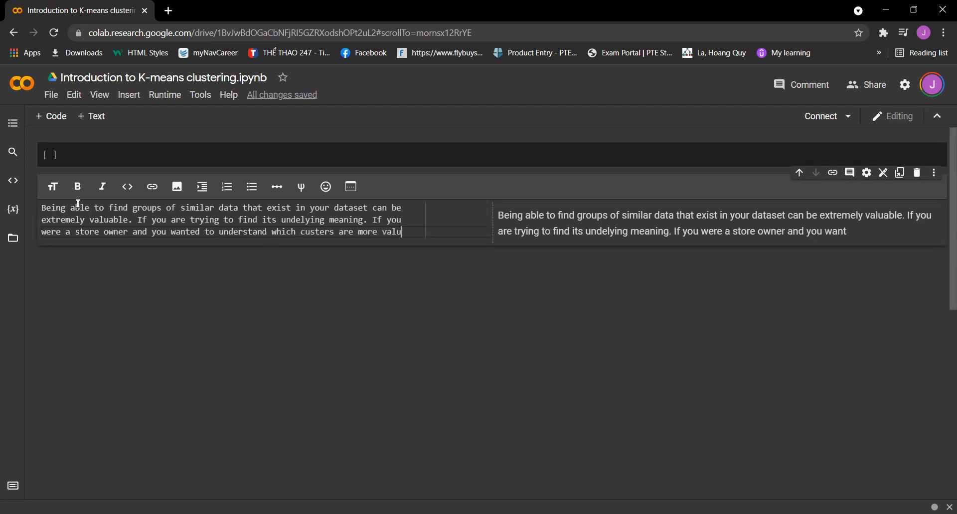
- Add that clustering is a great place to start finding patterns in your data
{"action": "type", "text": "able without"}
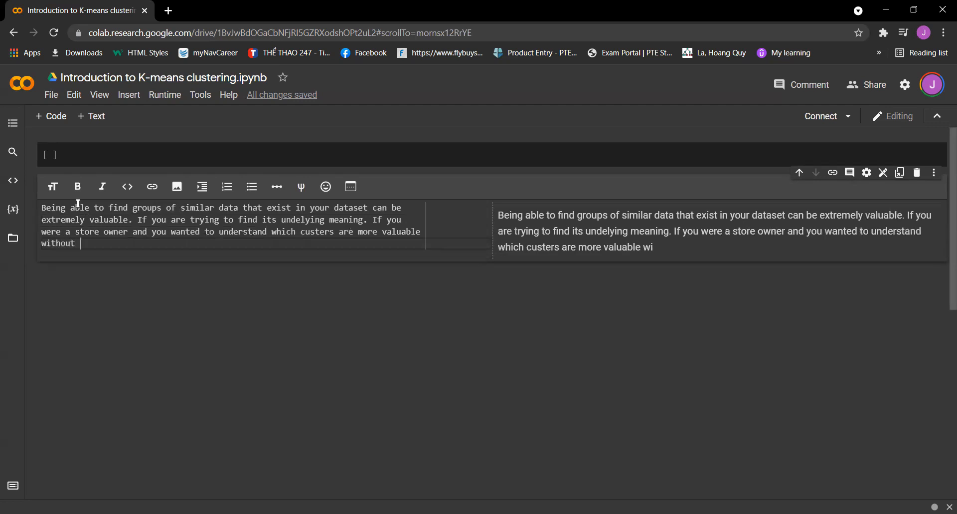
{"action": "type", "text": "a set"}
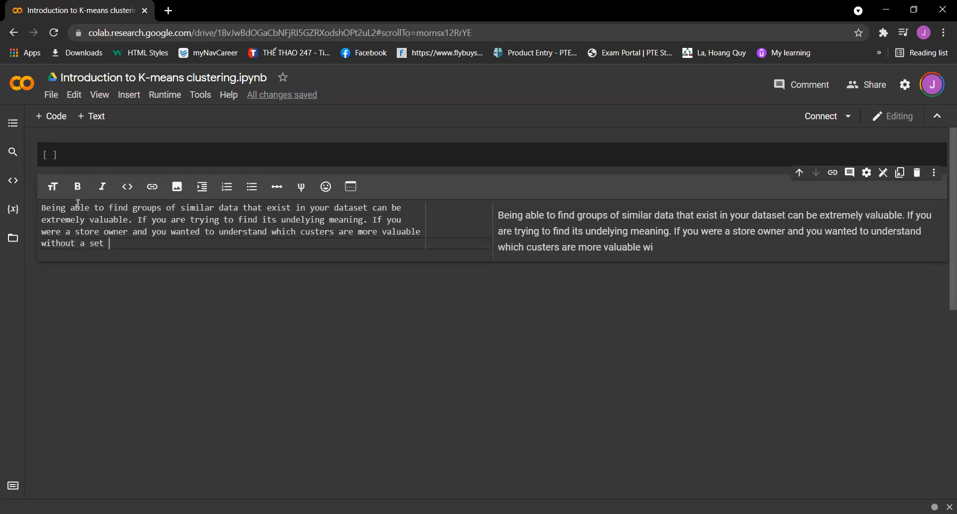
{"action": "type", "text": "idea of w"}
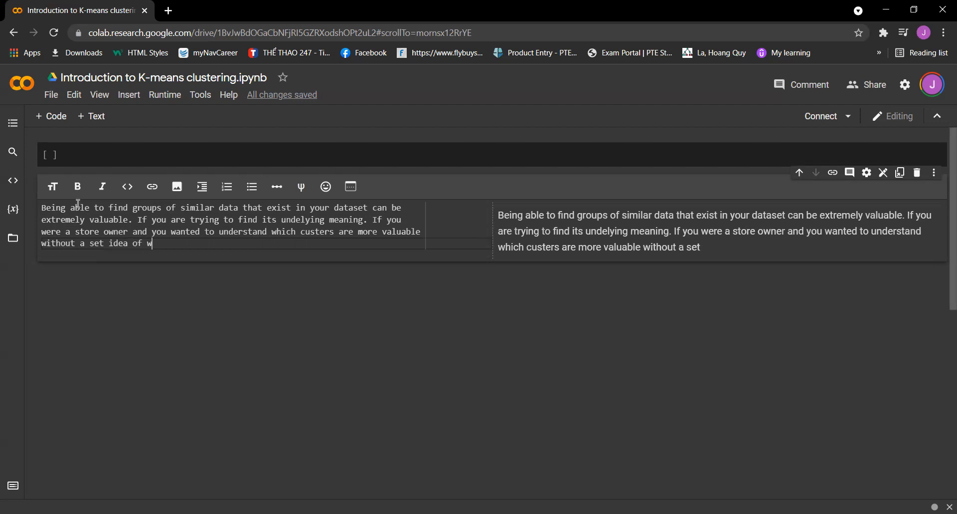
{"action": "type", "text": "hat valuable is,"}
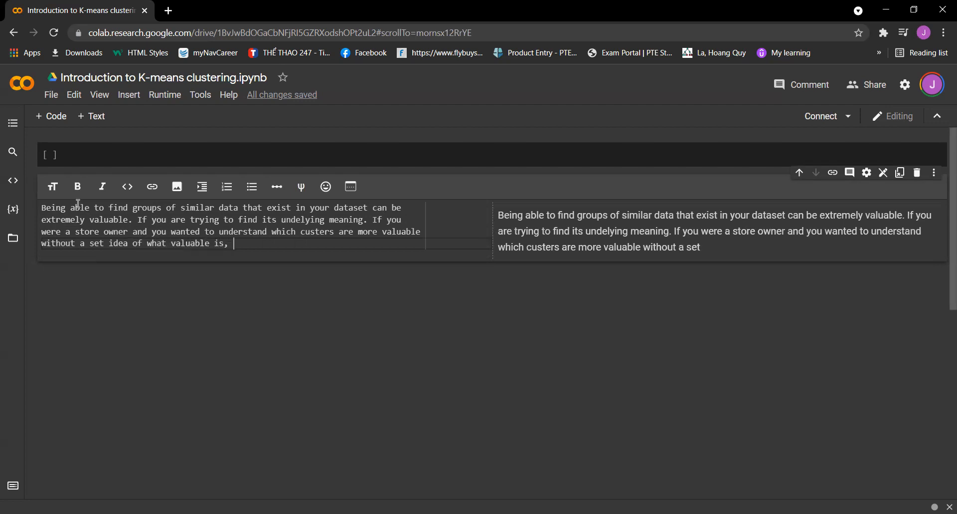
{"action": "type", "text": "clustering"}
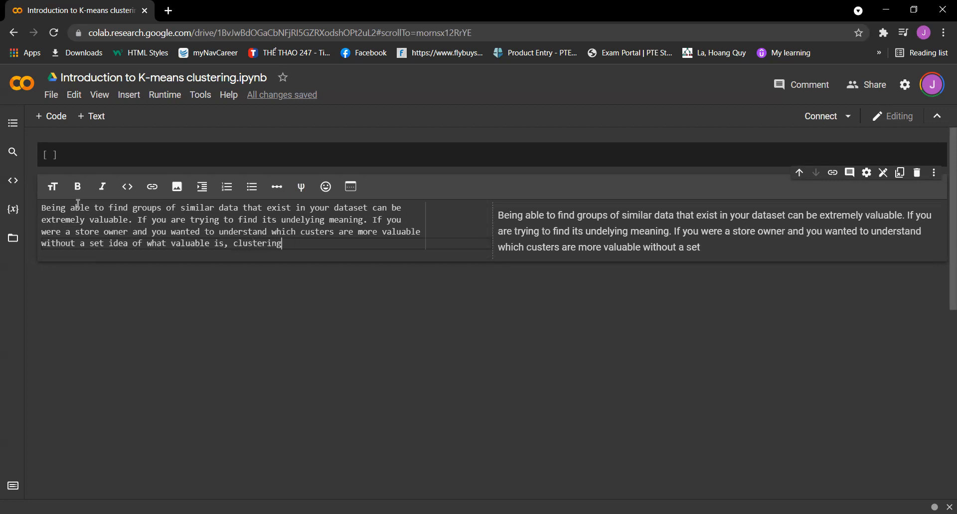
{"action": "type", "text": "would be a"}
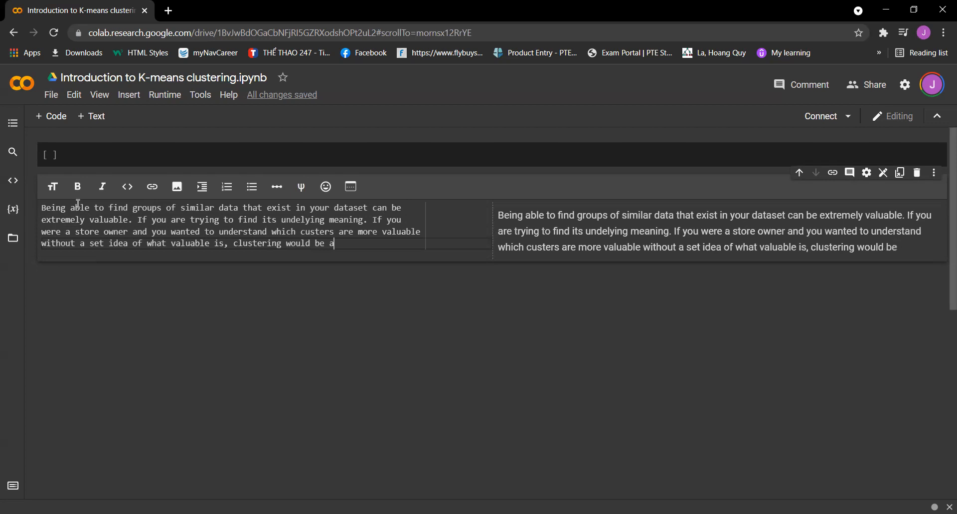
{"action": "type", "text": "great pl"}
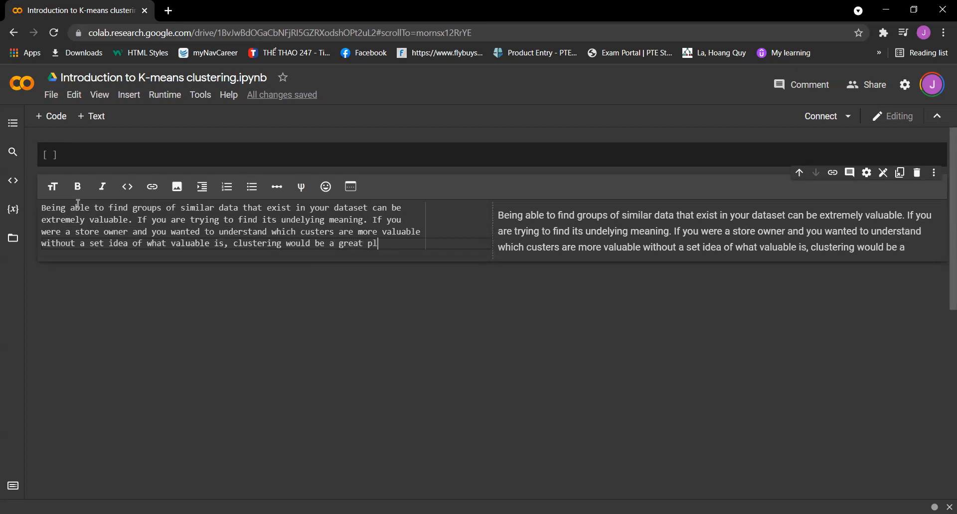
{"action": "type", "text": "ace to start to find p"}
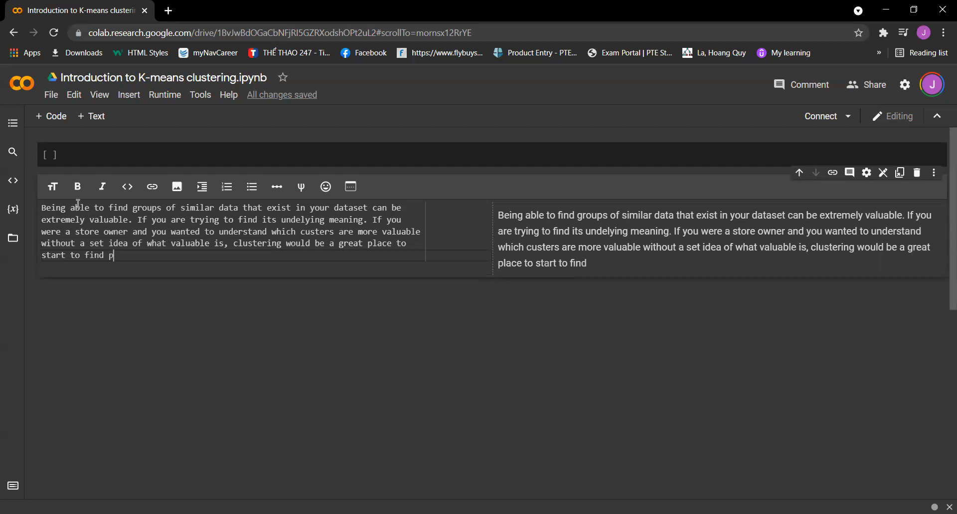
{"action": "type", "text": "atterns in"}
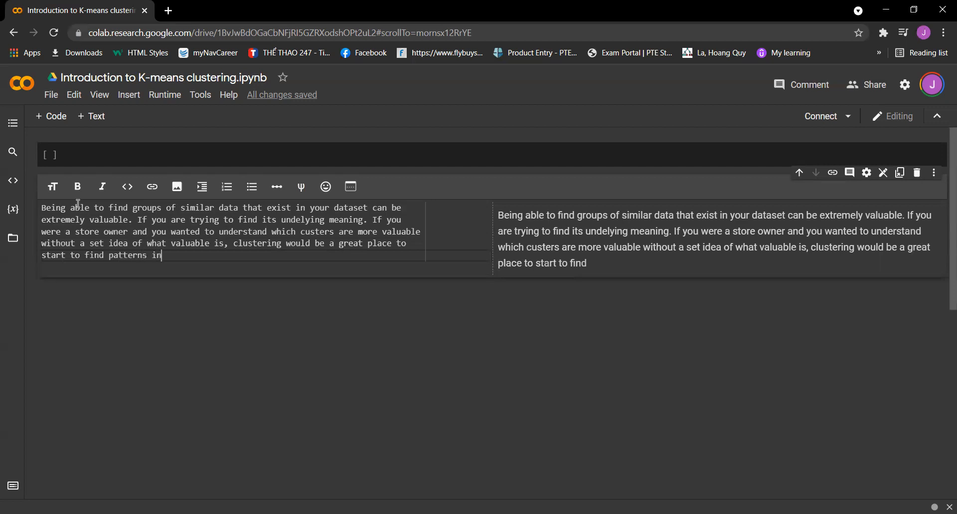
{"action": "type", "text": "your da"}
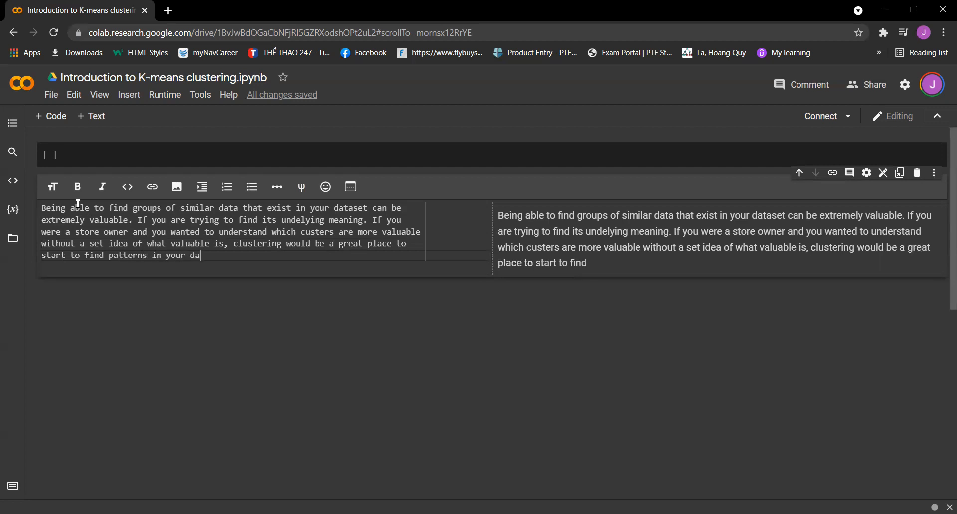
{"action": "type", "text": "ta. You may"}
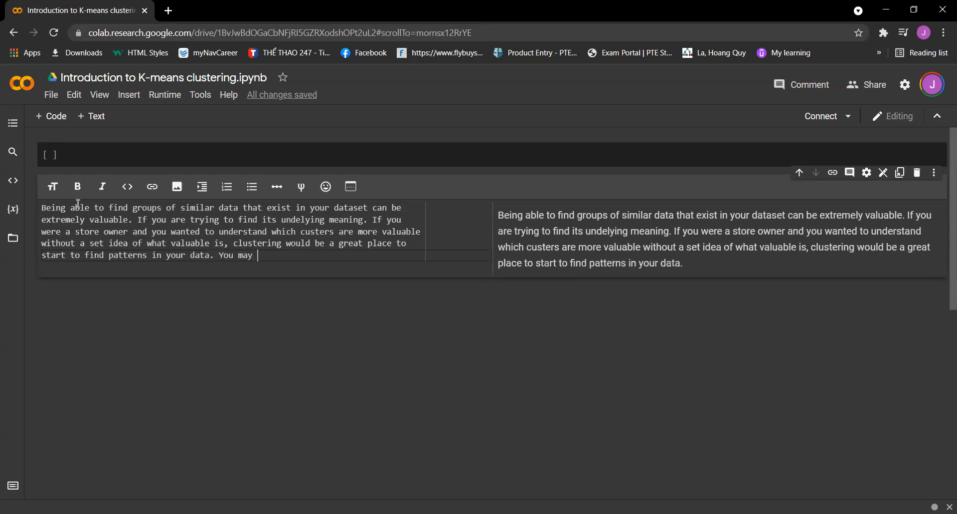
- Add the sentence about high-level ideas of what is valuable within a mountain of data
{"action": "type", "text": "have a few"}
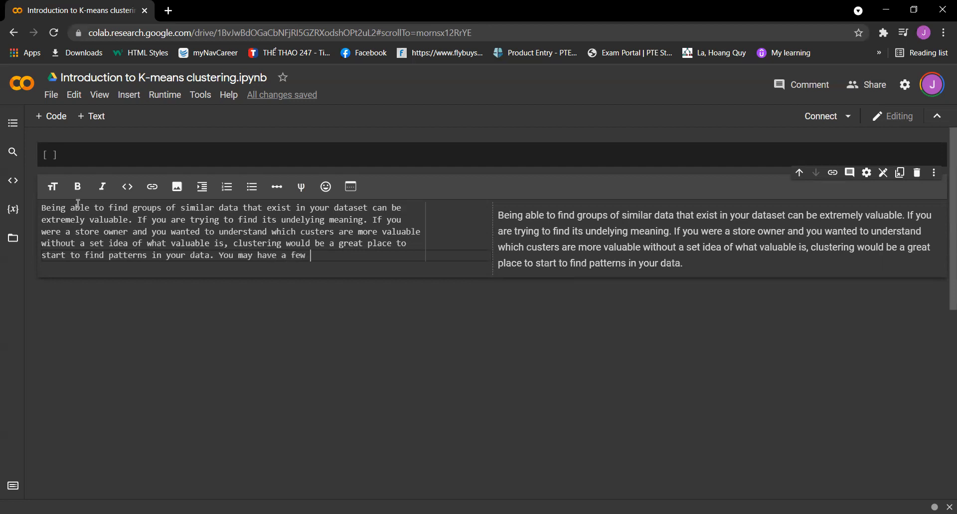
{"action": "type", "text": "high-"}
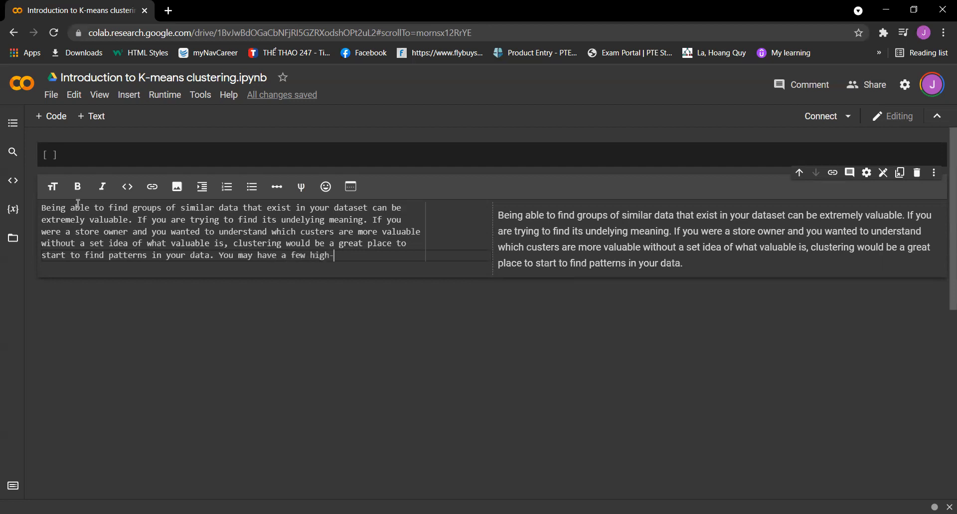
{"action": "type", "text": "level i"}
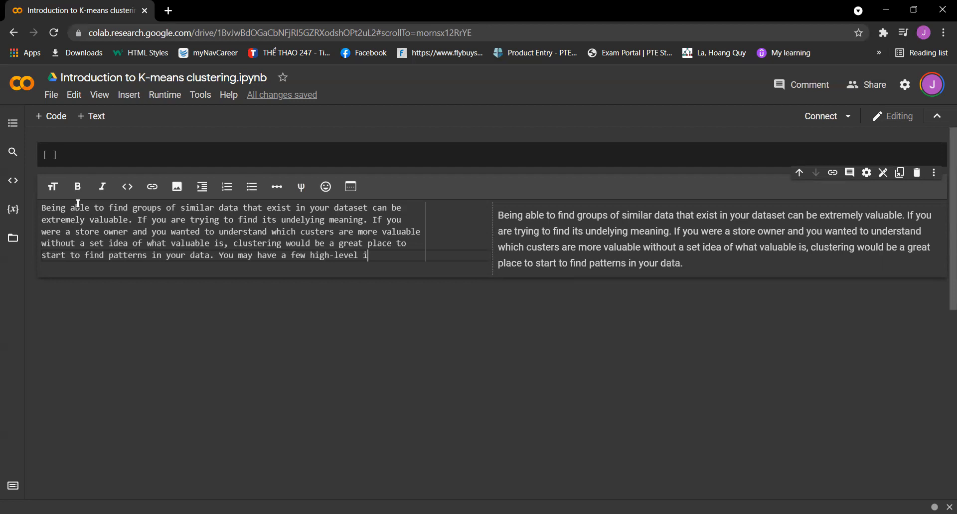
{"action": "type", "text": "deas of w"}
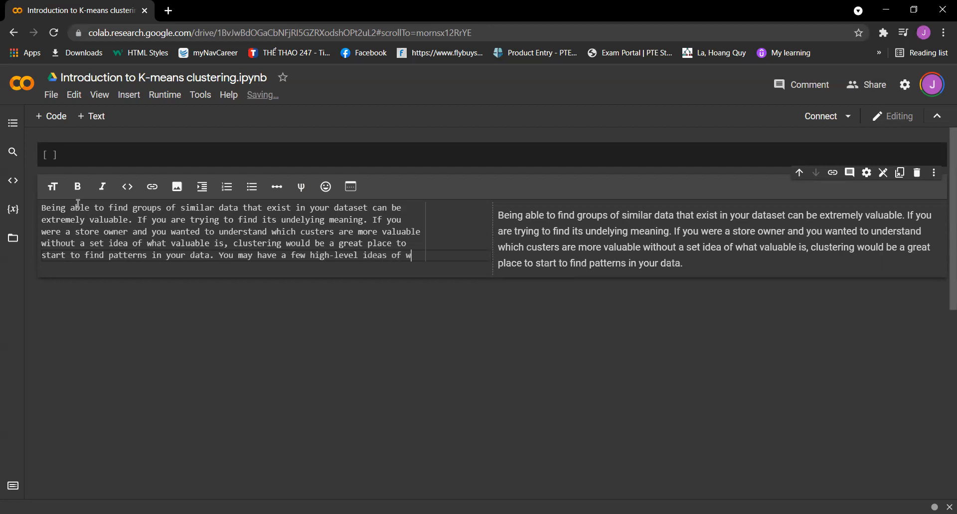
{"action": "type", "text": "hat denotes"}
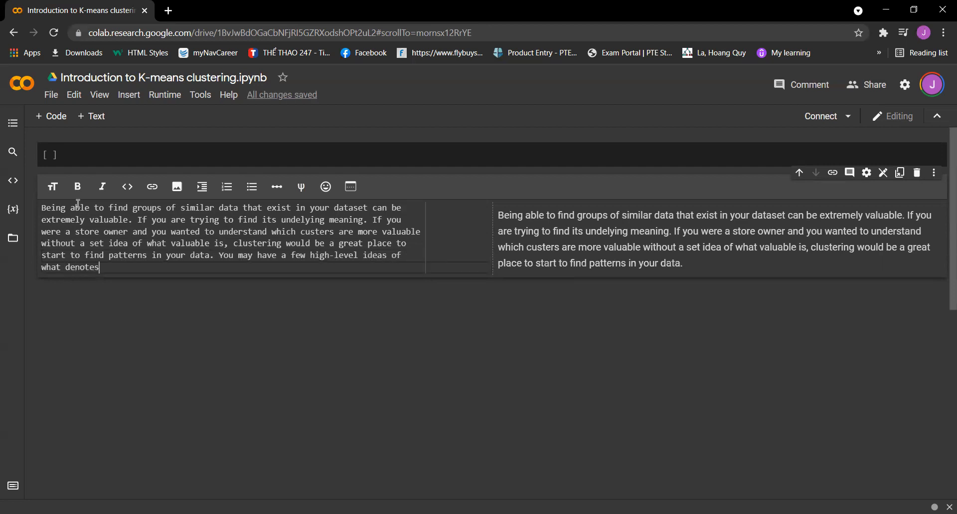
{"action": "type", "text": "a vali"}
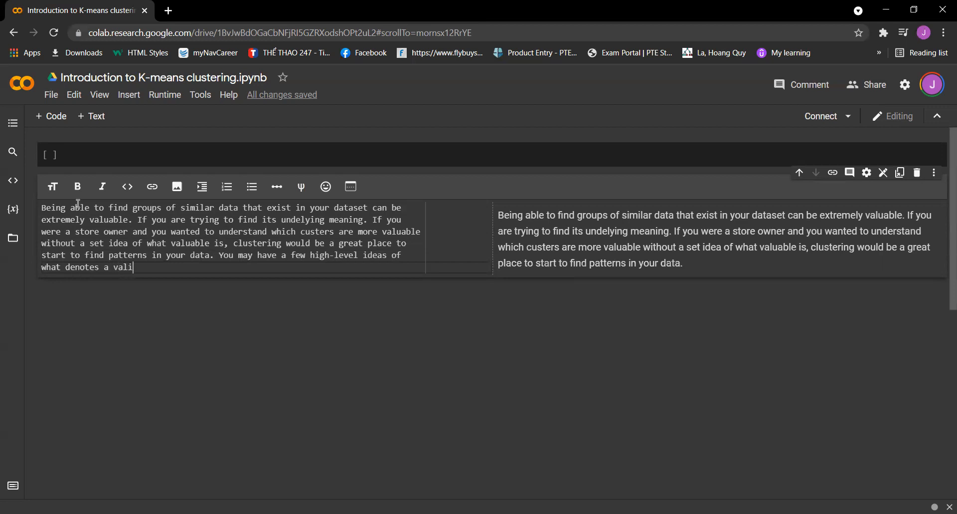
{"action": "type", "text": "ua"}
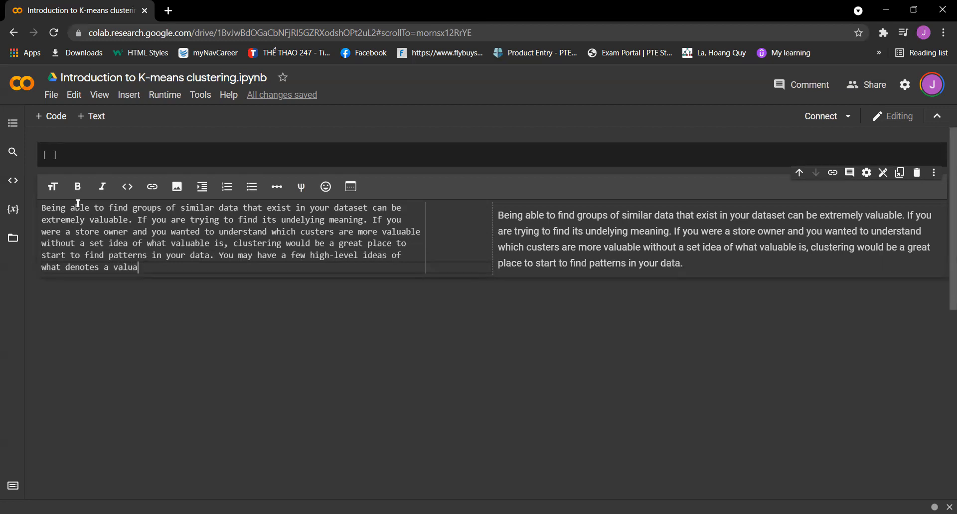
{"action": "type", "text": "You may have a few high-level ideas of what denotes a valua"}
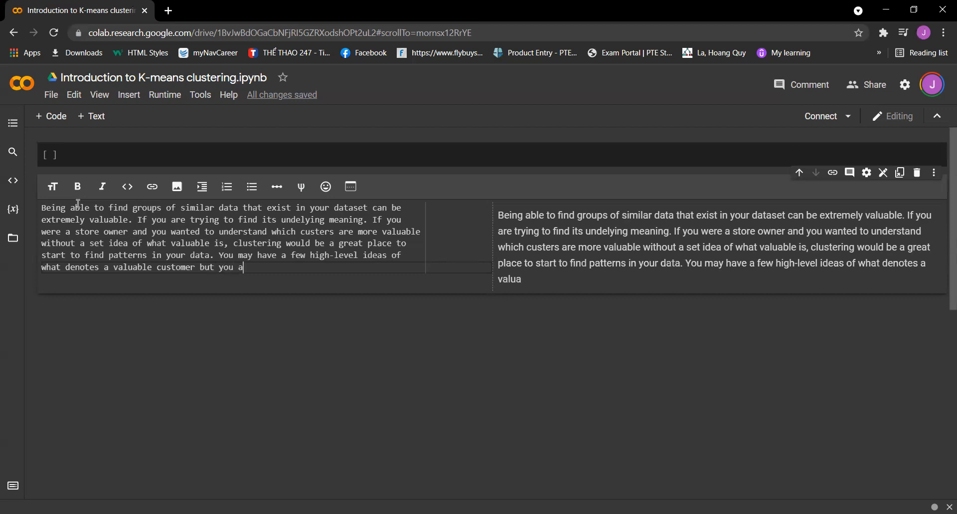
{"action": "type", "text": "re not entirely sure in the face of a larg"}
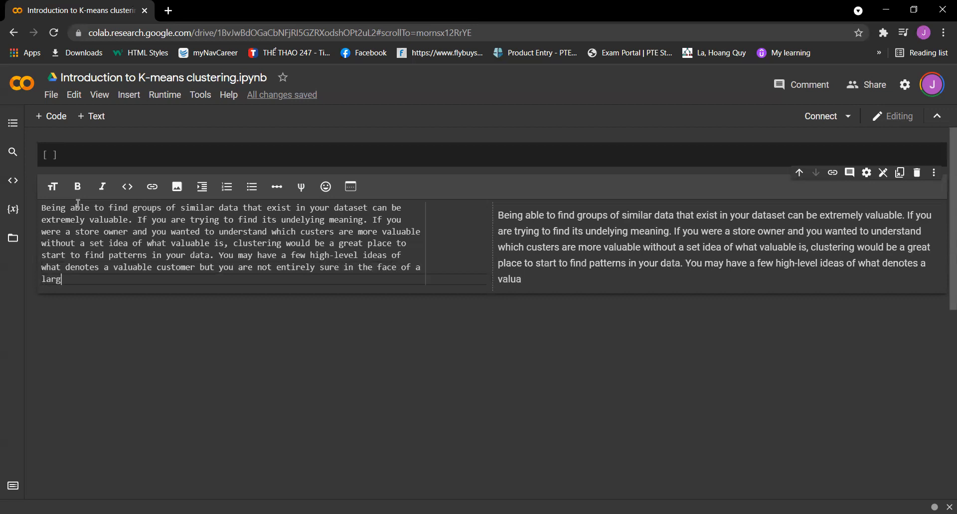
{"action": "type", "text": "e mountain of availabl"}
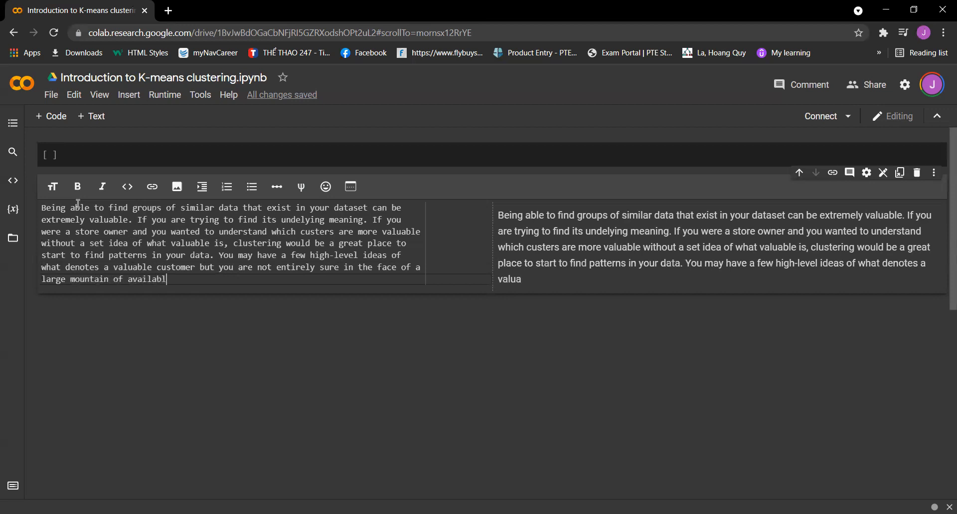
{"action": "type", "text": "e data."}
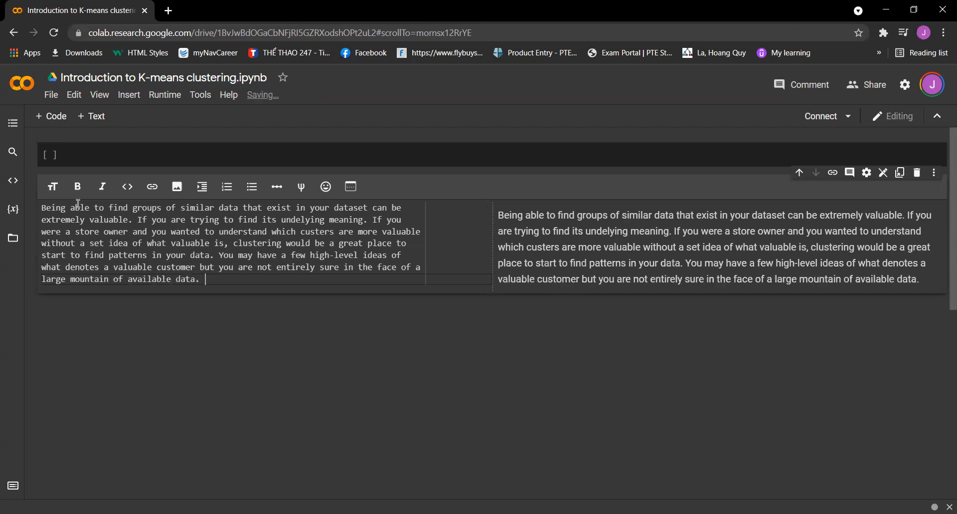
- Add 'Through clustering you can find commonalities among your data.'
{"action": "type", "text": "Through"}
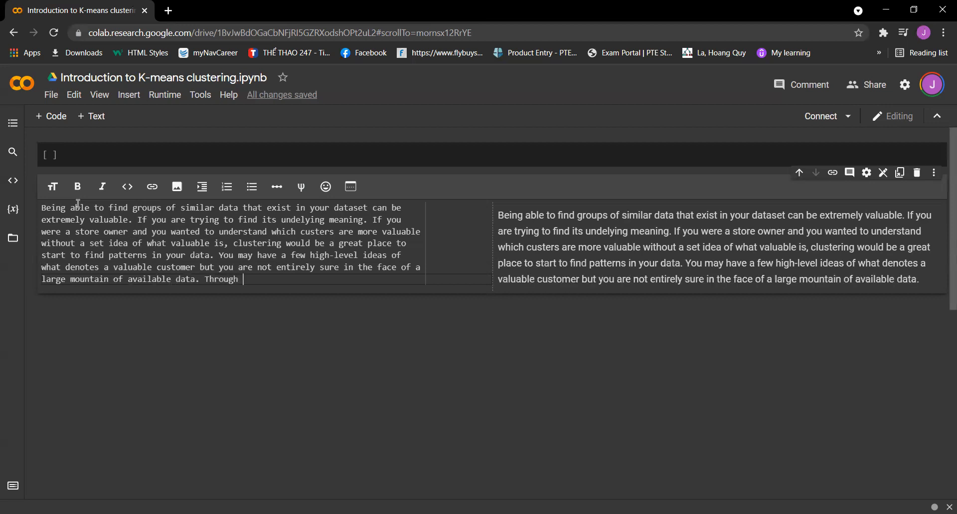
{"action": "type", "text": "clustering"}
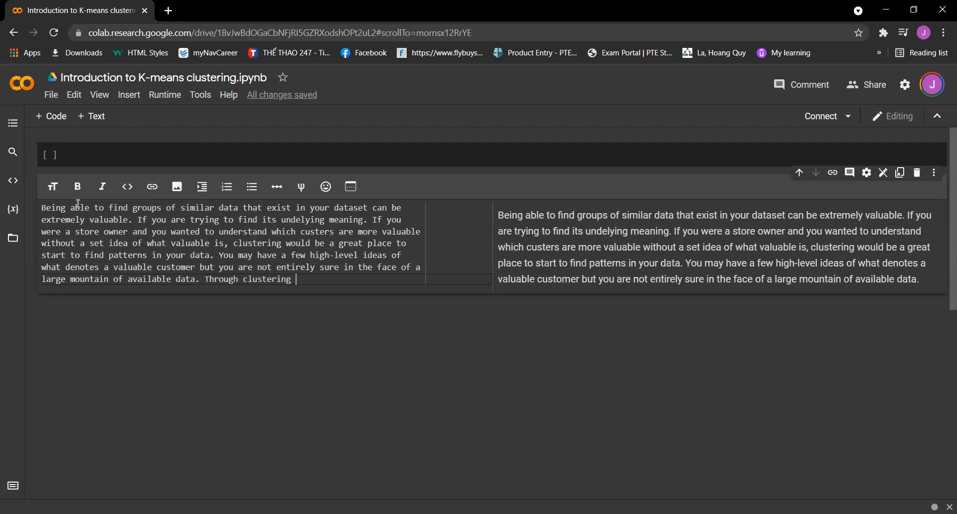
{"action": "type", "text": "you"}
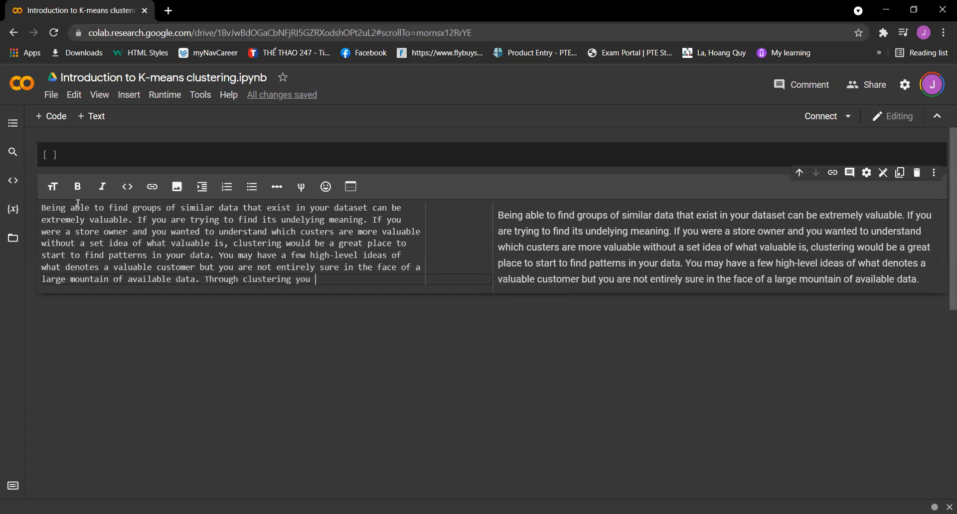
{"action": "type", "text": "can find commoali"}
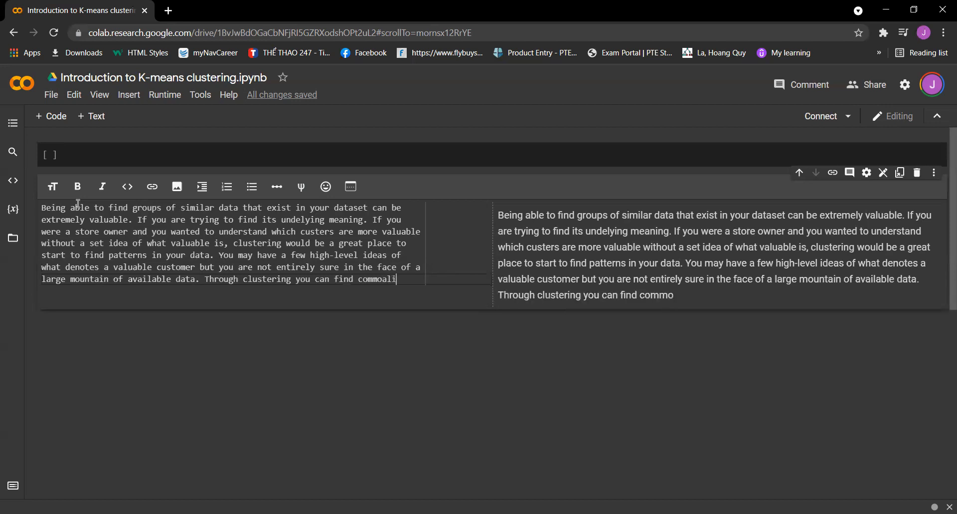
{"action": "type", "text": "ties among similar groups in y"}
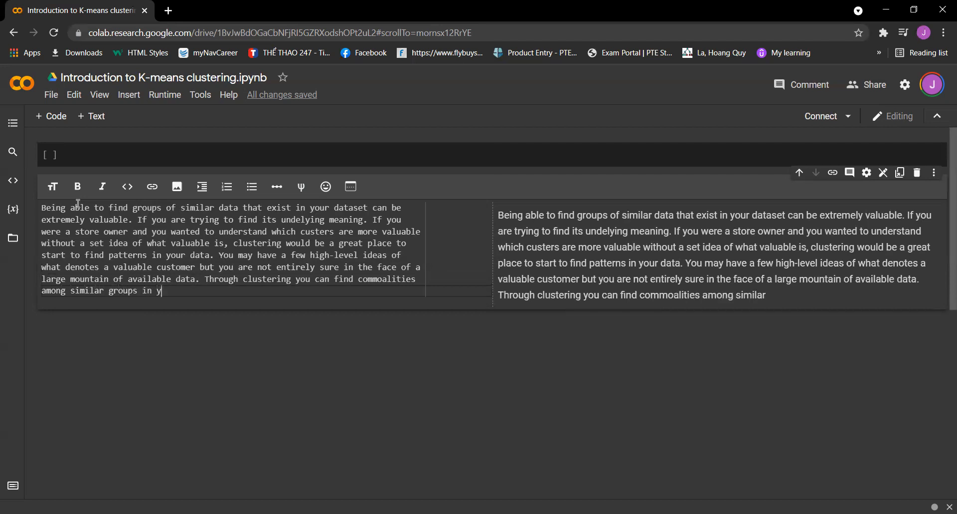
{"action": "type", "text": "our data."}
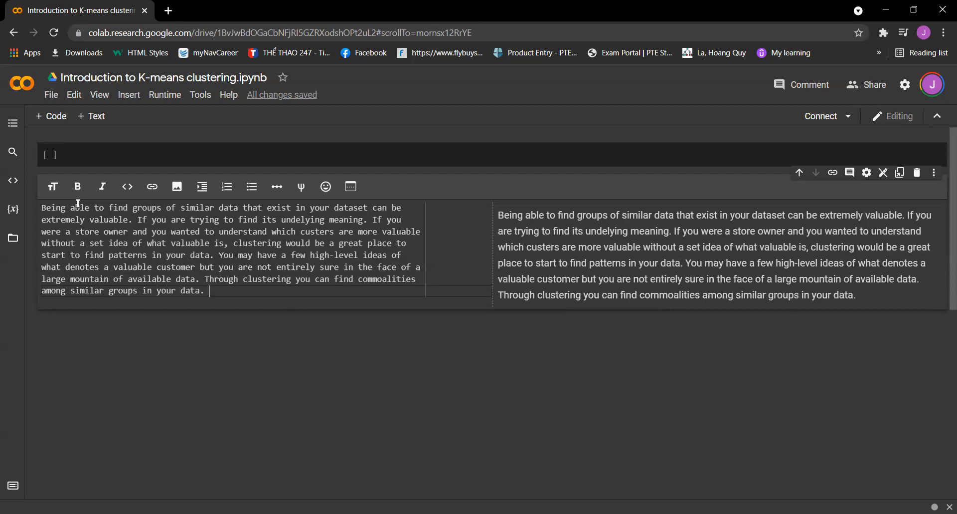
- Type the example of a cluster of similar people who visit your website for longer
{"action": "type", "text": "If you"}
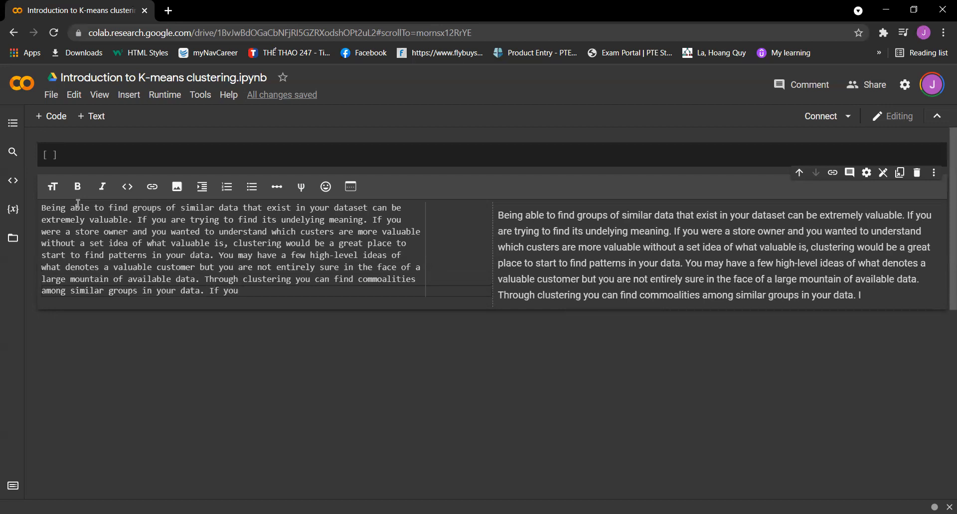
{"action": "type", "text": "look more d"}
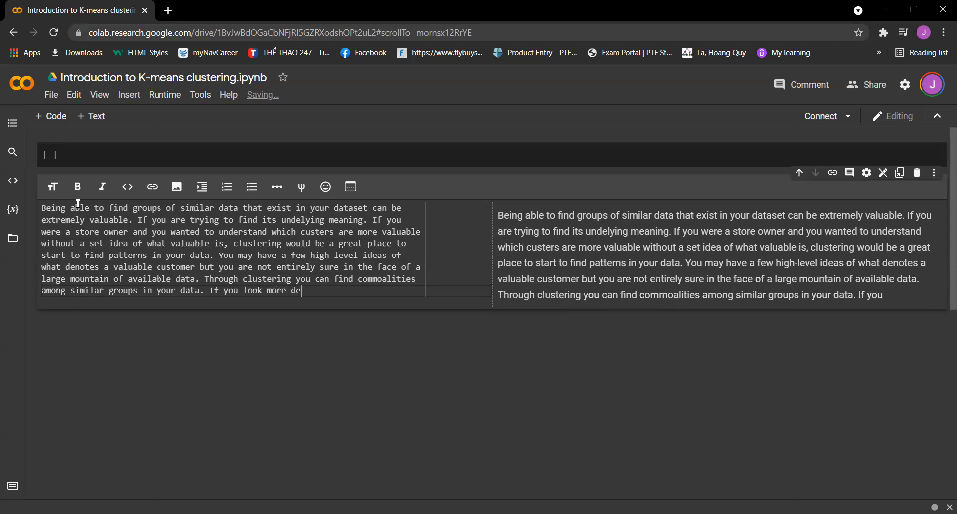
{"action": "type", "text": "eply"}
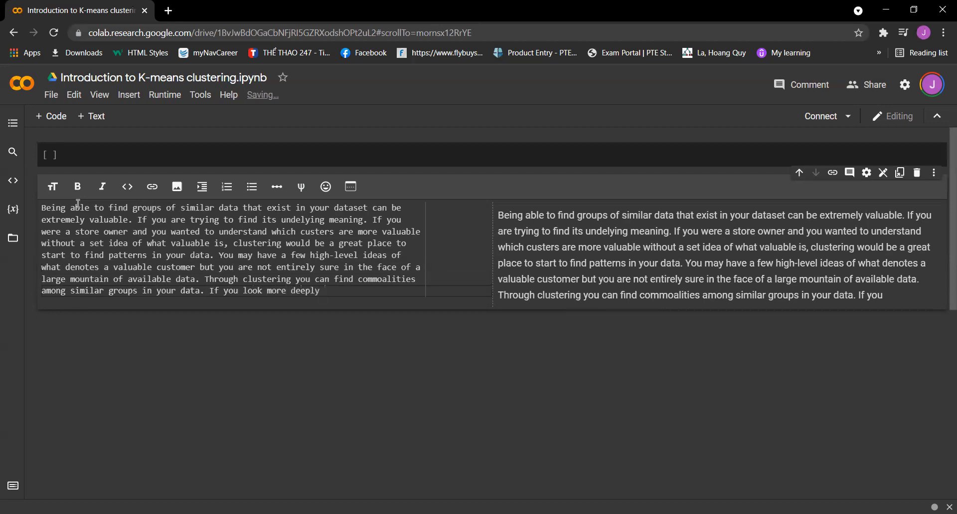
{"action": "type", "text": "at a cus"}
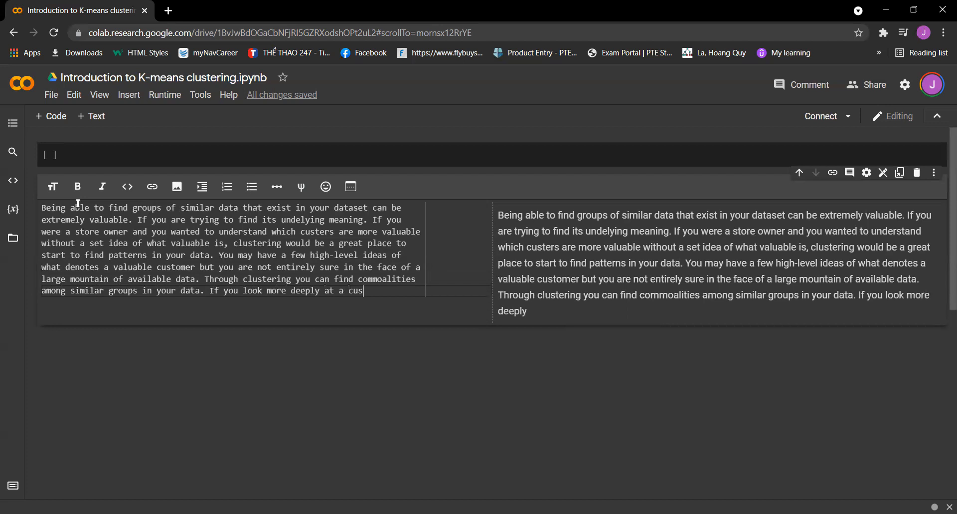
{"action": "type", "text": "cl"}
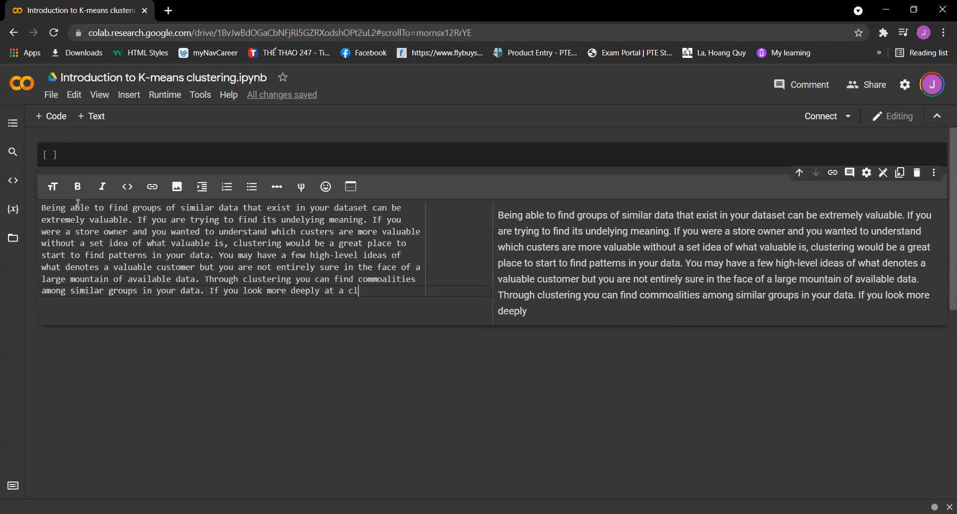
{"action": "type", "text": "uster"}
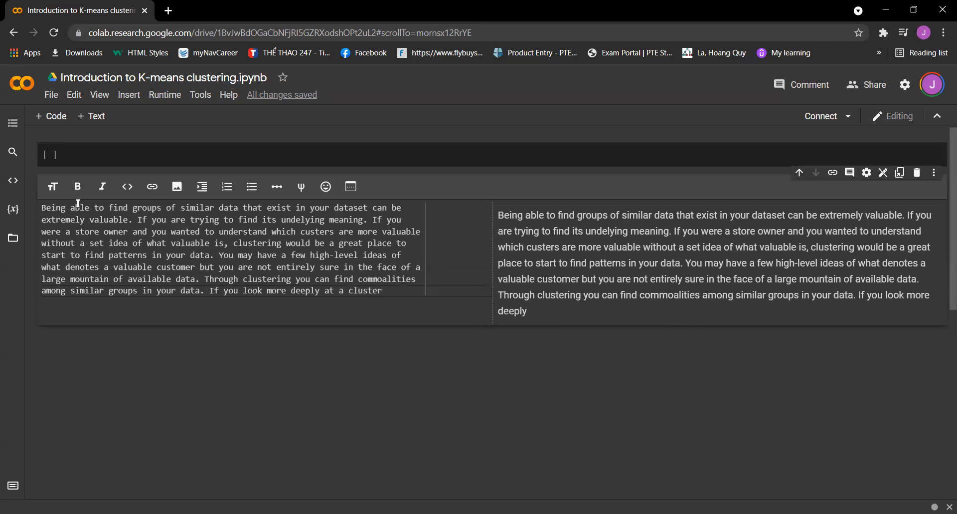
{"action": "type", "text": "of similar"}
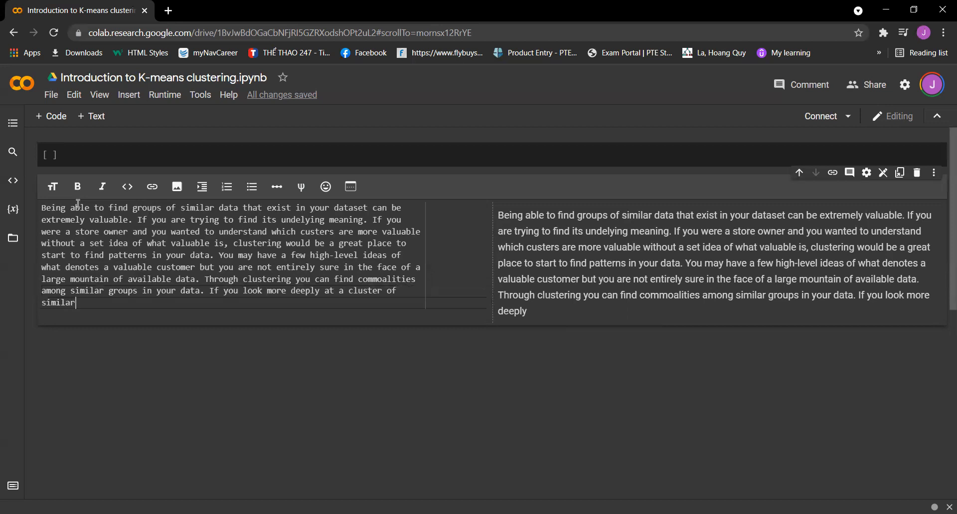
{"action": "type", "text": "people"}
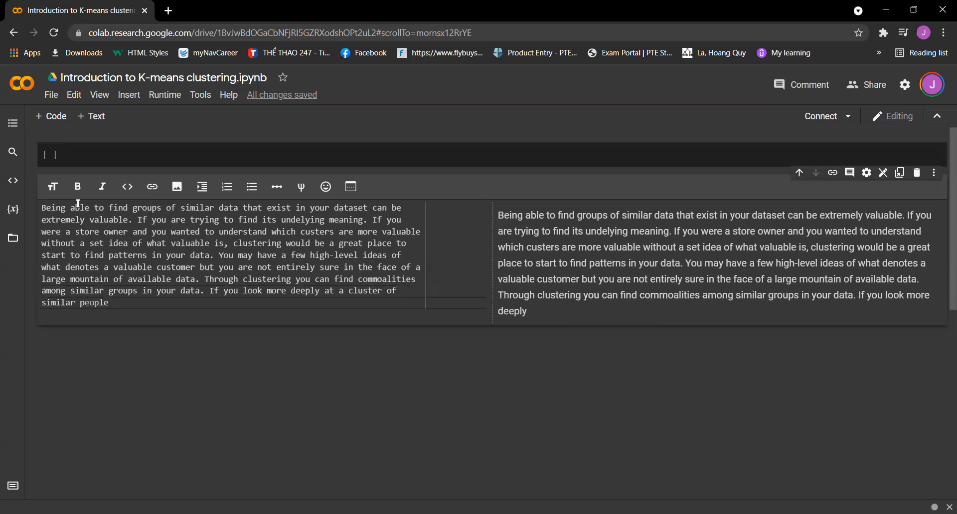
{"action": "type", "text": ", you w"}
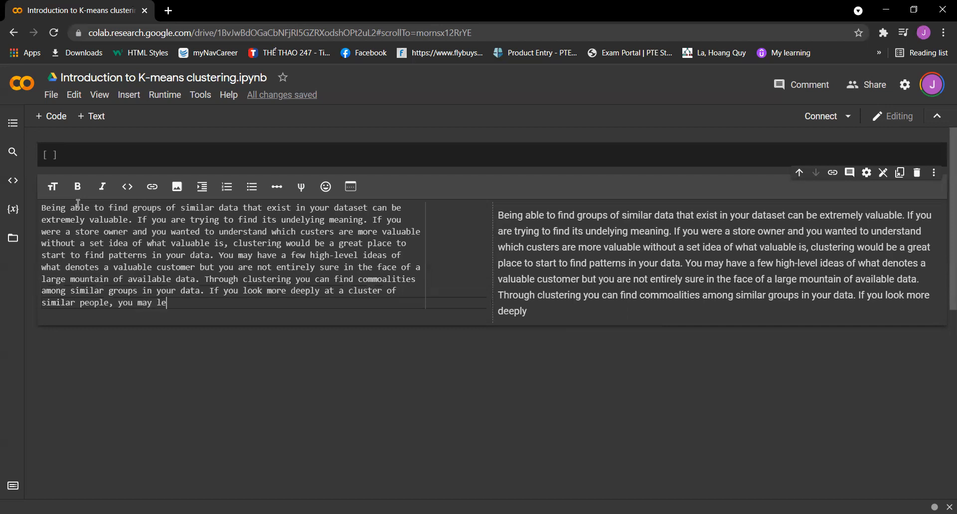
{"action": "type", "text": "arn that"}
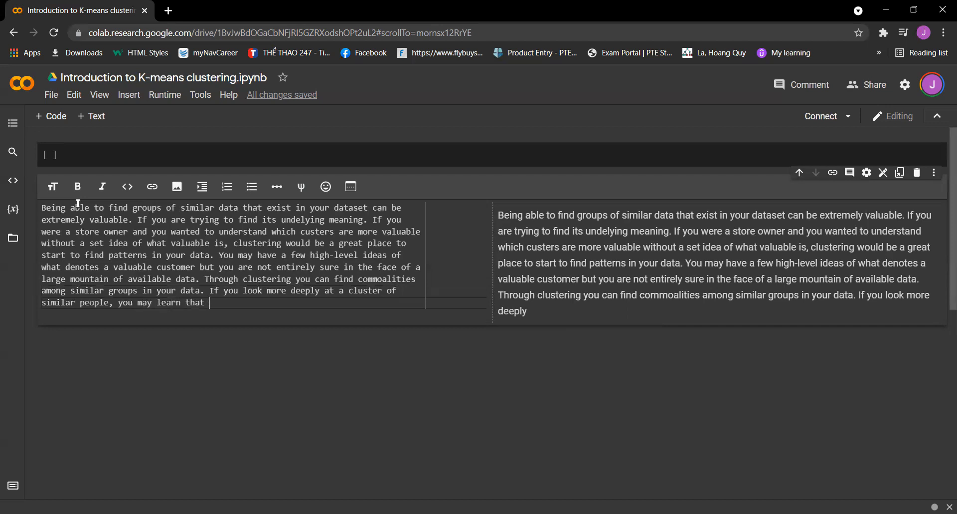
{"action": "type", "text": "everyone i"}
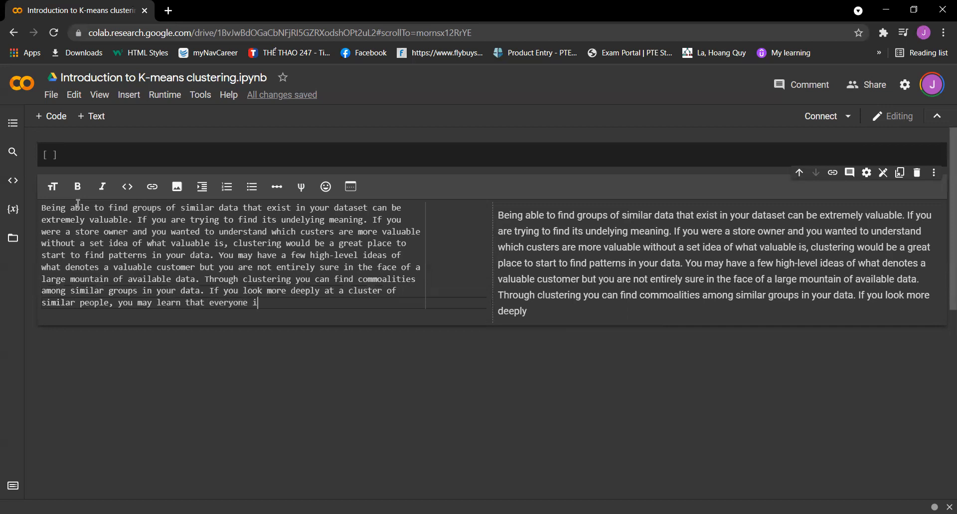
{"action": "type", "text": "n that group"}
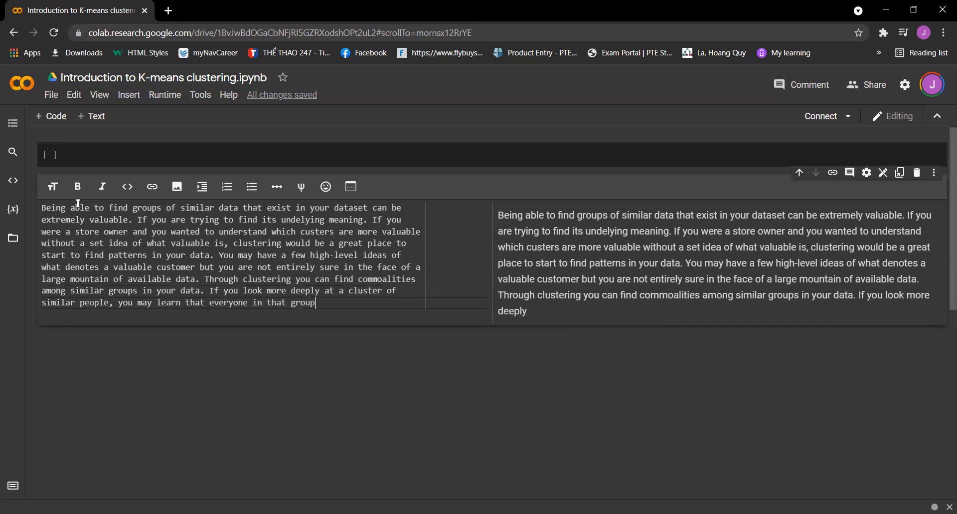
{"action": "type", "text": "visits your w"}
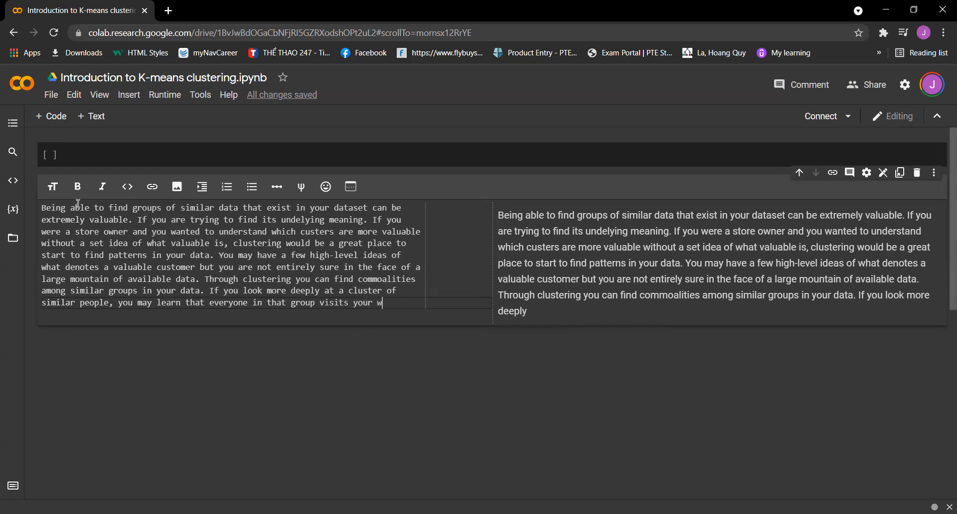
{"action": "type", "text": "bsite for longer pe"}
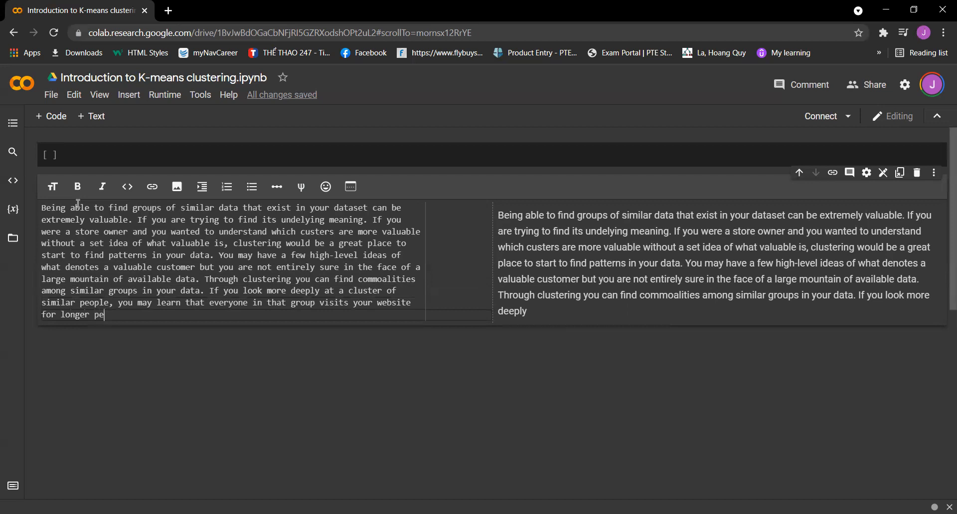
- Complete the paragraph with showing value and a clean sample for future supervised learning experiments
{"action": "type", "text": "riods of time than others."}
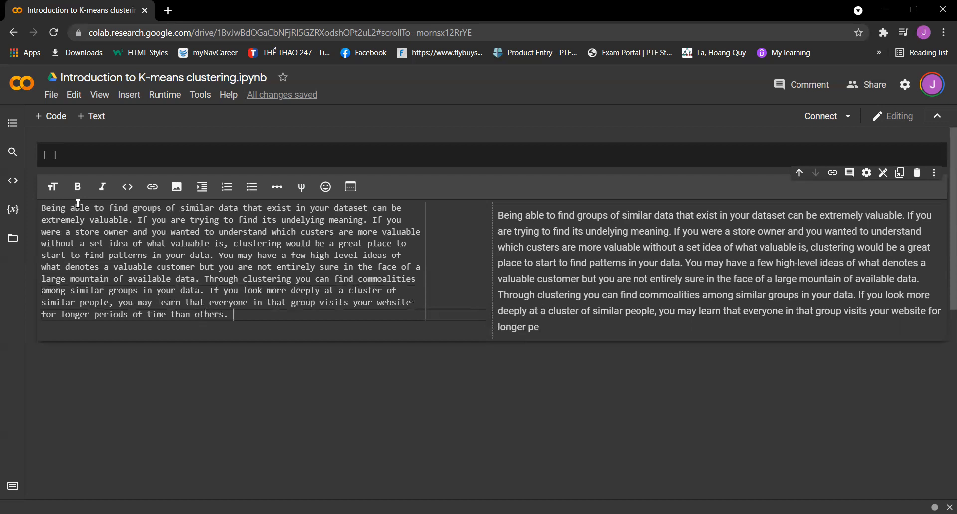
{"action": "type", "text": "This can show you wa"}
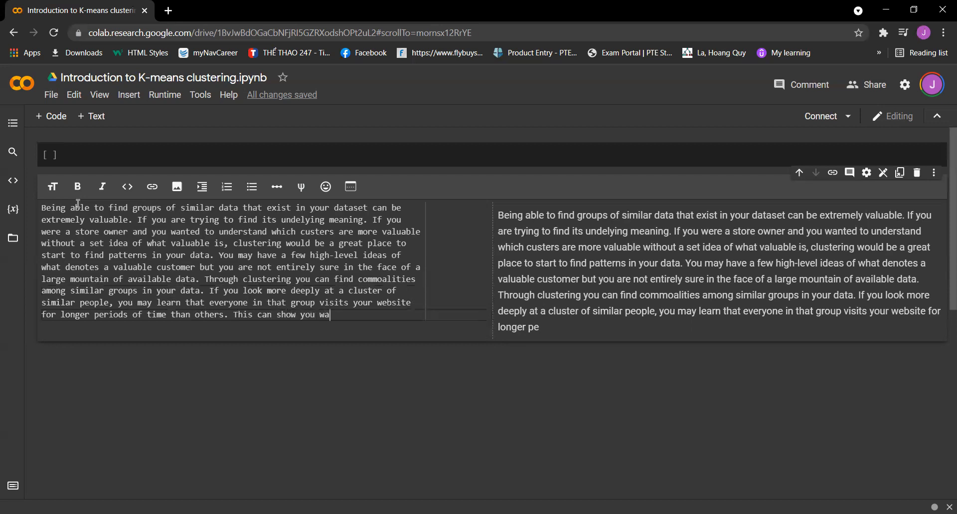
{"action": "type", "text": "ht the value is and"}
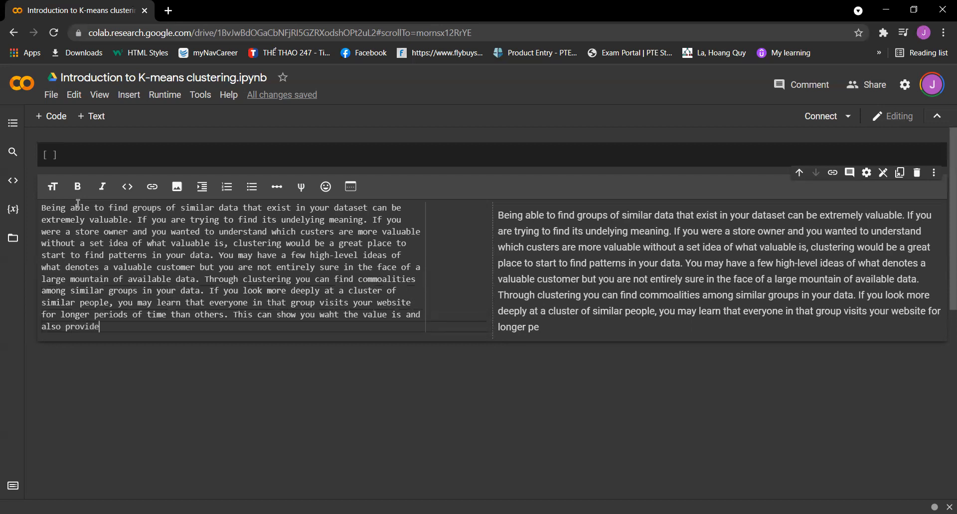
{"action": "type", "text": "a clean"}
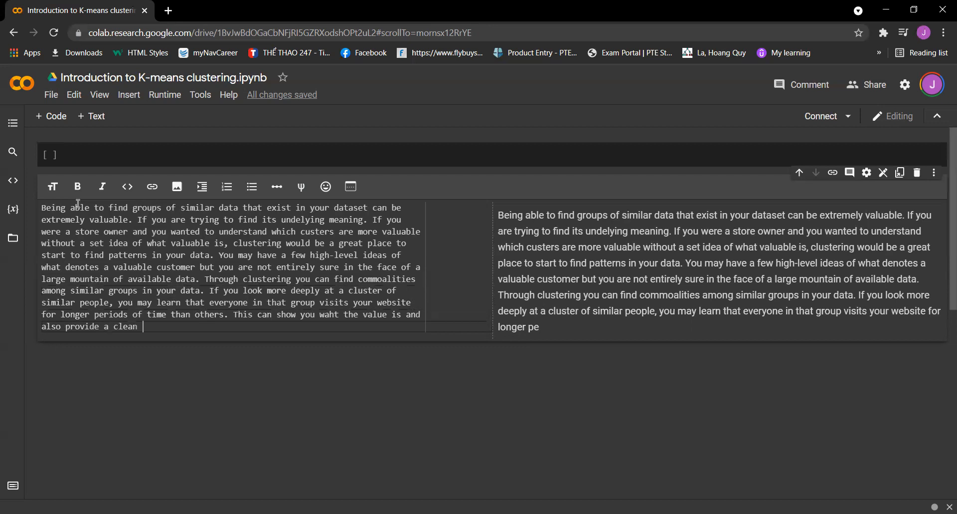
{"action": "type", "text": "sa"}
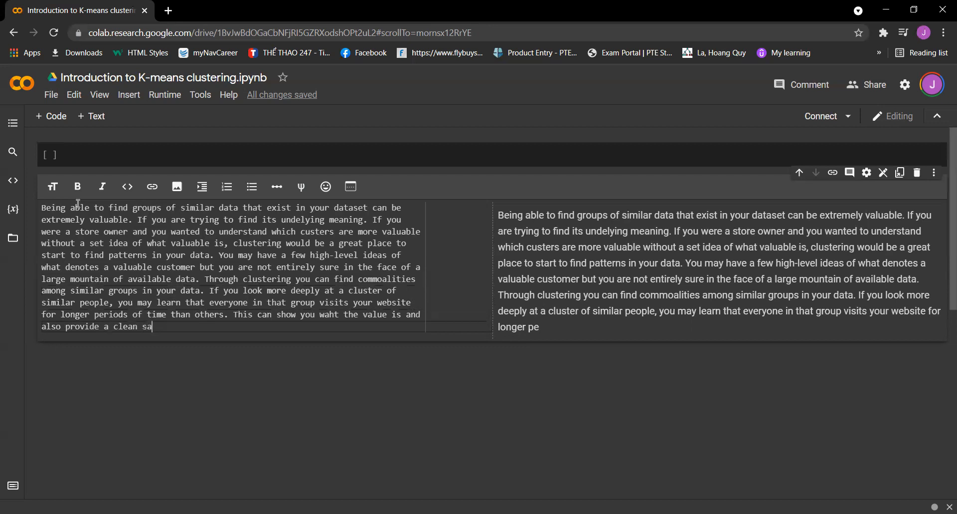
{"action": "type", "text": "mple size for"}
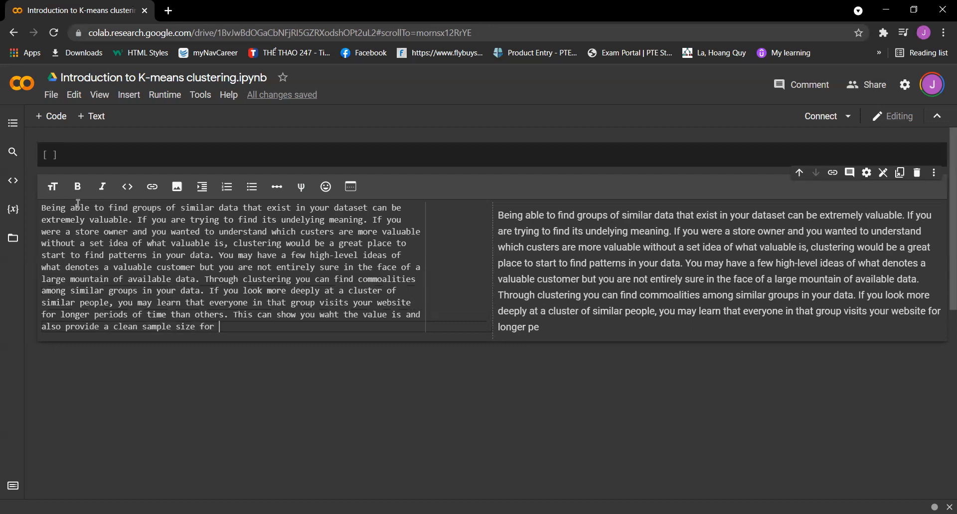
{"action": "type", "text": "fugure supervised l"}
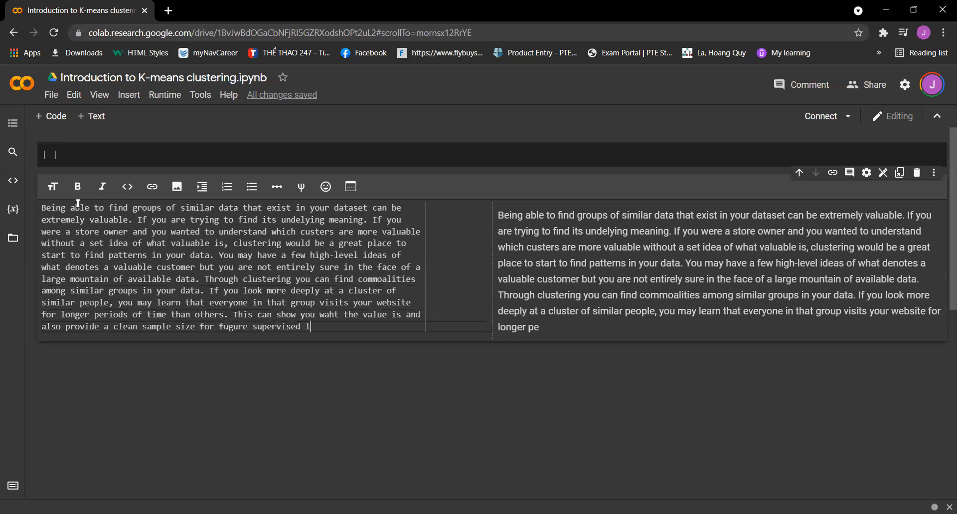
{"action": "type", "text": "earning exper"}
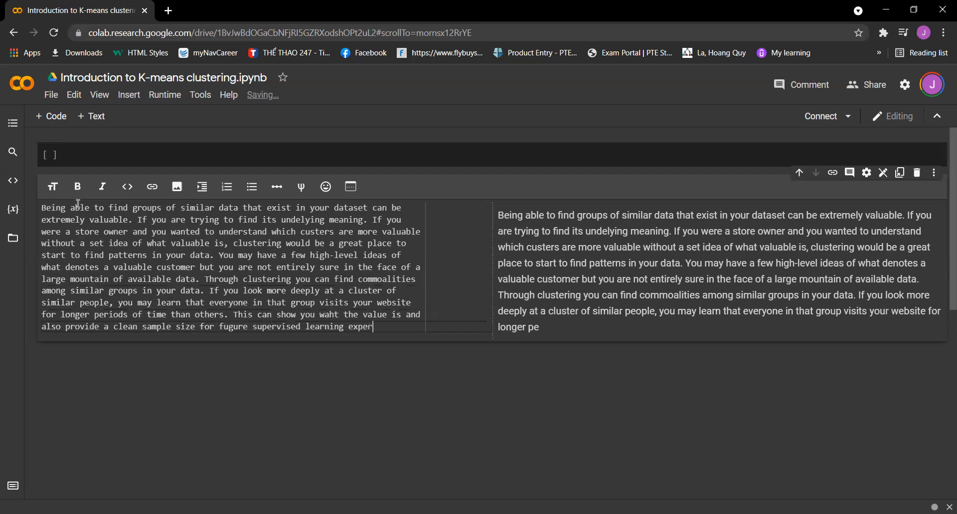
{"action": "type", "text": "iments"}
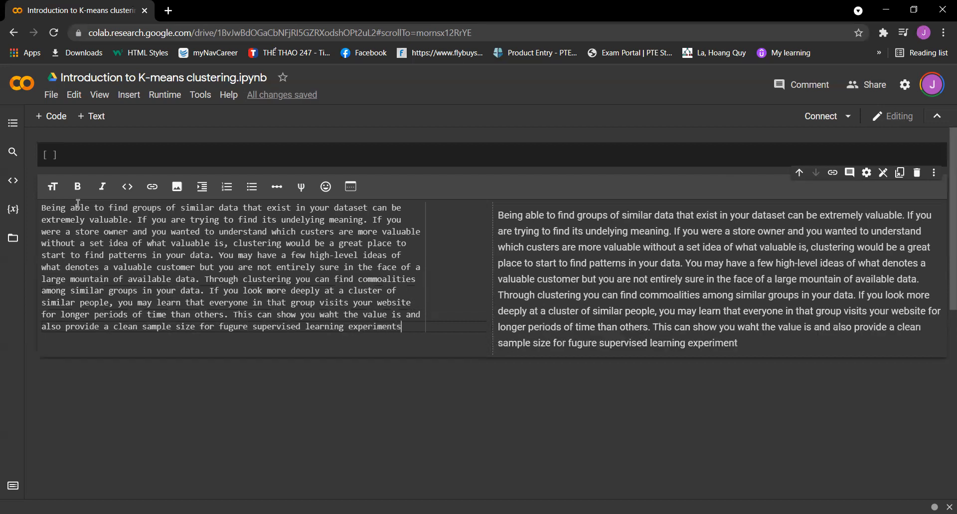
{"action": "type", "text": "s"}
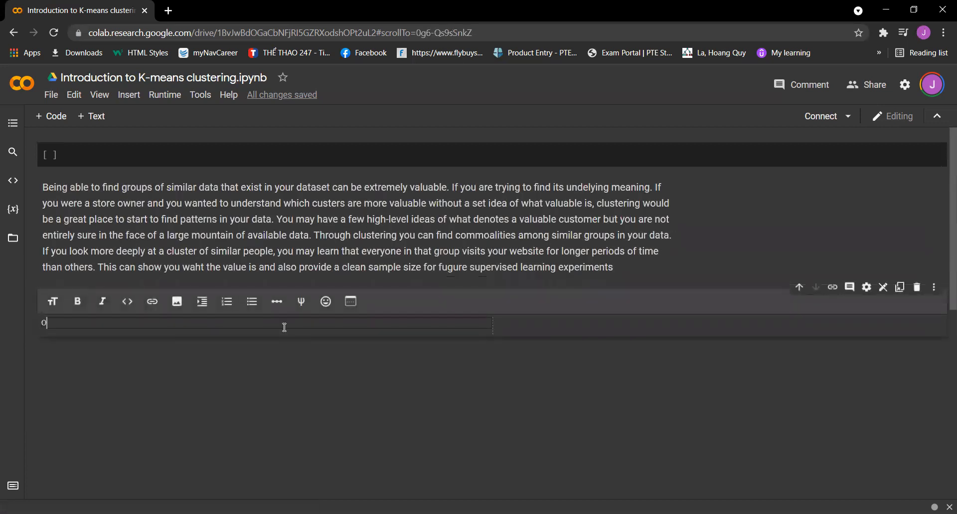
- Type 'One of the most basic yet popular approaches… is called k-means clustering.'
{"action": "type", "text": "One of the mos"}
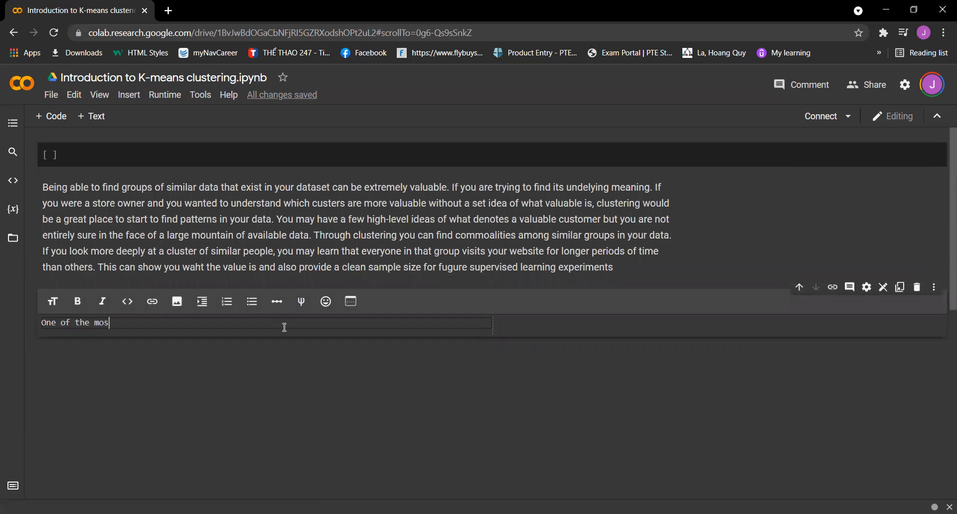
{"action": "type", "text": "t basic"}
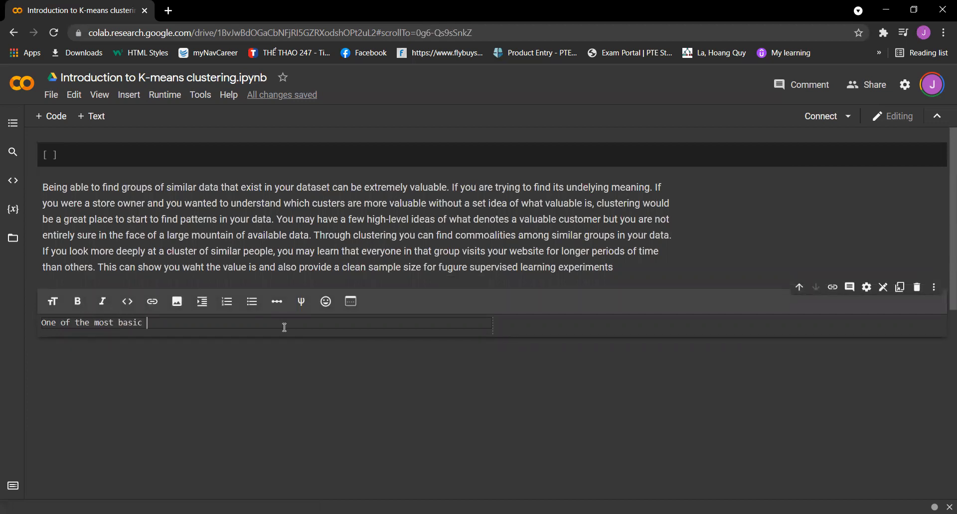
{"action": "type", "text": "yet a"}
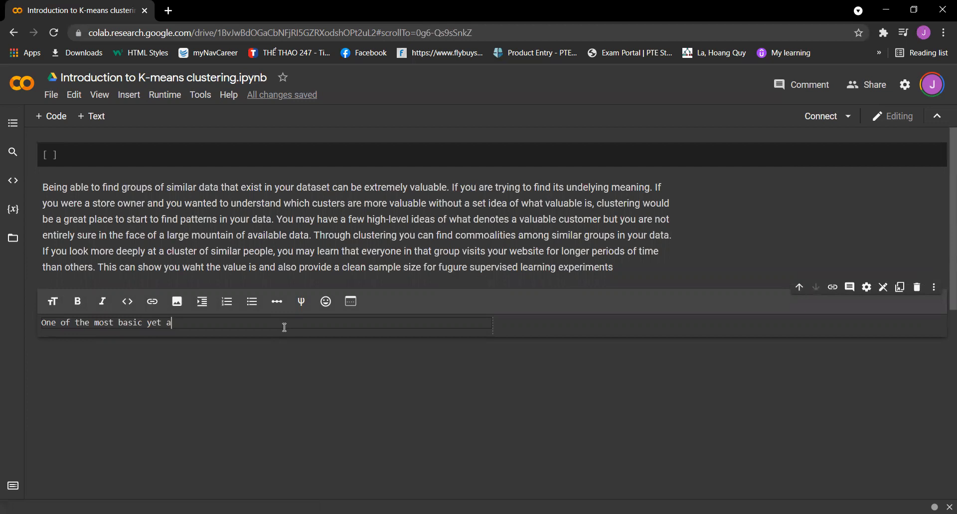
{"action": "type", "text": "popu"}
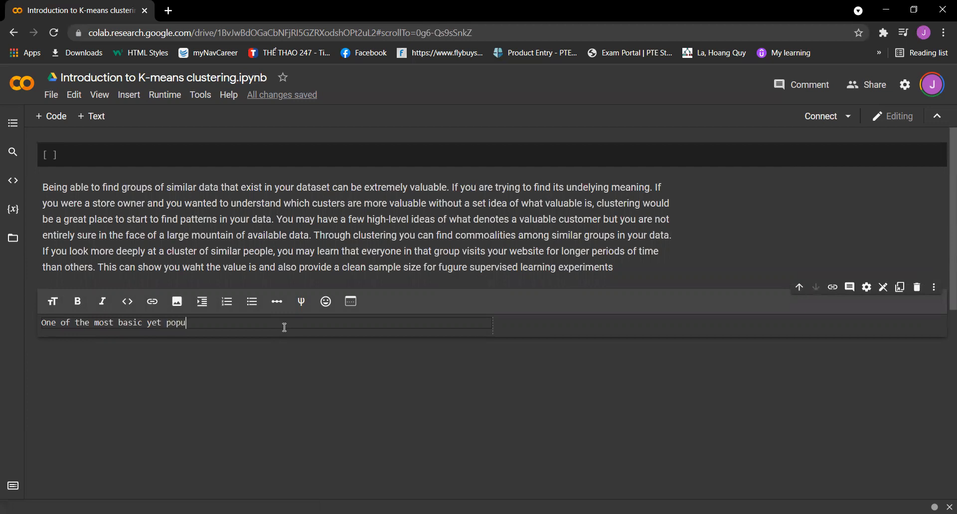
{"action": "type", "text": "lar approaches is by ui"}
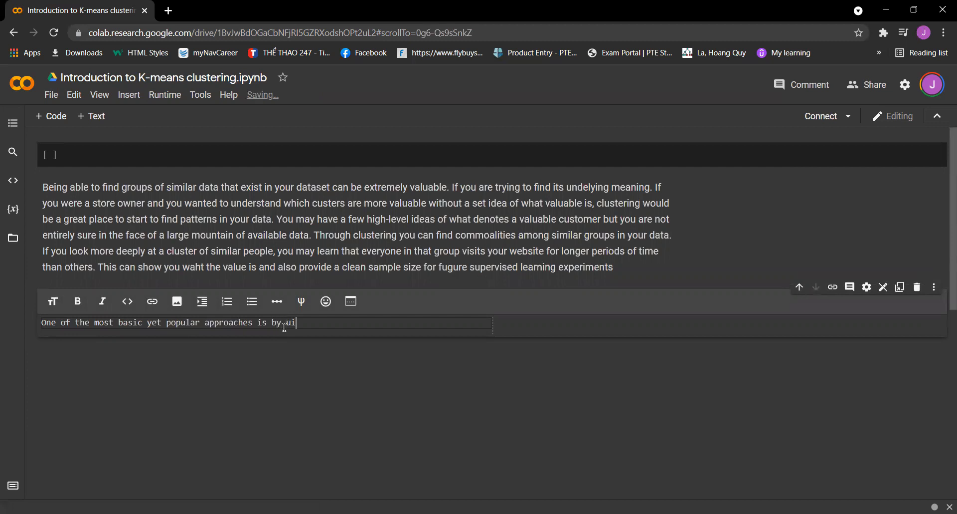
{"action": "type", "text": "s"}
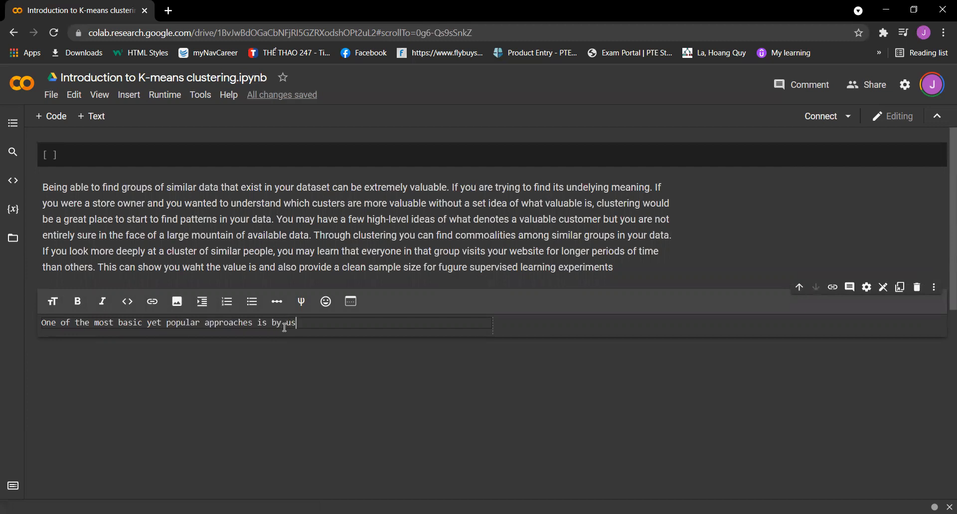
{"action": "type", "text": "ing a cluster analysis"}
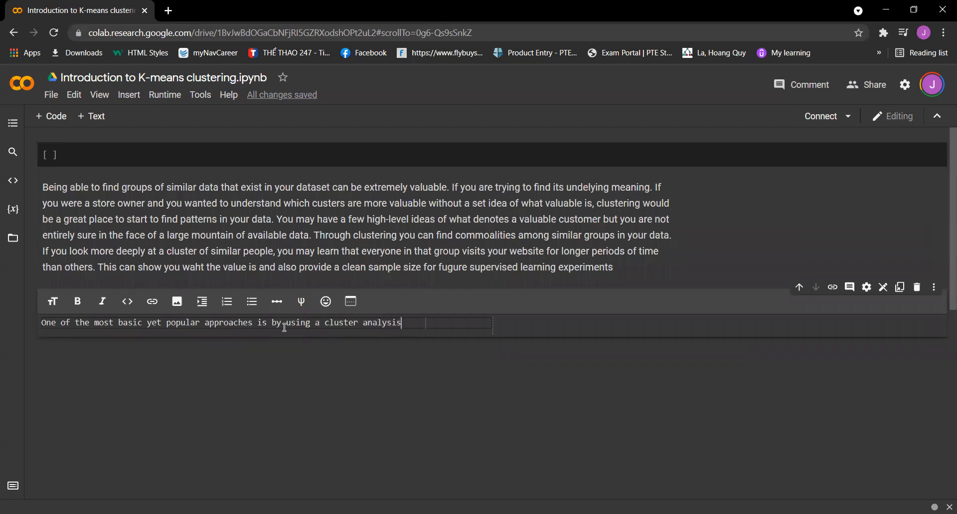
{"action": "type", "text": "called k"}
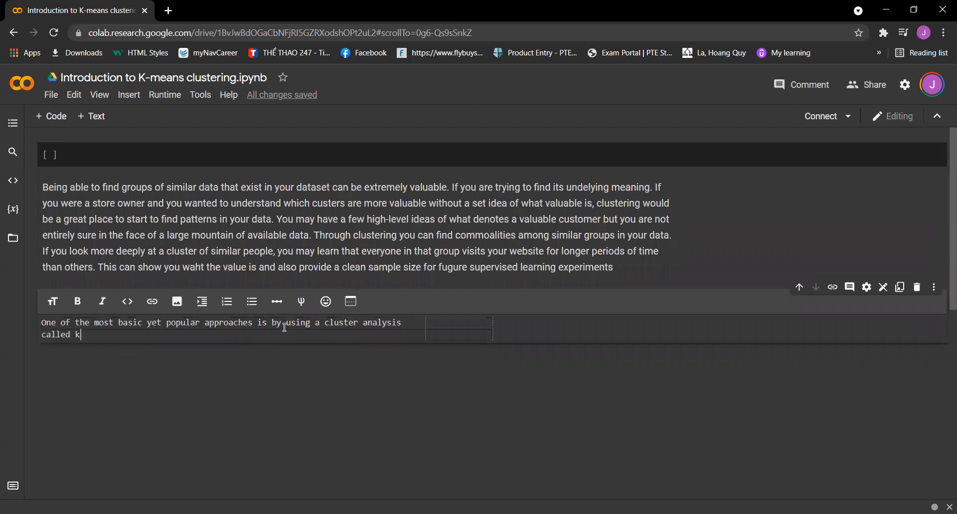
{"action": "type", "text": "-means"}
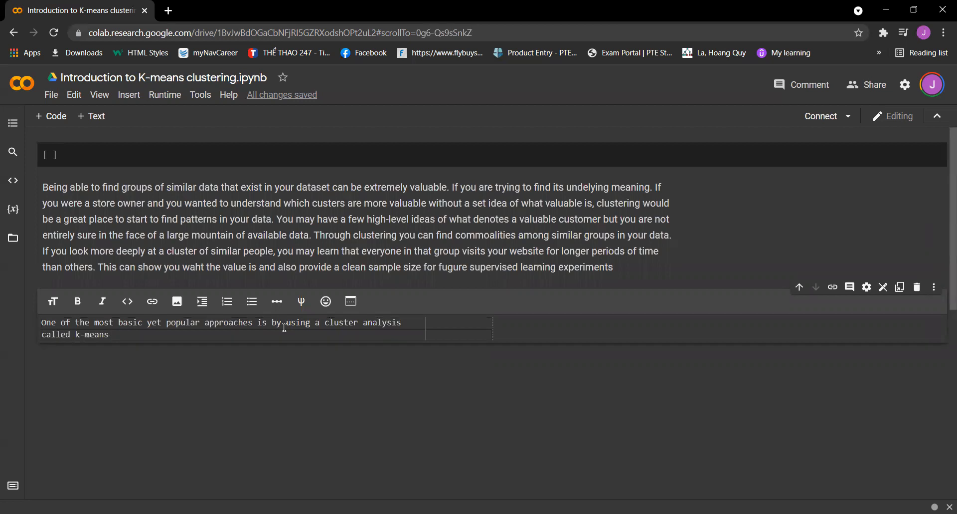
{"action": "type", "text": "clustering,"}
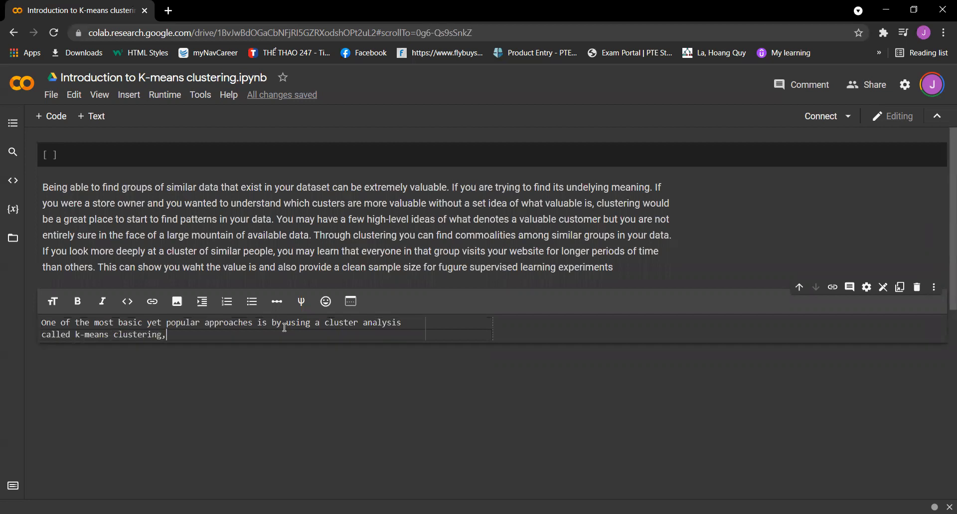
- Explain that k-means searches for k clusters and its workflow is quite intuitive
{"action": "type", "text": ". k"}
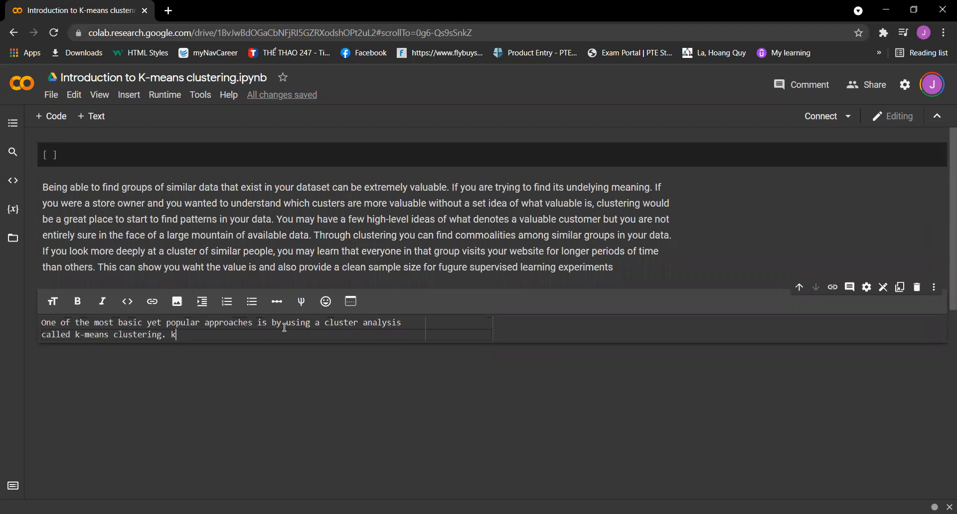
{"action": "type", "text": "-means woi"}
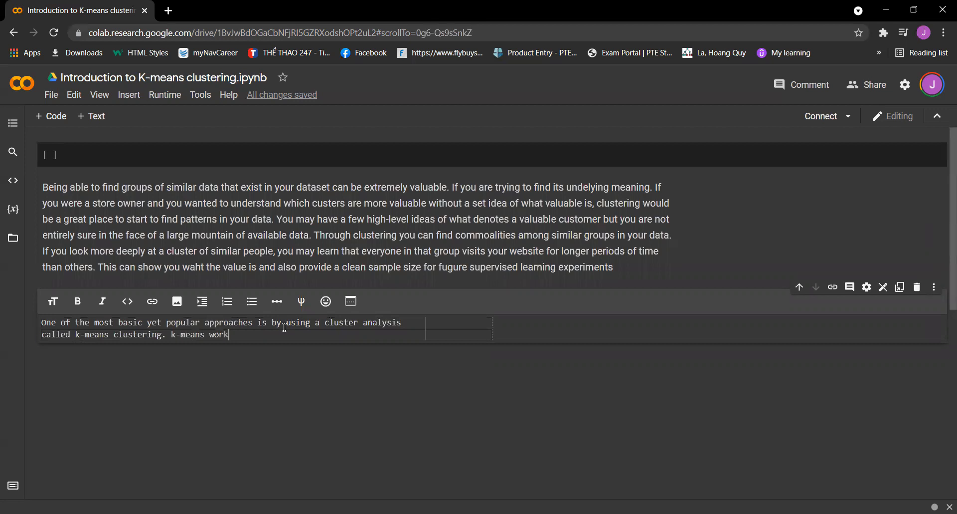
{"action": "type", "text": "s by sear"}
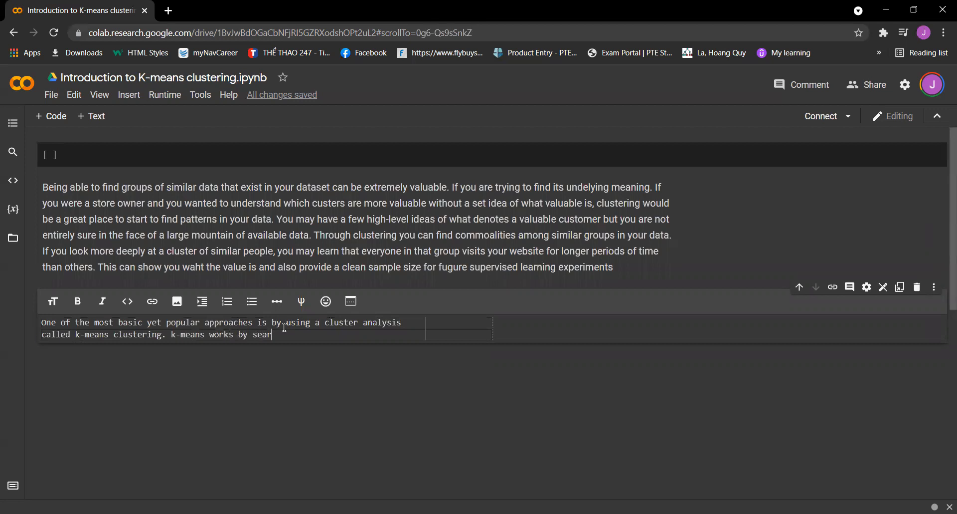
{"action": "type", "text": "ching for"}
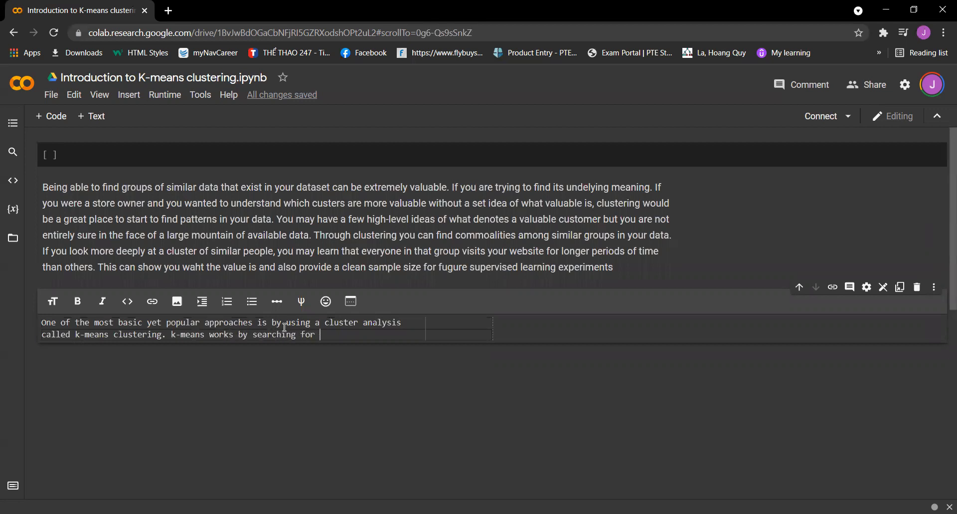
{"action": "type", "text": "k cl"}
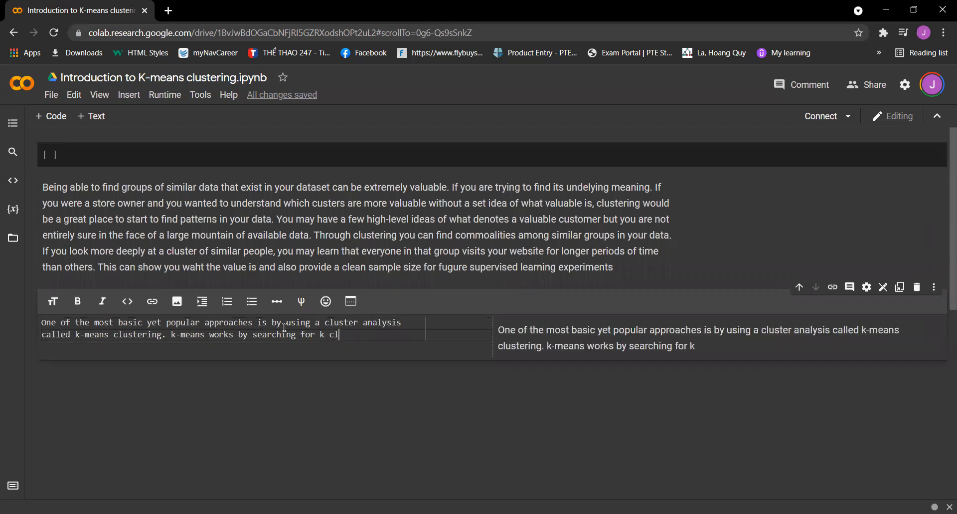
{"action": "type", "text": "usters in"}
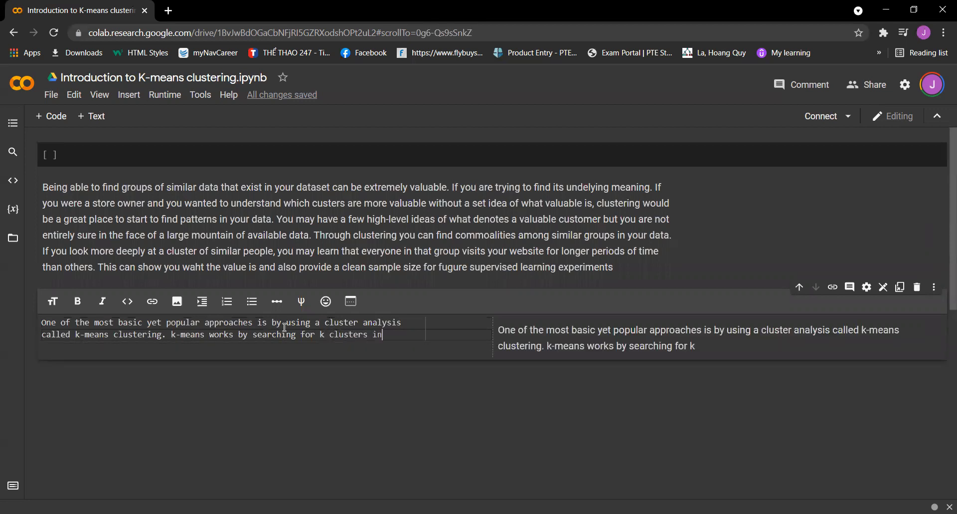
{"action": "type", "text": "your data and the wor"}
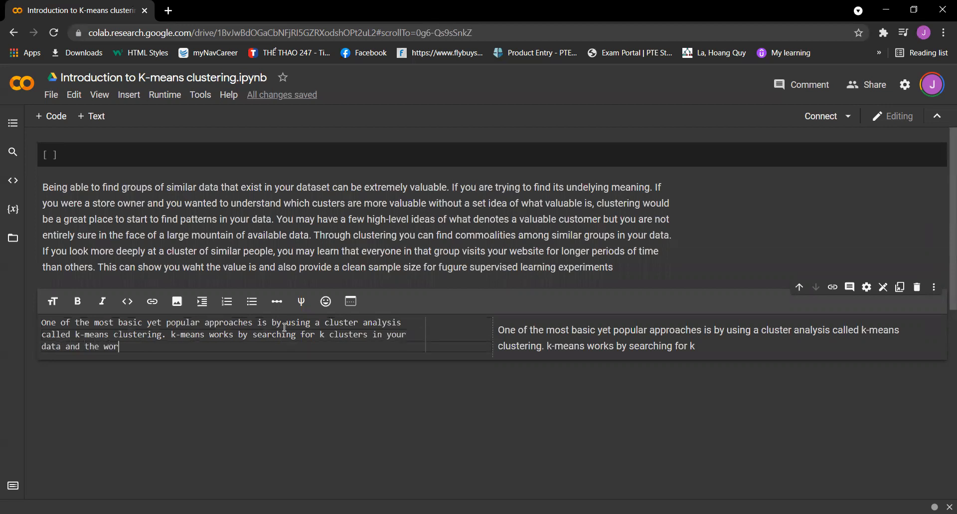
{"action": "type", "text": "kflow is actua"}
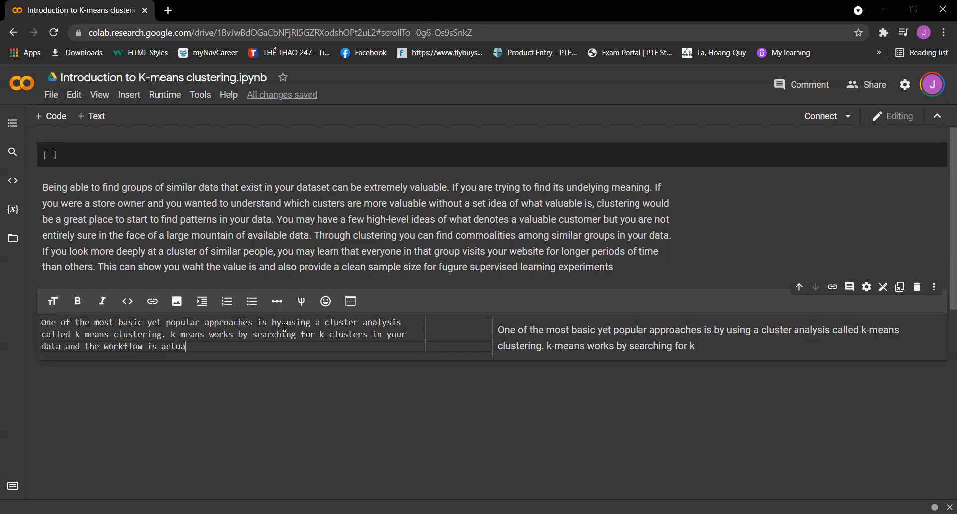
{"action": "type", "text": "lly quite"}
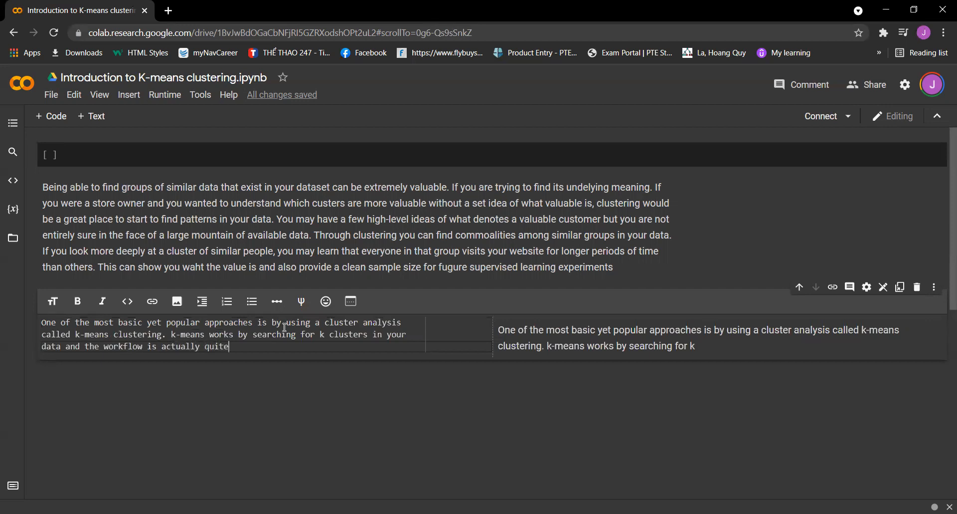
{"action": "type", "text": "int"}
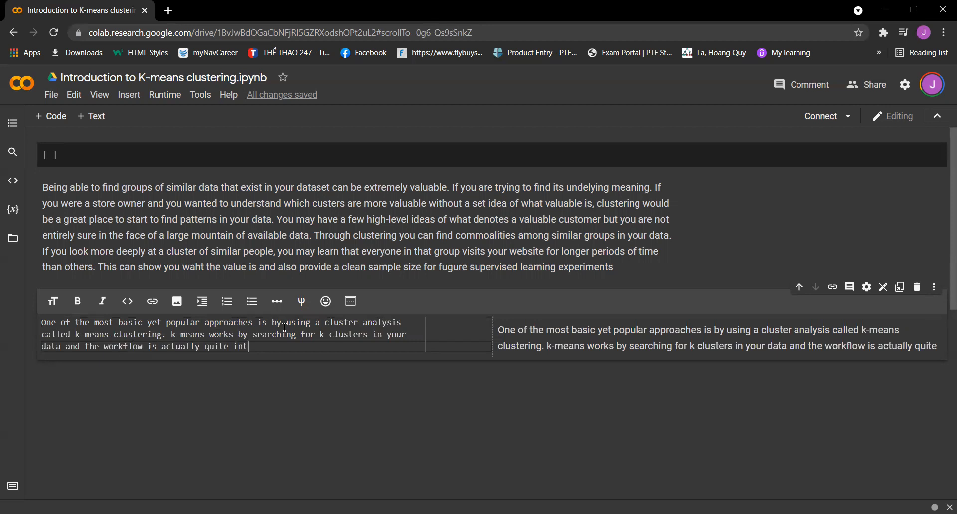
{"action": "type", "text": "itive-"}
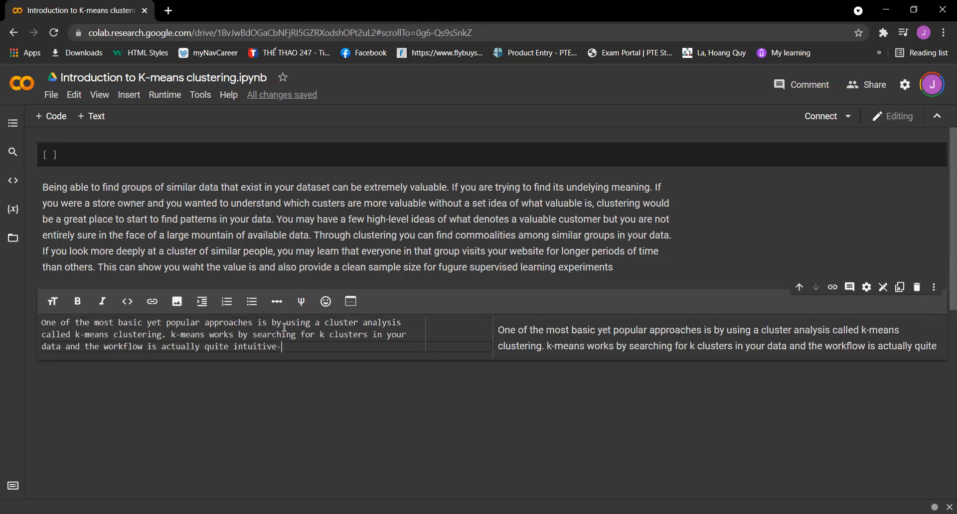
- Add the plan: a no-math introduction to k-means, followed by an implementation in python
{"action": "type", "text": "we"}
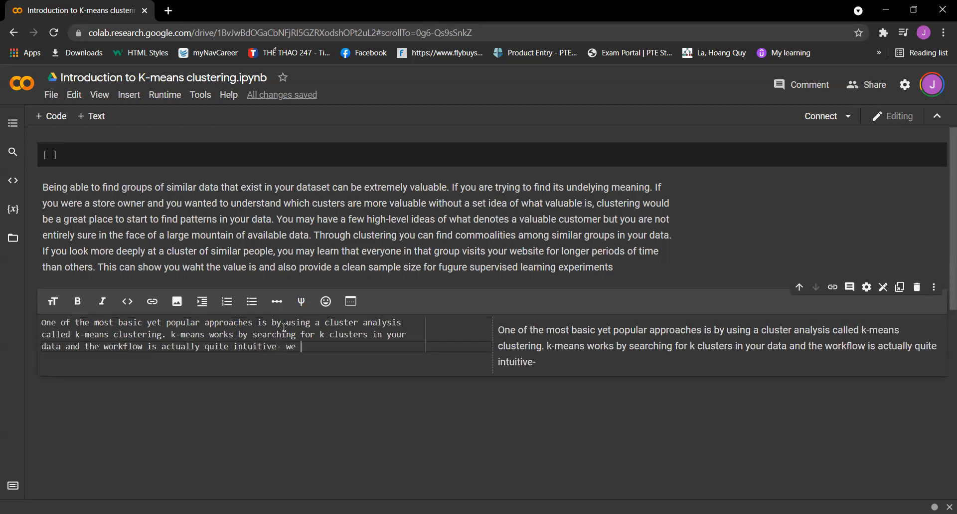
{"action": "type", "text": "will"}
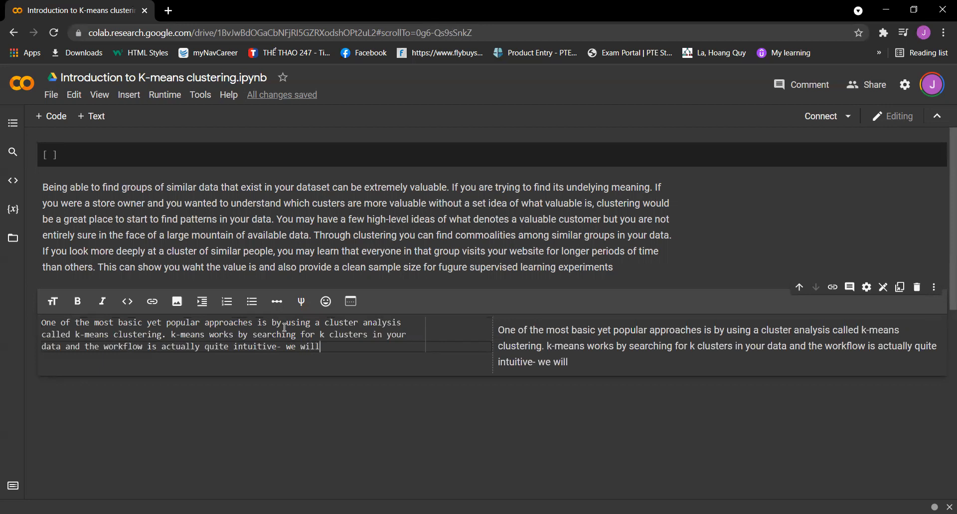
{"action": "type", "text": "start with the no"}
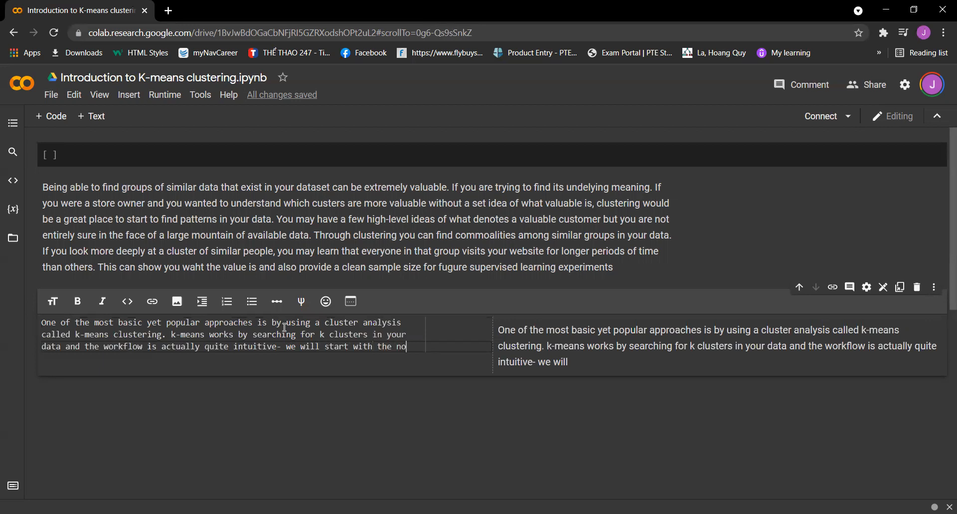
{"action": "type", "text": "-math"}
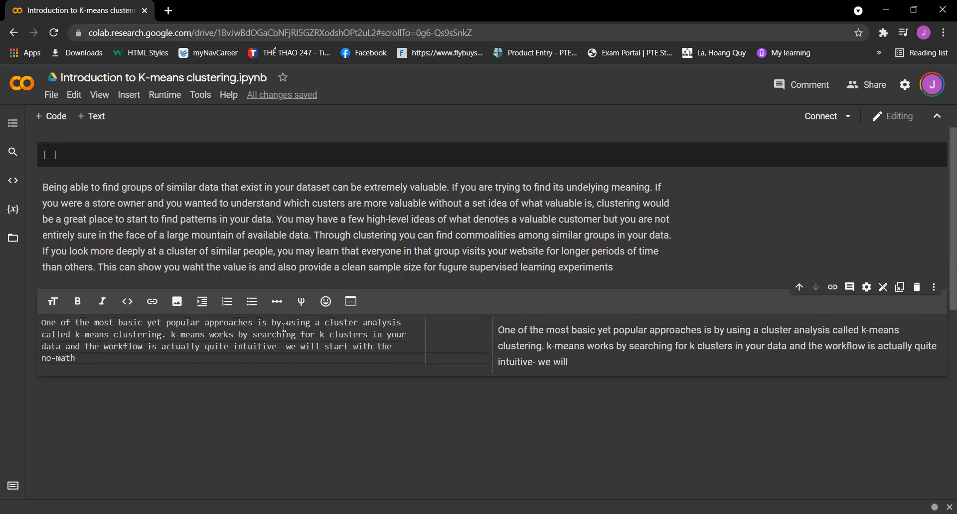
{"action": "type", "text": "introduction to k"}
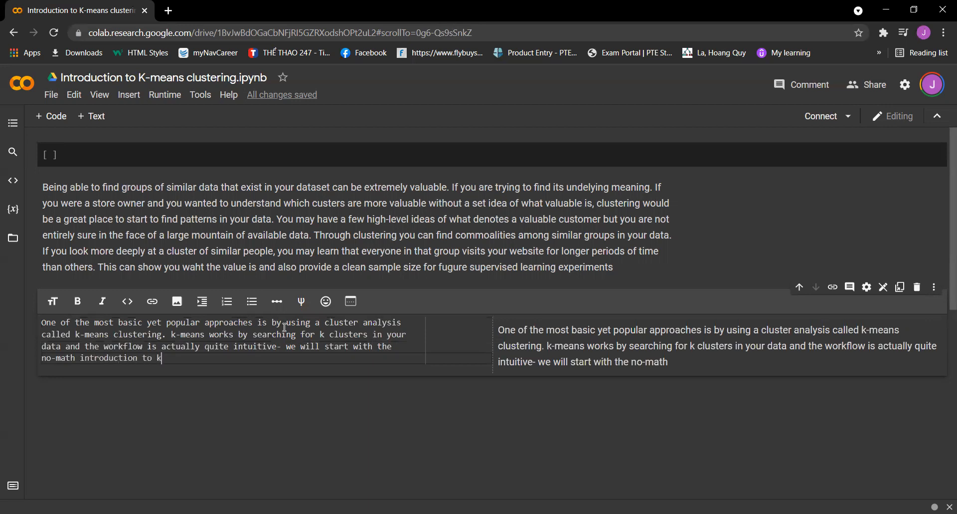
{"action": "type", "text": "-means,"}
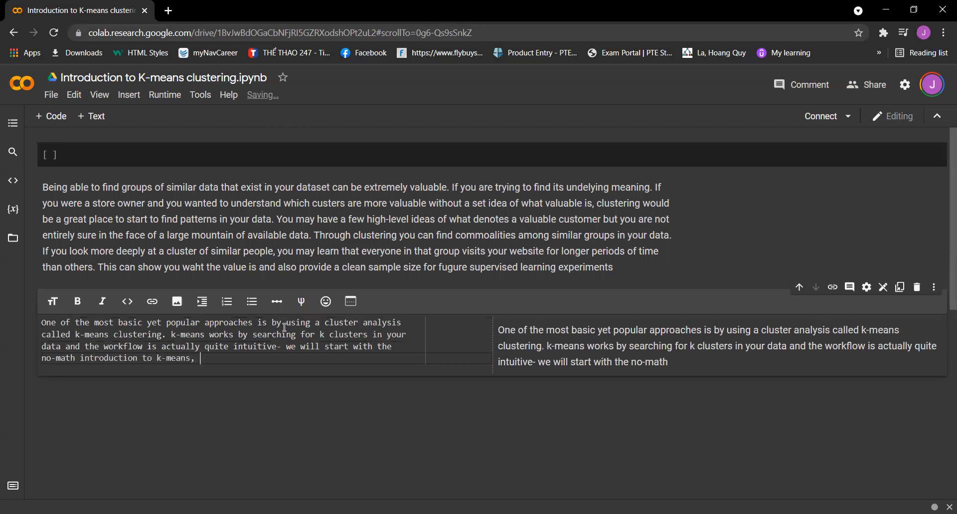
{"action": "type", "text": "followed"}
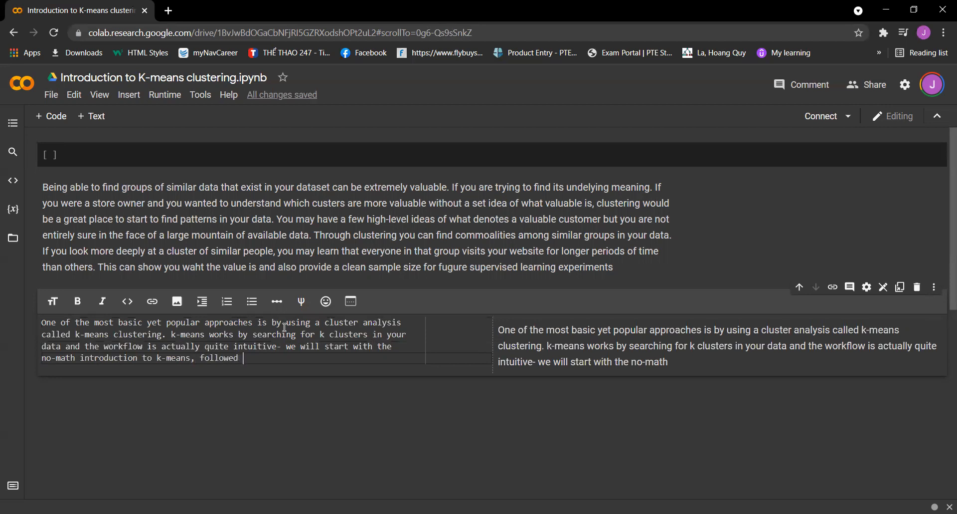
{"action": "type", "text": "by an implementation in pyt"}
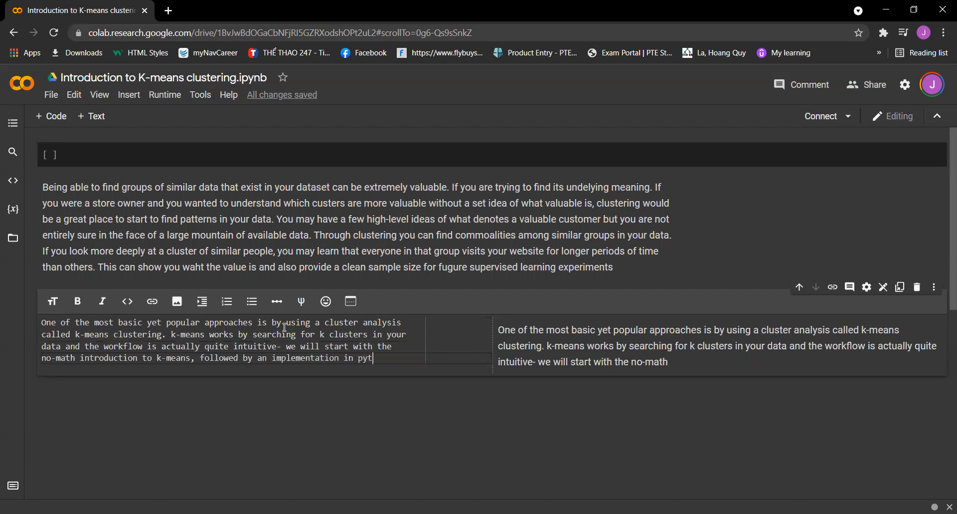
{"action": "type", "text": "hon"}
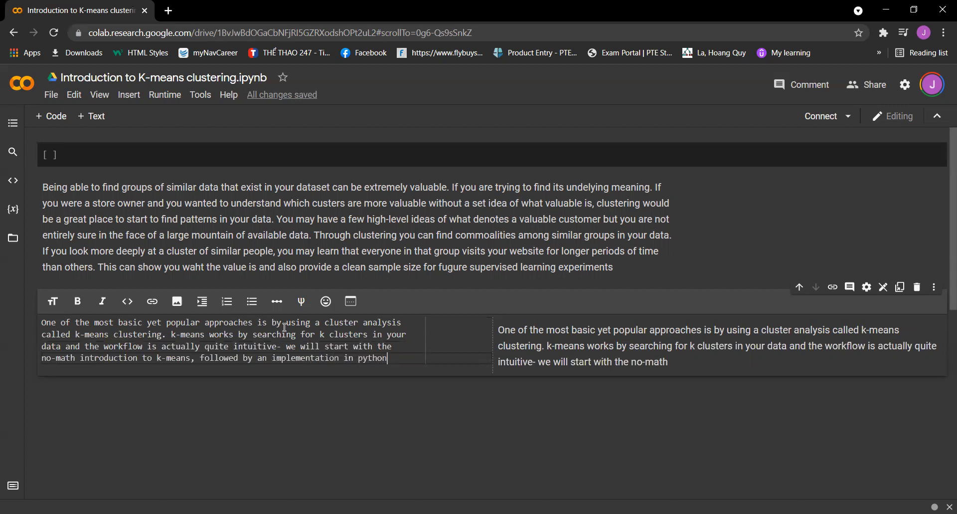
{"action": "type", "text": "."}
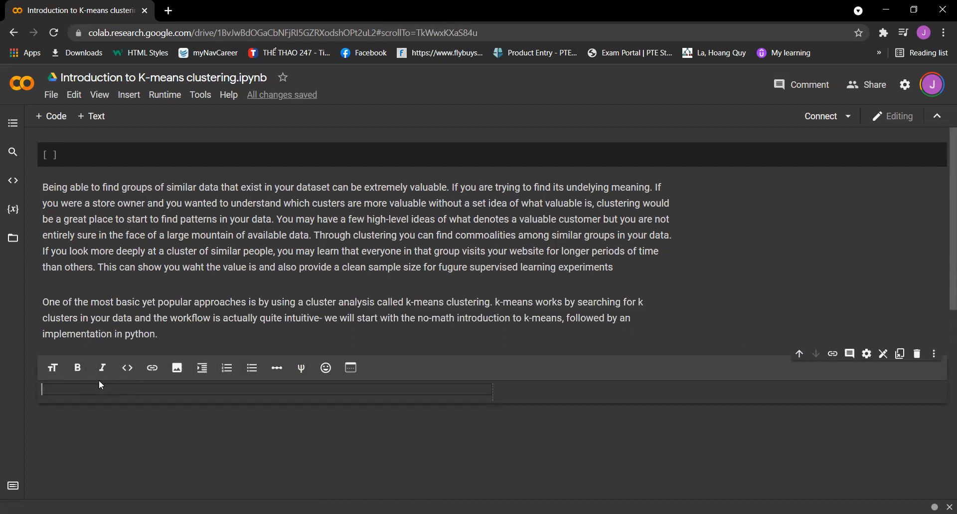
- Type 'The no-math algorithm of k-means clustering is shown here:' in the text cell
{"action": "type", "text": "The no"}
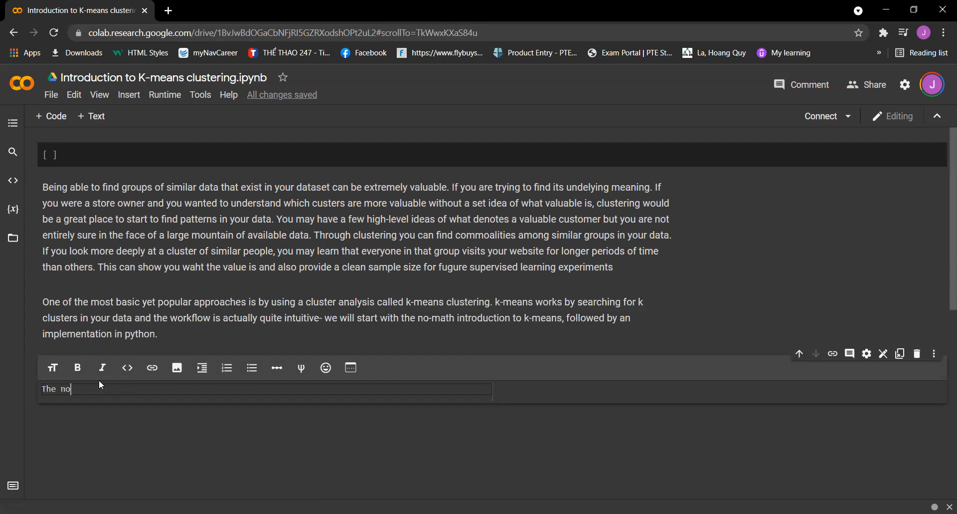
{"action": "type", "text": "-,"}
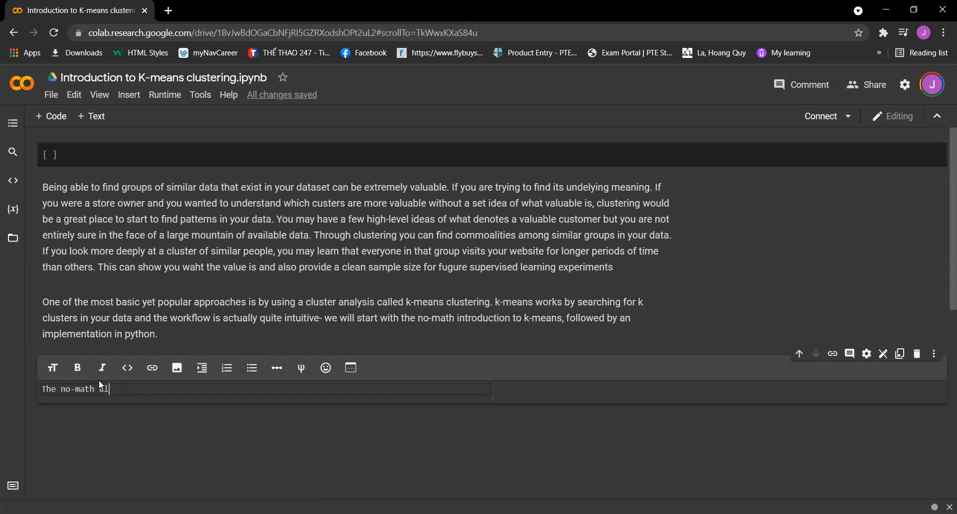
{"action": "type", "text": "gorithm of k-means clustering is shown h"}
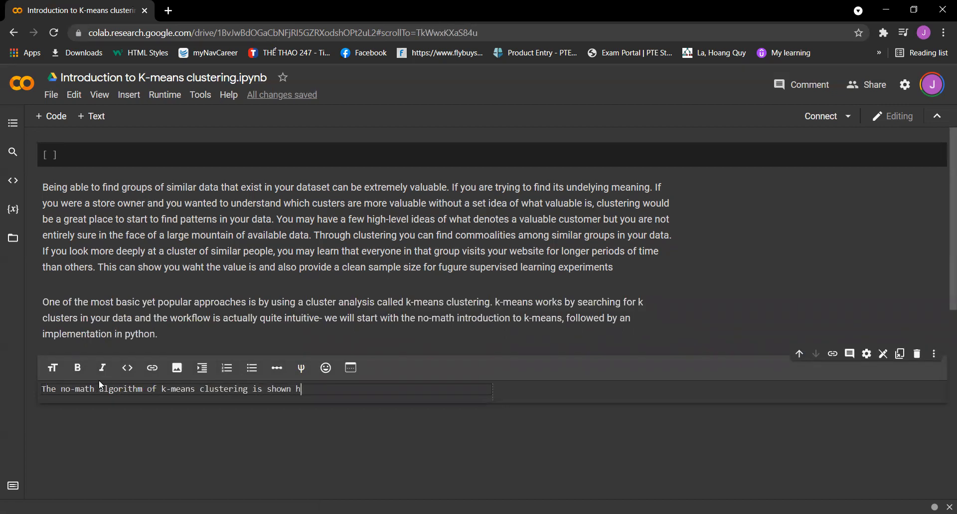
{"action": "type", "text": "ere:"}
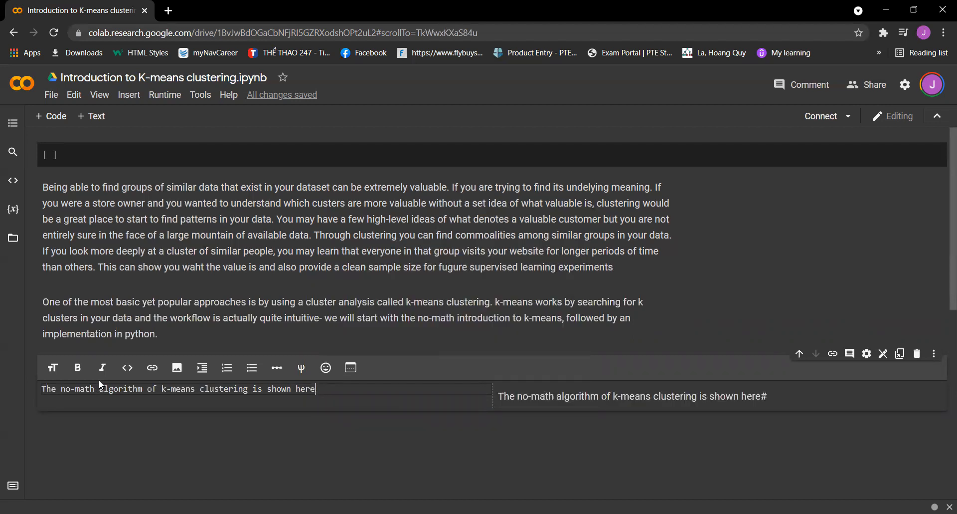
{"action": "type", "text": ":"}
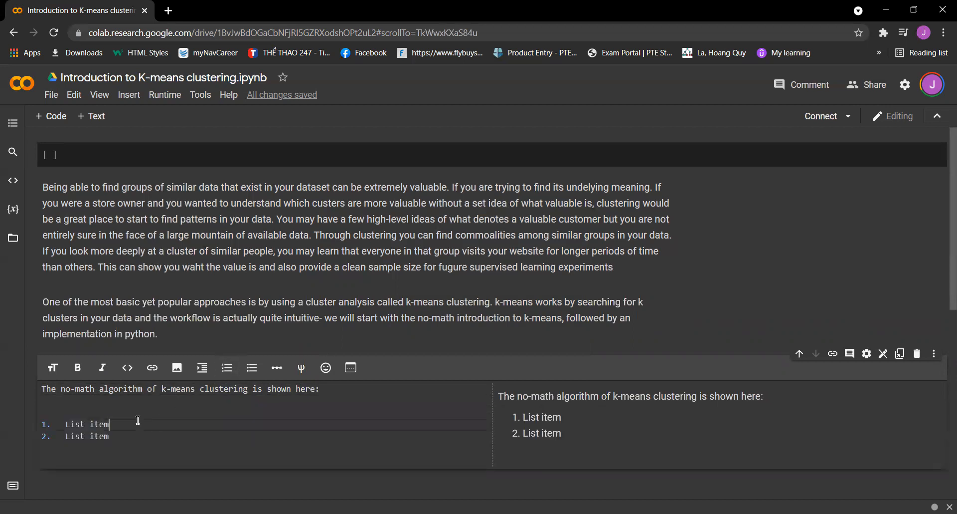
- Replace the first list placeholder with 'Pick K centroids' (the expected number of clusters)
{"action": "key", "text": "Backspace"}
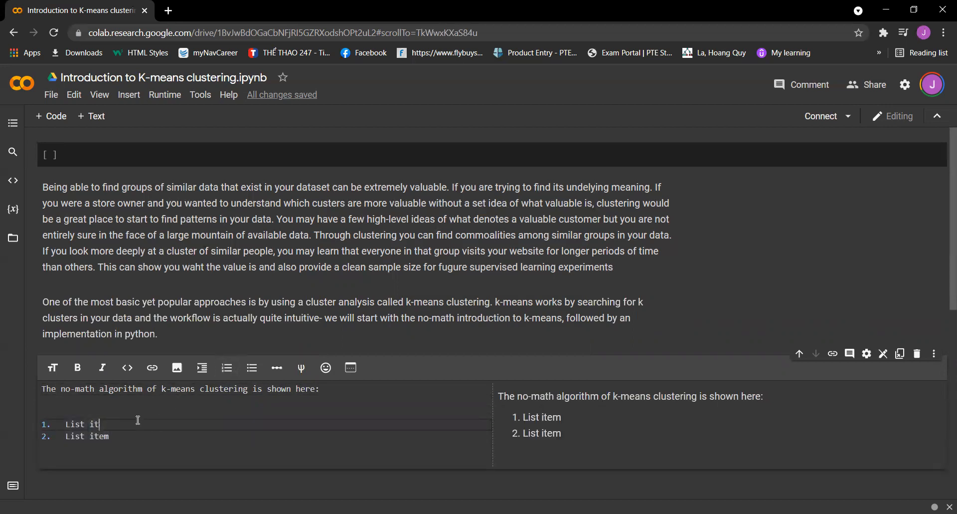
{"action": "type", "text": "Pc"}
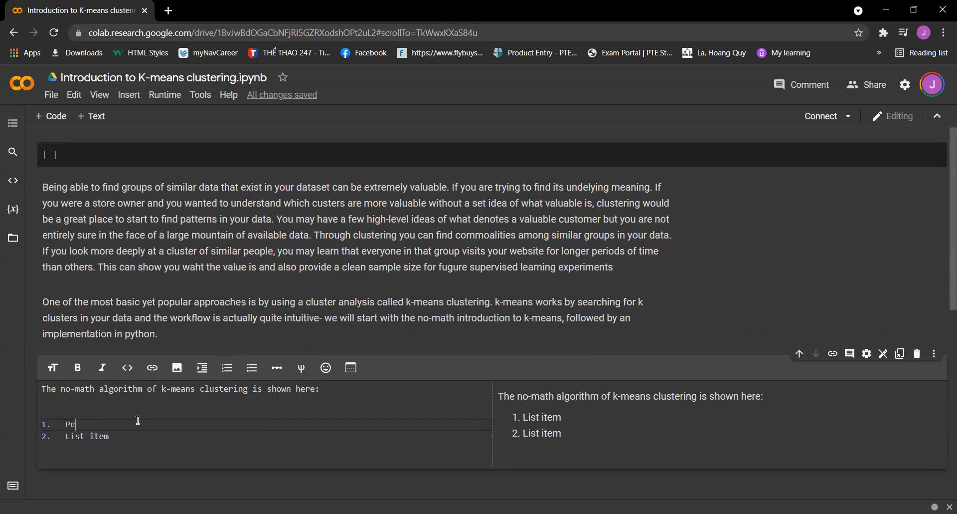
{"action": "type", "text": "ick"}
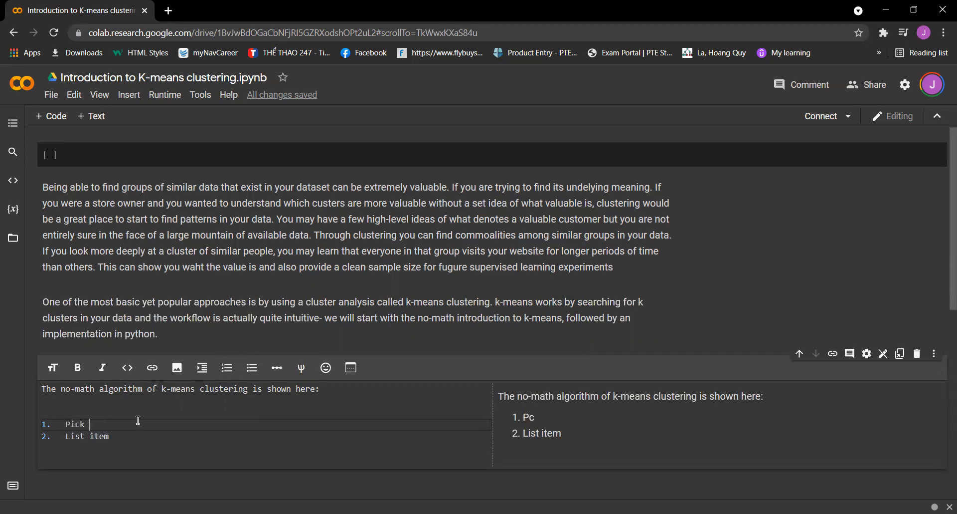
{"action": "type", "text": "K centroids (K -"}
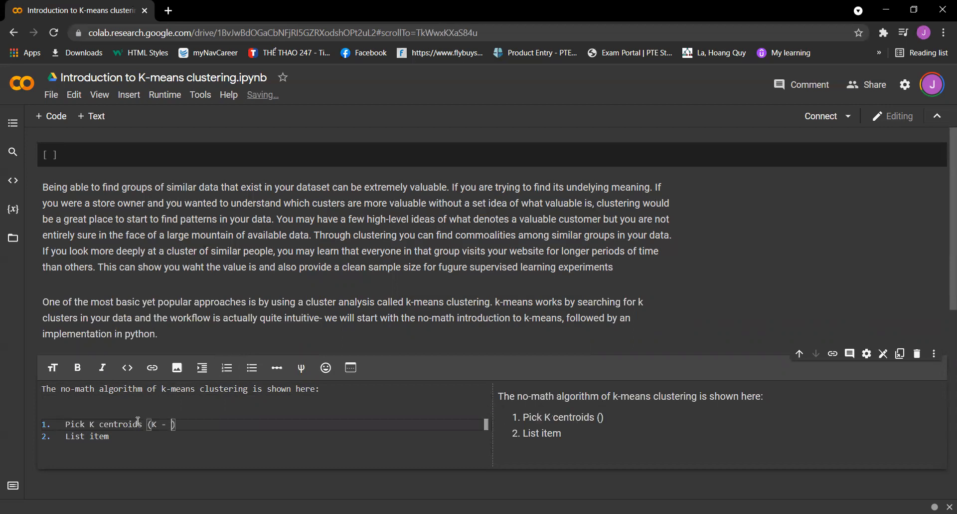
{"action": "type", "text": "expected distinct"}
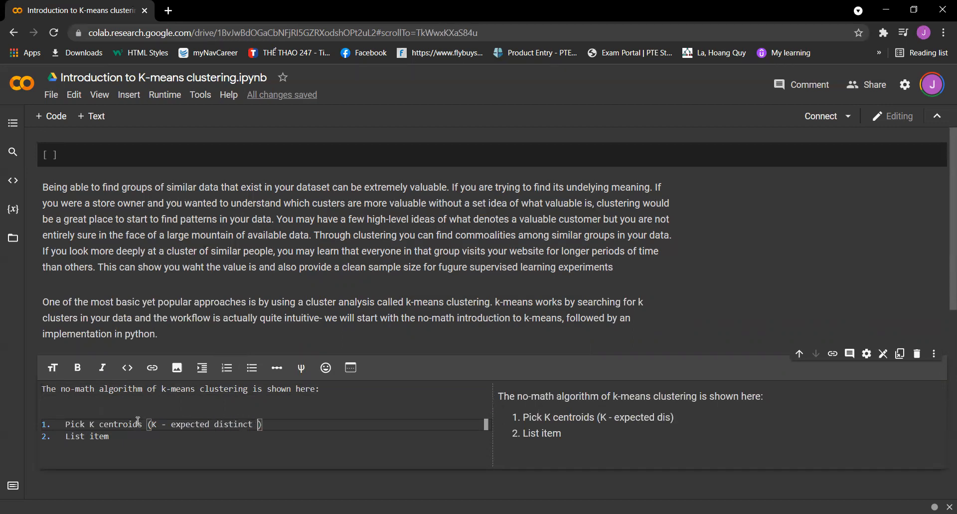
{"action": "type", "text": "number of clusters"}
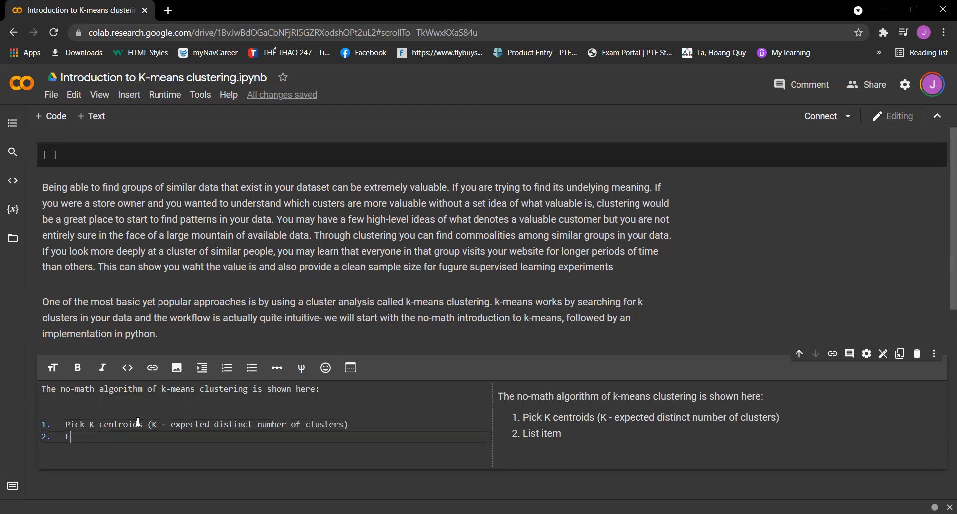
- Type item two: 'Randomly place K centroids anywhere amongst your existing training data.'
{"action": "type", "text": "Rando"}
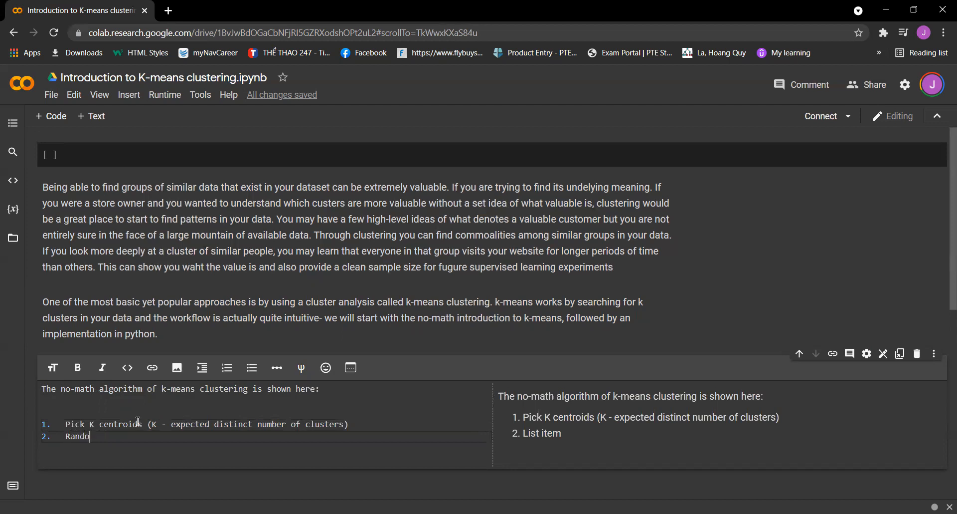
{"action": "type", "text": "mly place"}
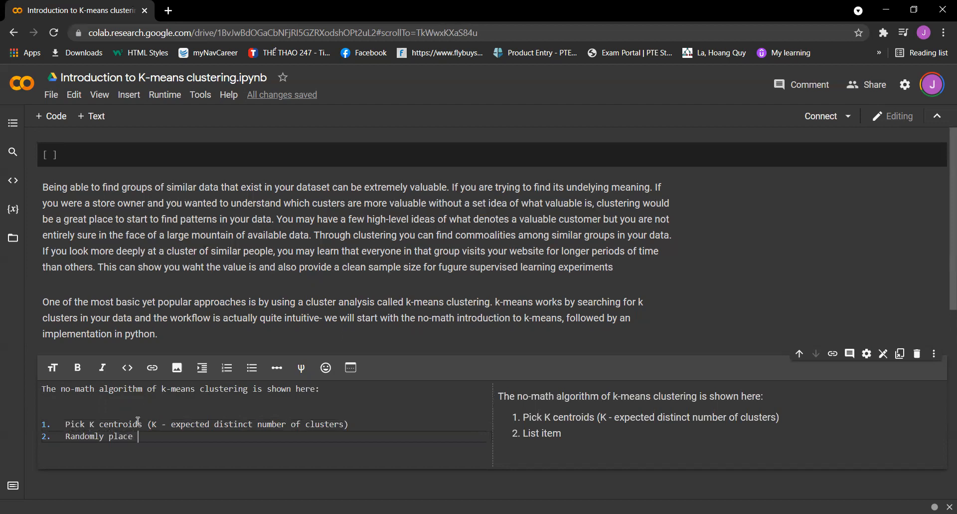
{"action": "type", "text": "K centroid"}
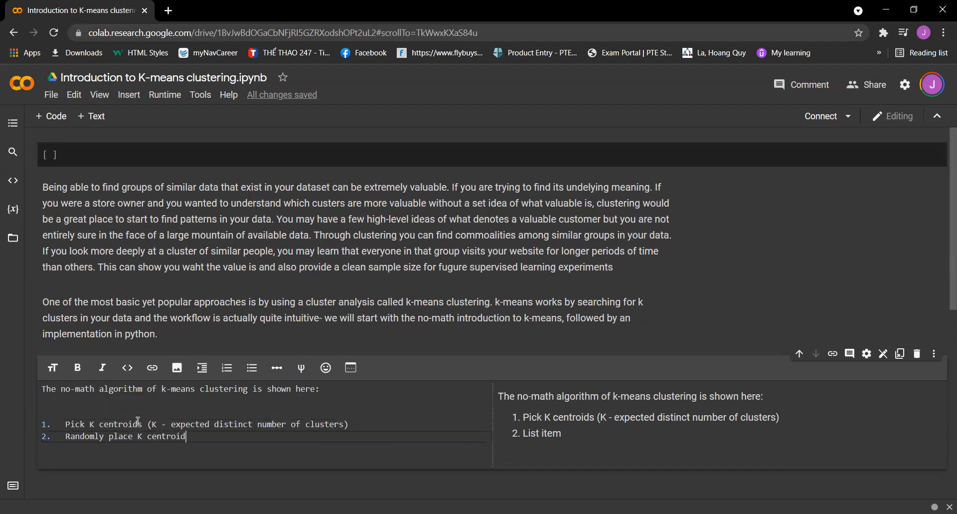
{"action": "type", "text": "s anywhere"}
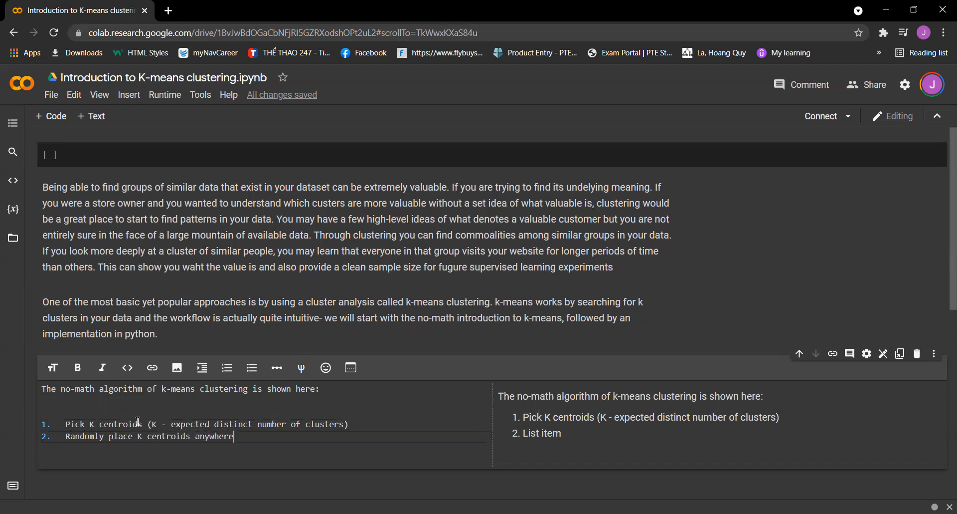
{"action": "type", "text": "amongst"}
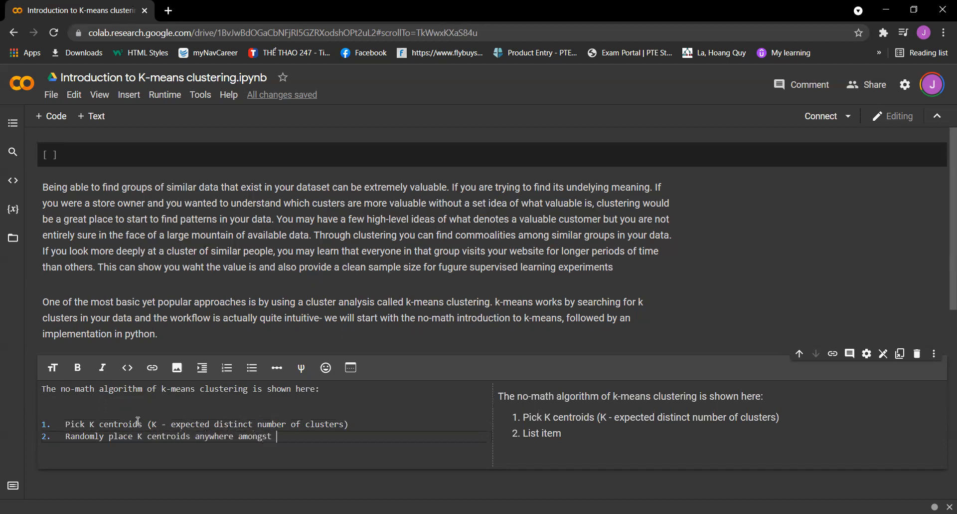
{"action": "type", "text": "your existing training"}
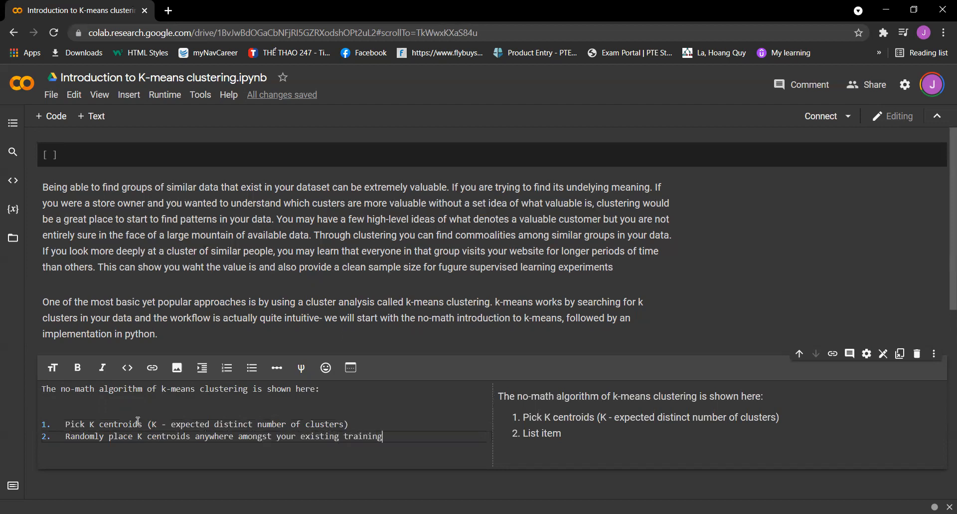
{"action": "type", "text": "data."}
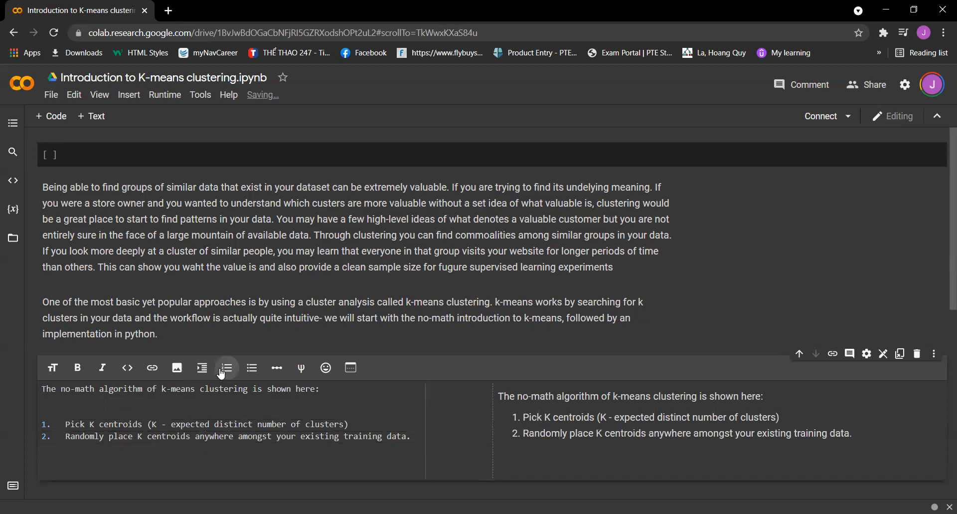
- Add step three: calculate the Euclidean distance to all the points in the training data
{"action": "left_click", "coordinate": [226, 367]}
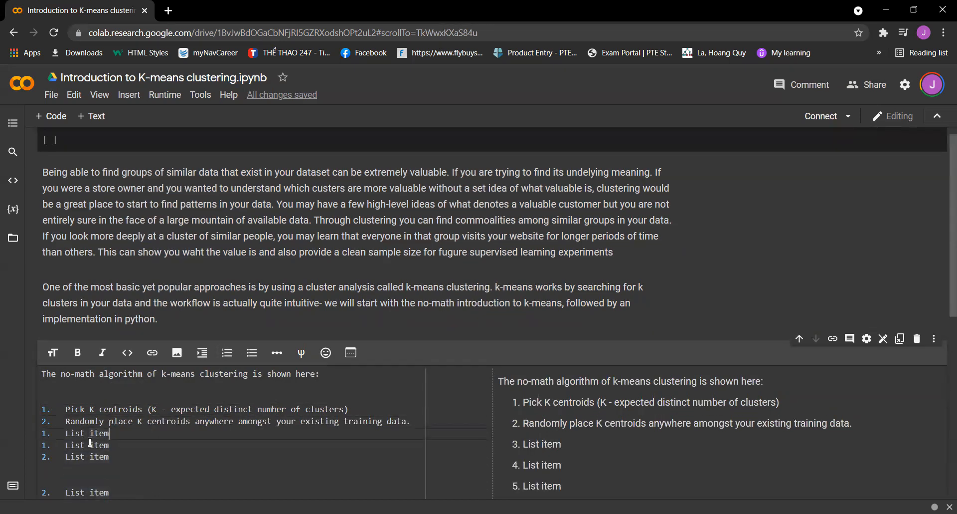
{"action": "key", "text": "Backspace"}
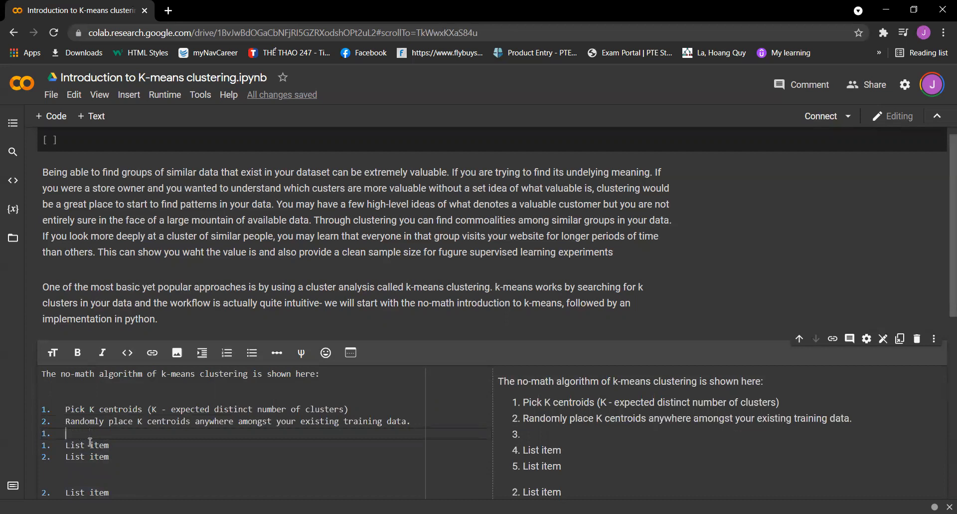
{"action": "type", "text": "CX"}
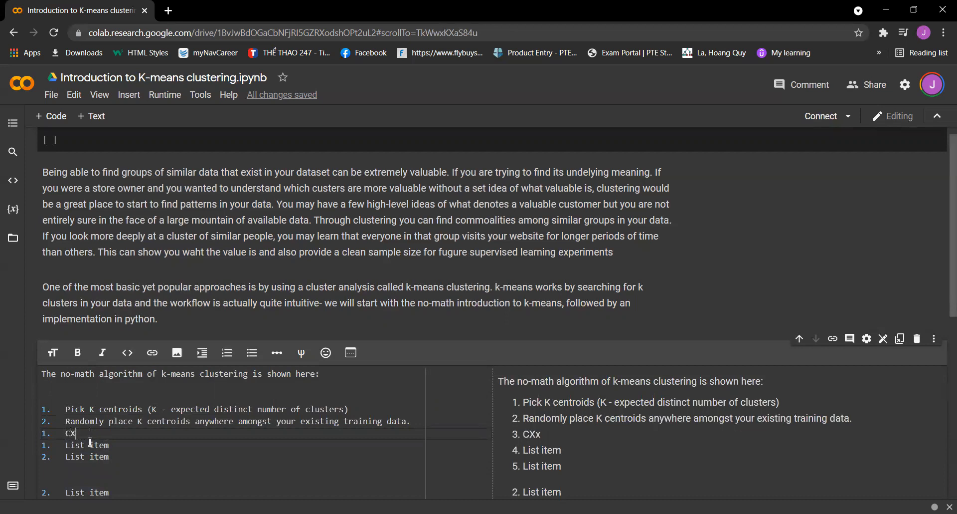
{"action": "type", "text": "Calculate"}
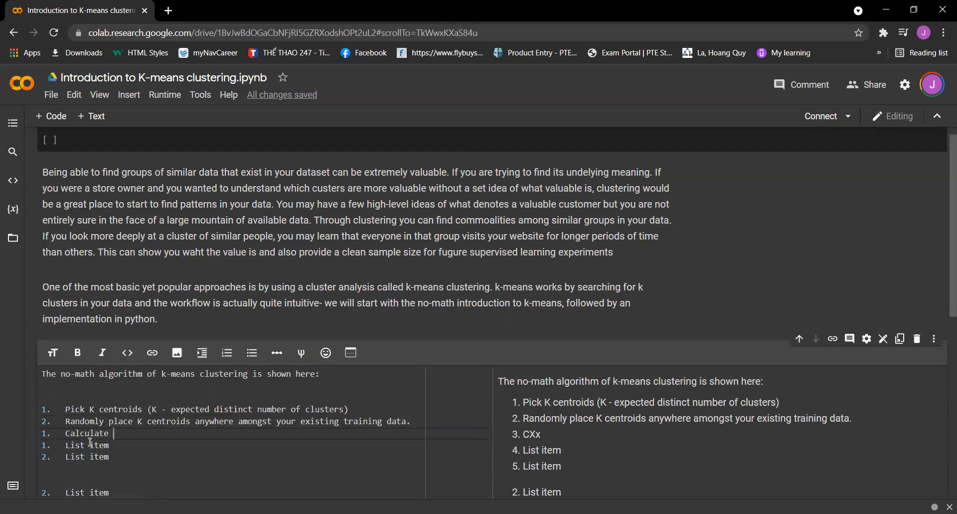
{"action": "type", "text": "the Eu"}
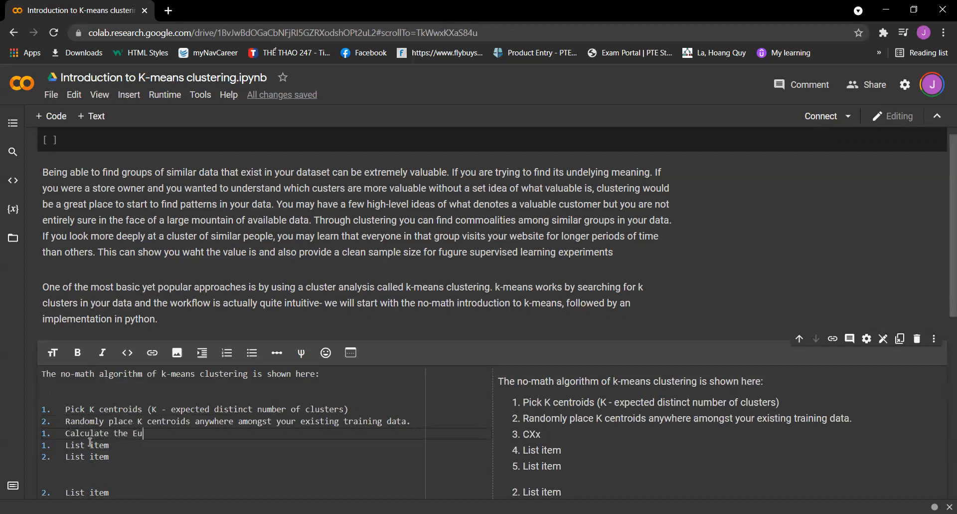
{"action": "type", "text": "clidean"}
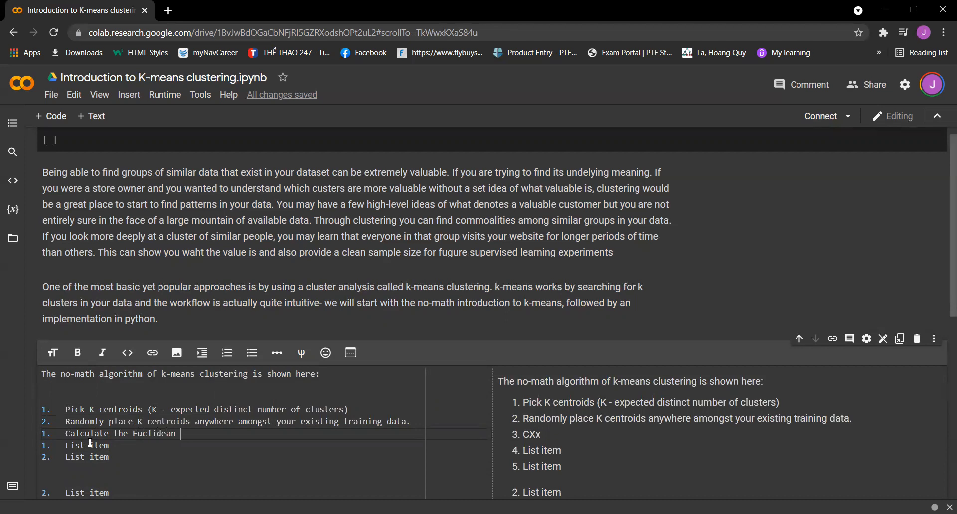
{"action": "type", "text": "distance from each centroid to"}
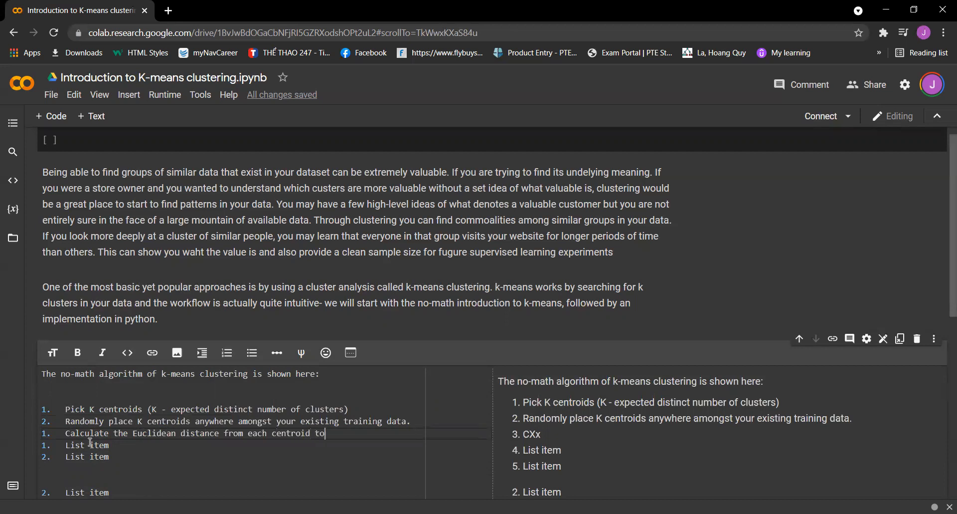
{"action": "type", "text": "all the points in you"}
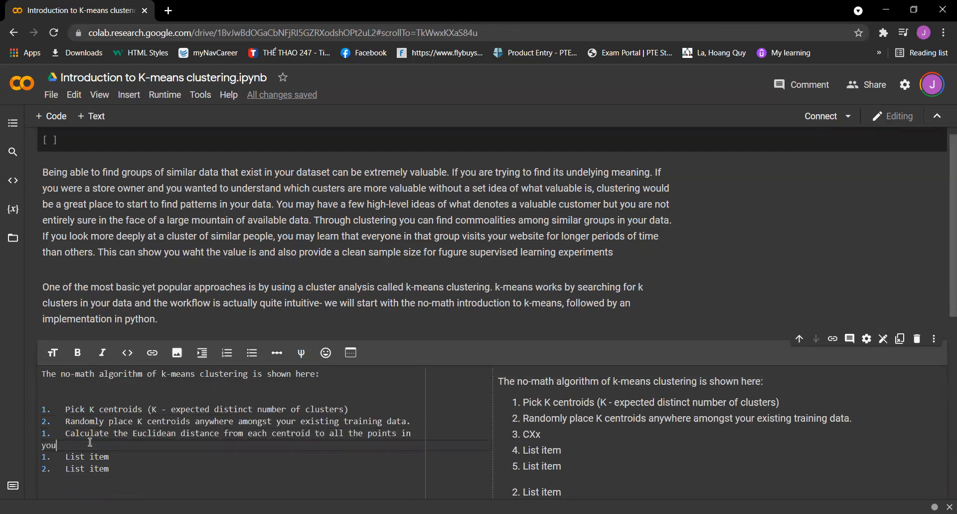
{"action": "type", "text": "training d"}
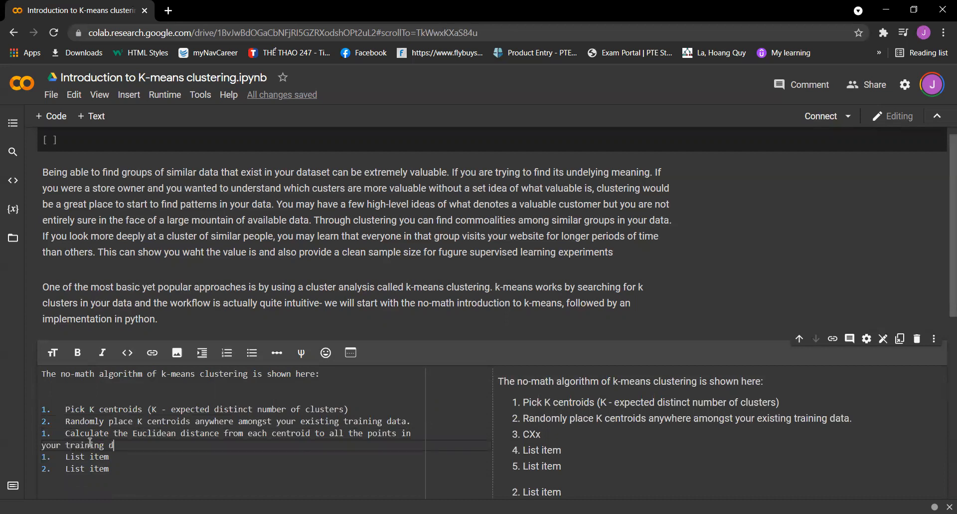
{"action": "type", "text": "ata"}
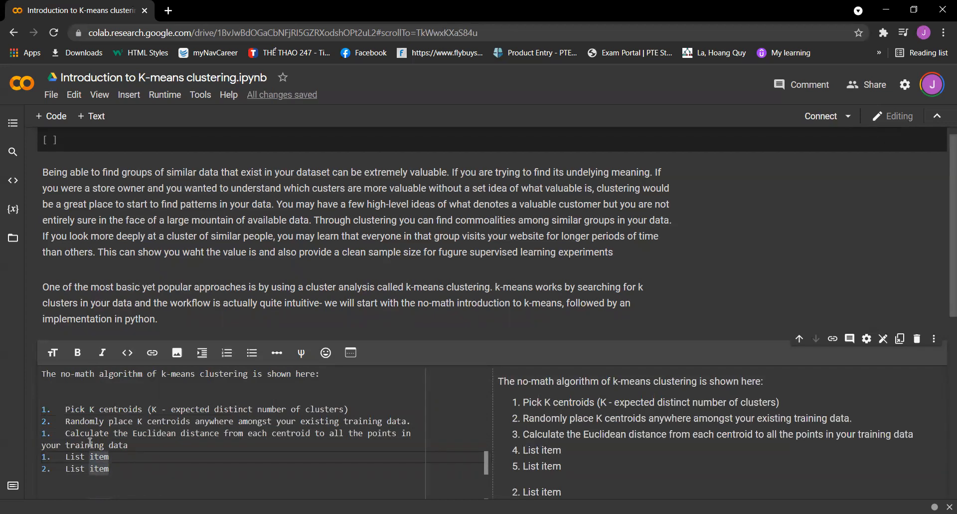
- Add step four: group training data points with their nearest centroid
{"action": "type", "text": "t"}
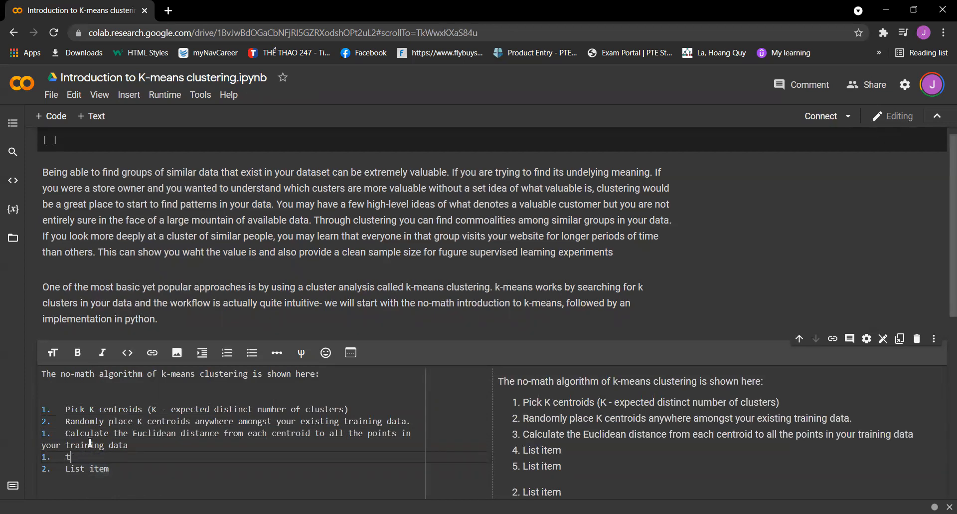
{"action": "type", "text": "raing"}
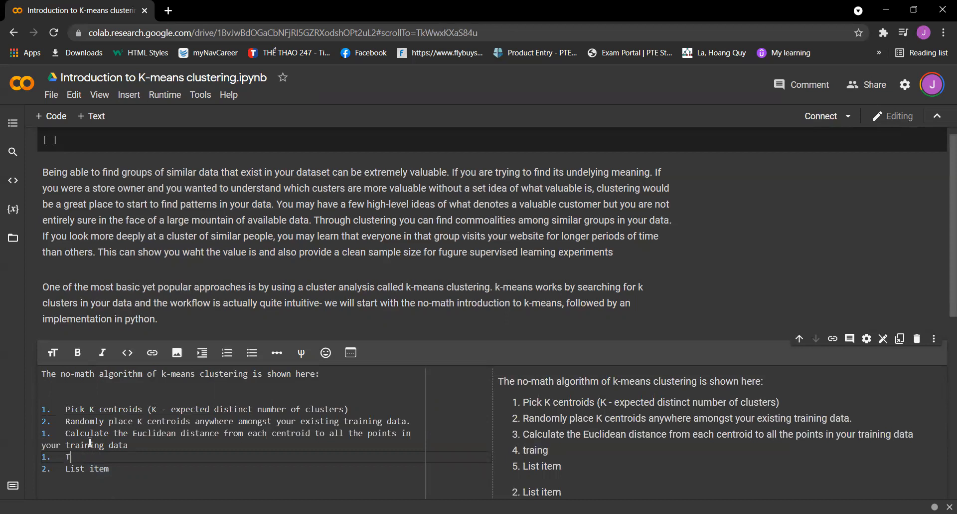
{"action": "type", "text": "rainging data"}
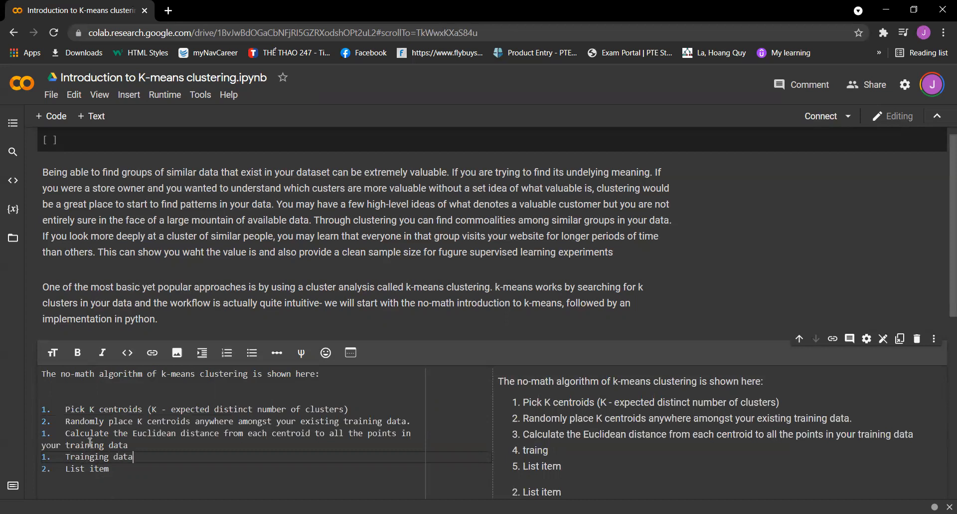
{"action": "type", "text": "points get grouped w"}
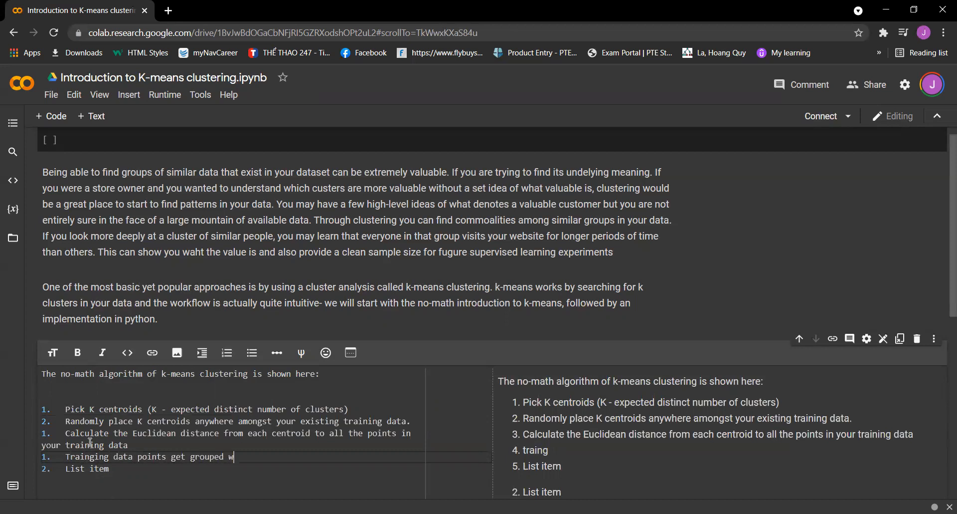
{"action": "type", "text": "ith"}
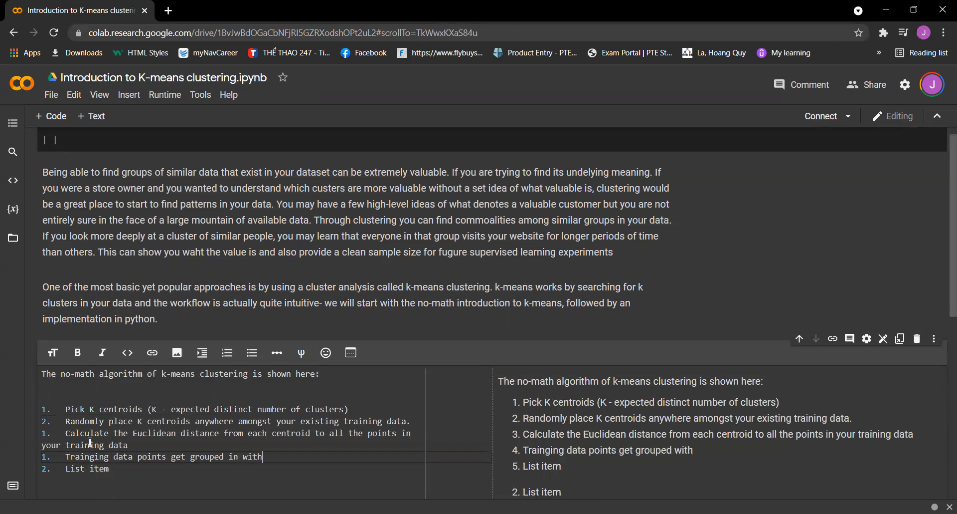
{"action": "type", "text": "their n"}
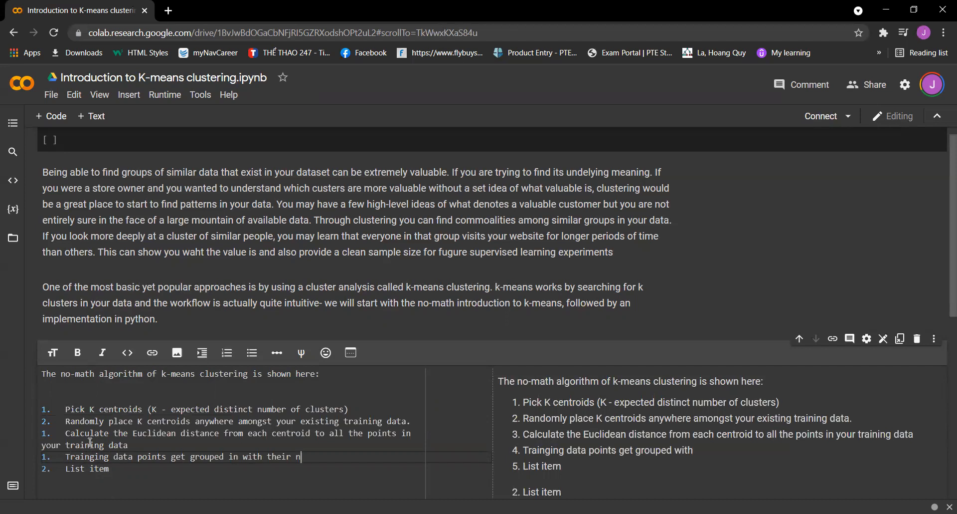
{"action": "type", "text": "earest centroid"}
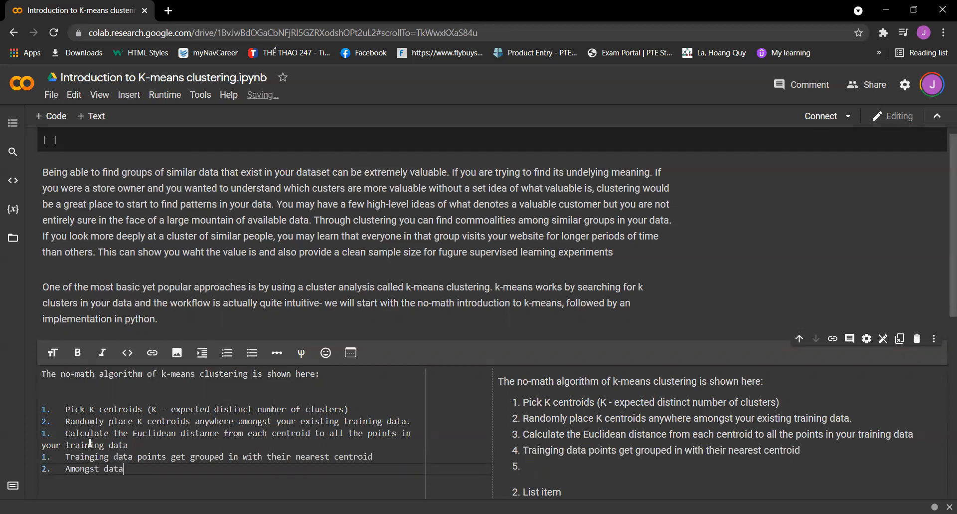
- Finish step 5: move each centroid to its group's mean data point location, then start a new bullet
{"action": "type", "text": "points"}
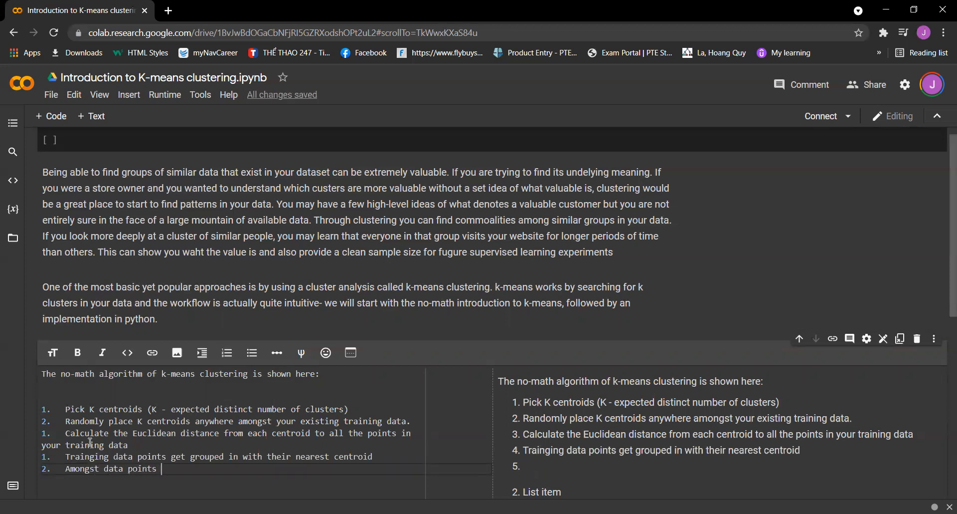
{"action": "type", "text": "group into"}
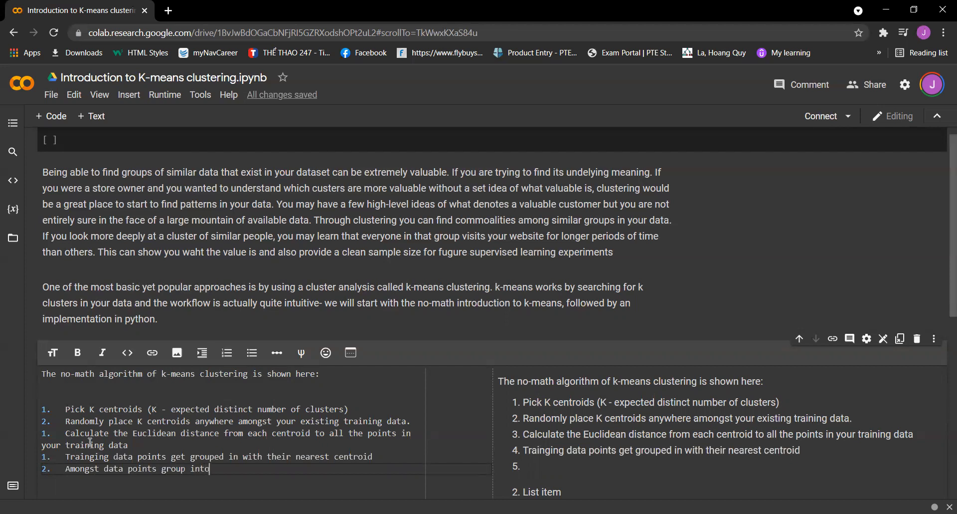
{"action": "type", "text": "each cen"}
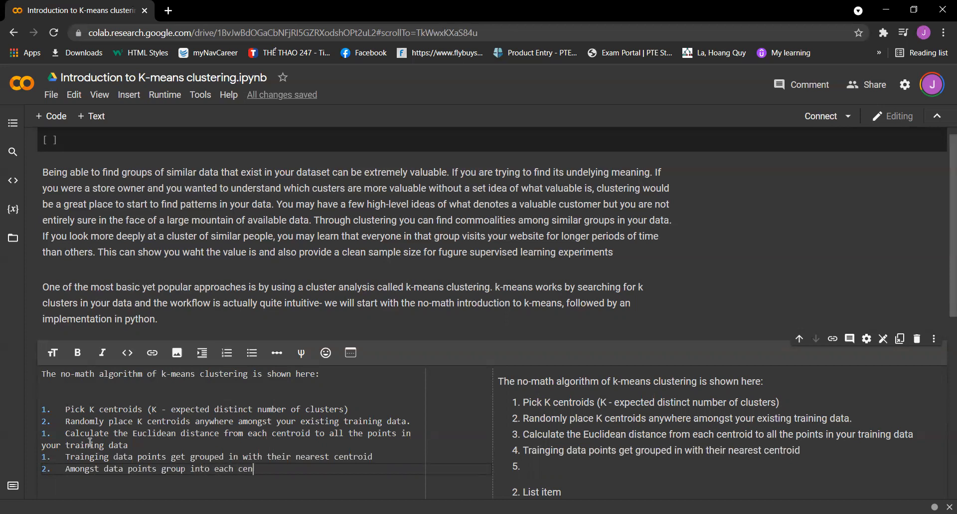
{"action": "type", "text": "roid, c"}
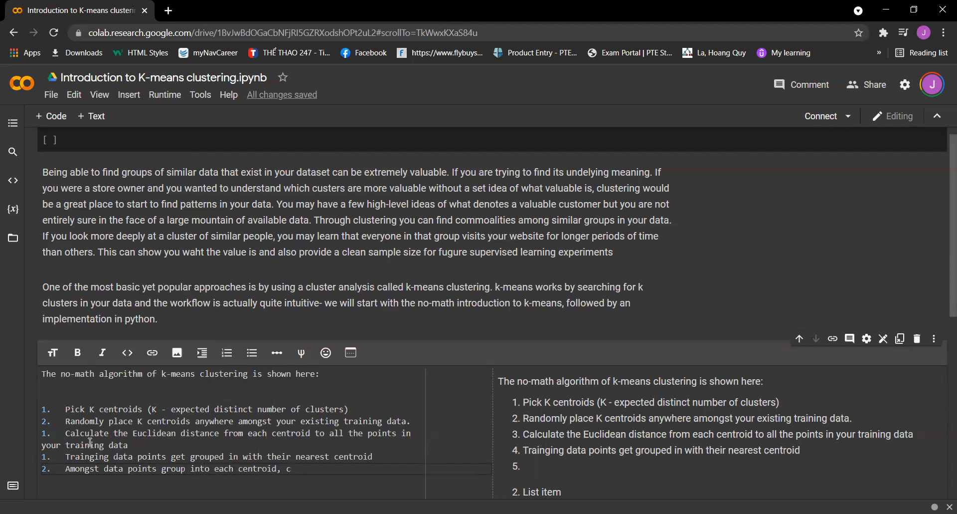
{"action": "type", "text": "alculate nthe"}
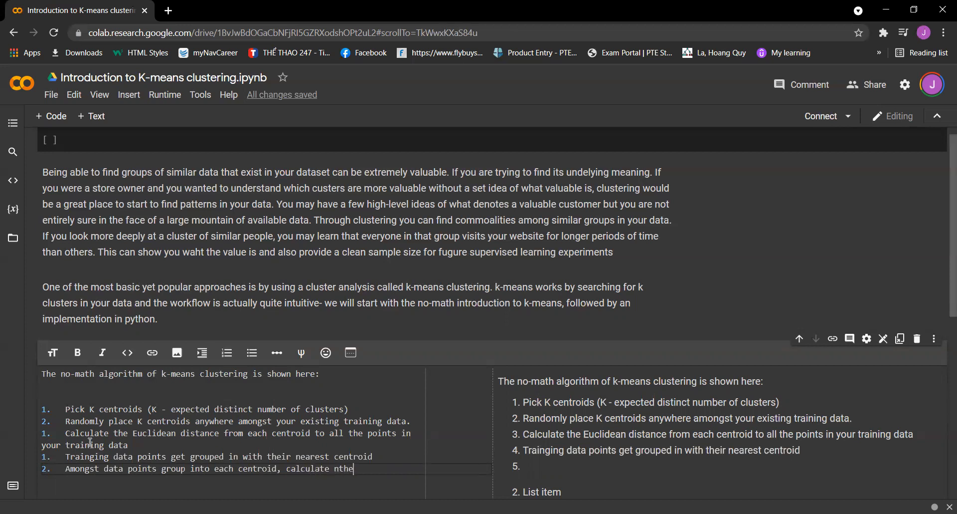
{"action": "type", "text": "mean data point and movce"}
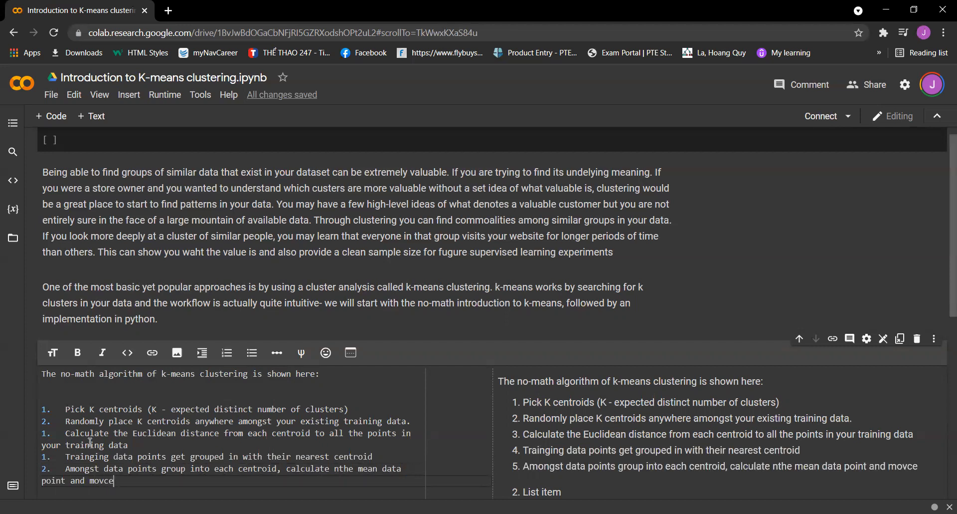
{"action": "key", "text": "Backspace"}
{"action": "type", "text": "e yyour centroid to that"}
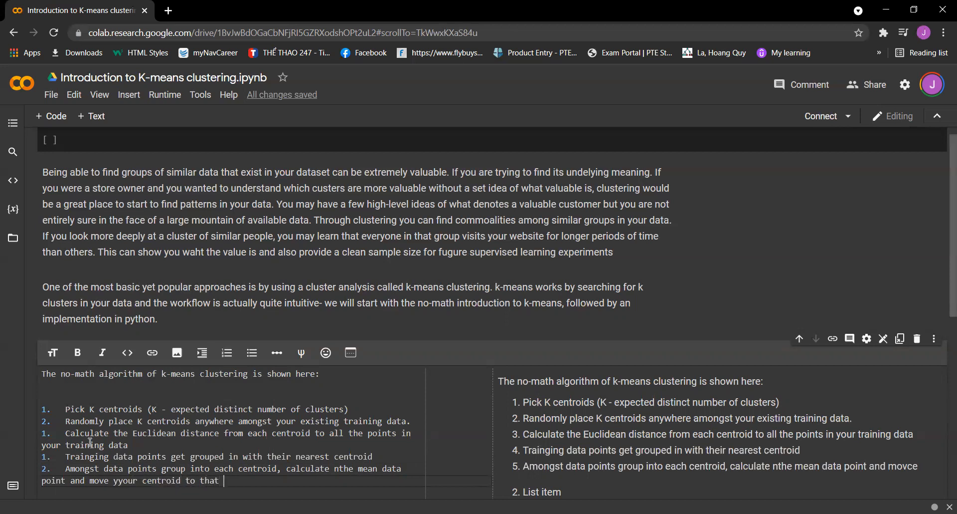
{"action": "type", "text": "location."}
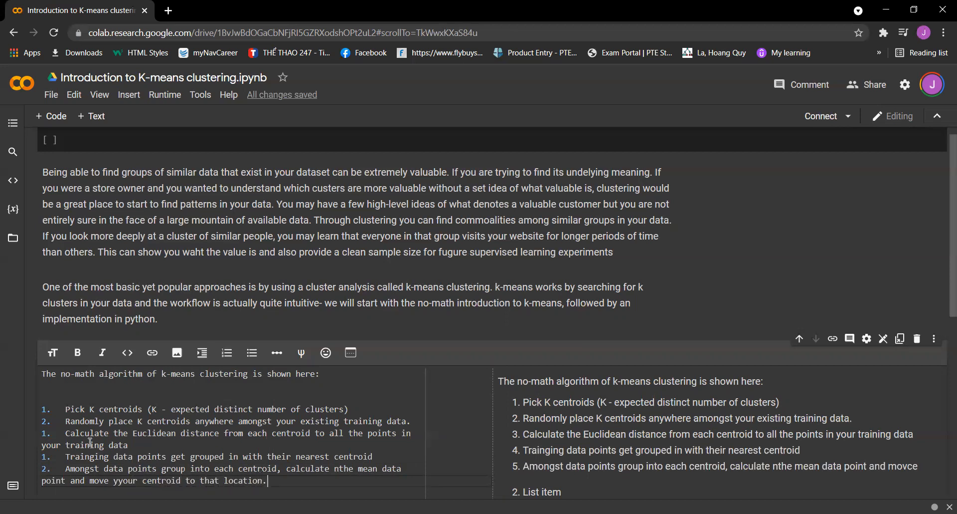
{"action": "key", "text": "enter"}
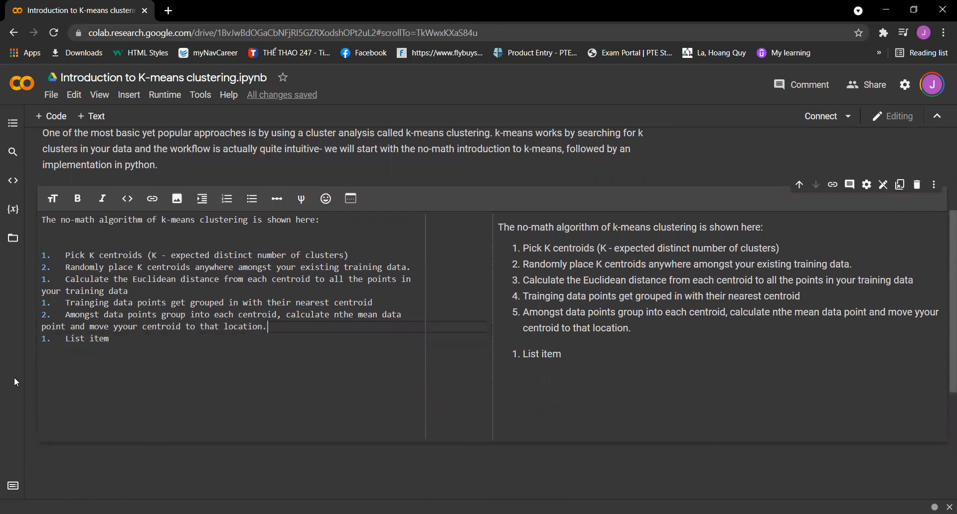
- Write step 6: repeat this process until convergence or group membership no longer changes
{"action": "key", "text": "Backspace"}
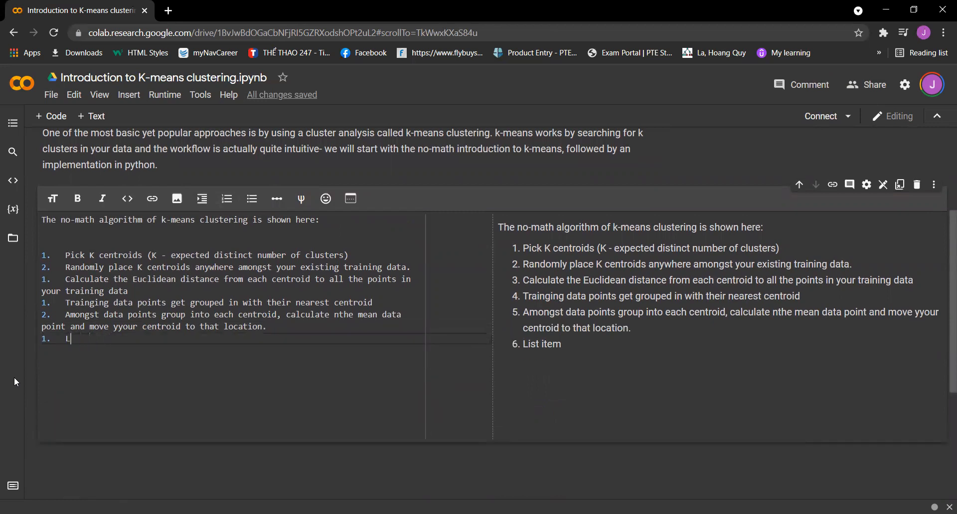
{"action": "type", "text": "Reo"}
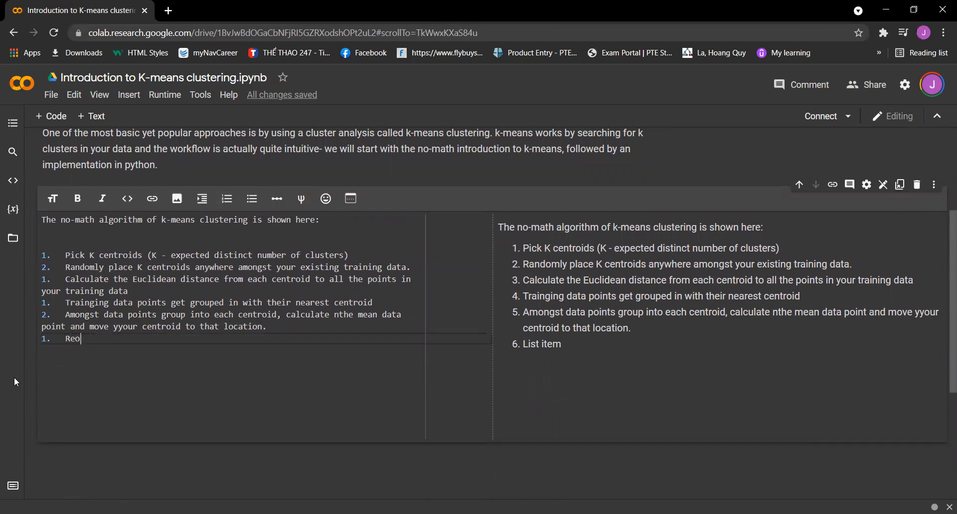
{"action": "type", "text": "peat"}
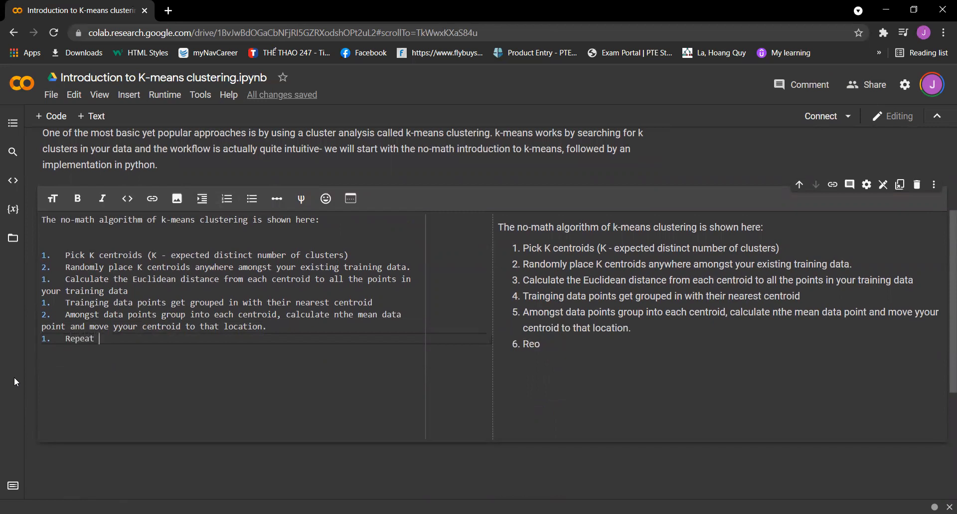
{"action": "type", "text": "this pro"}
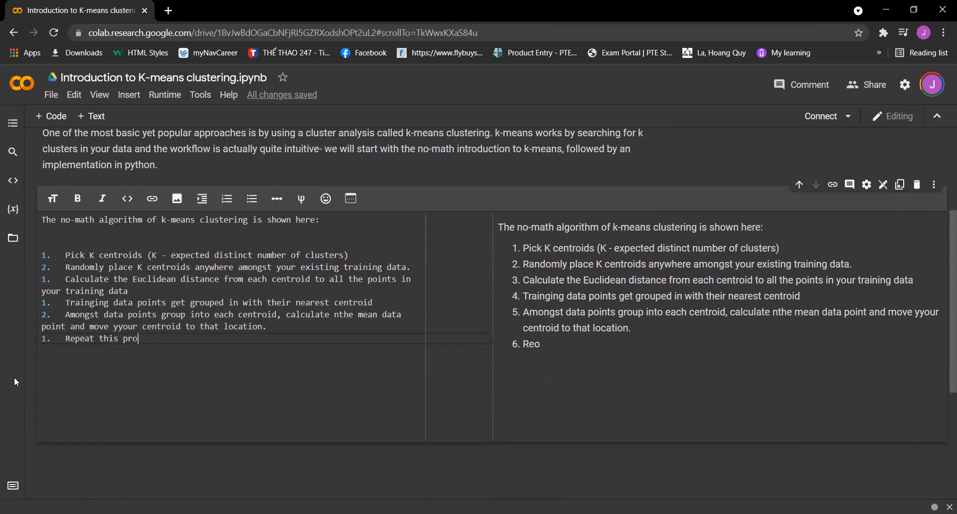
{"action": "type", "text": "cess until conver"}
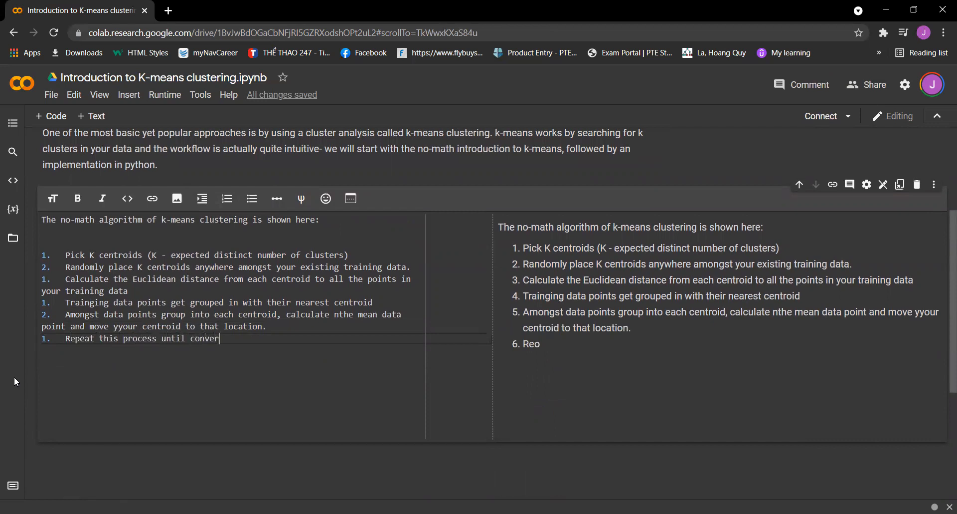
{"action": "type", "text": "gence or when the member"}
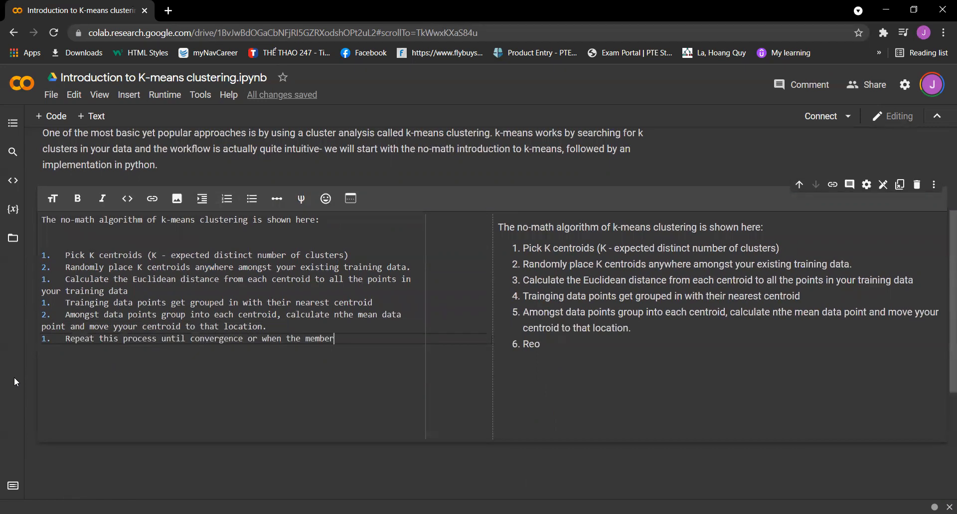
{"action": "type", "text": "ship in"}
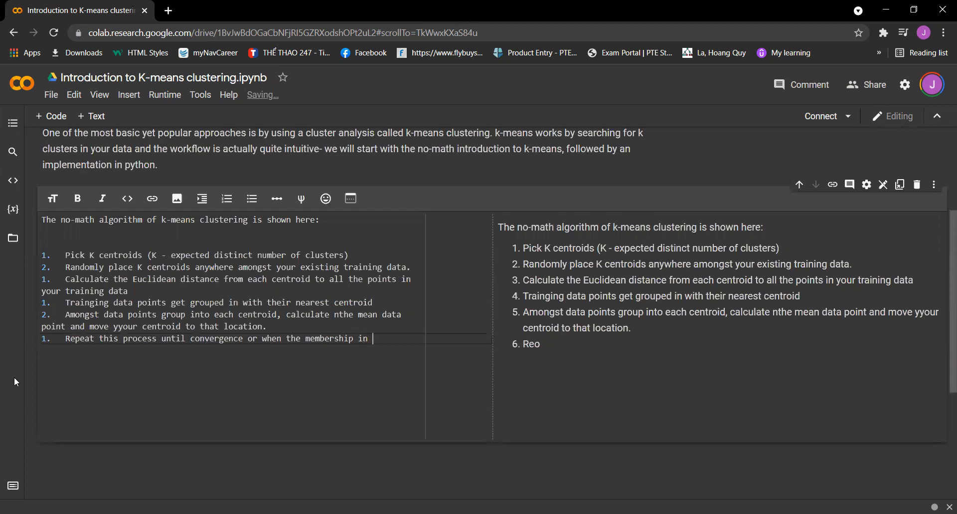
{"action": "type", "text": "each group"}
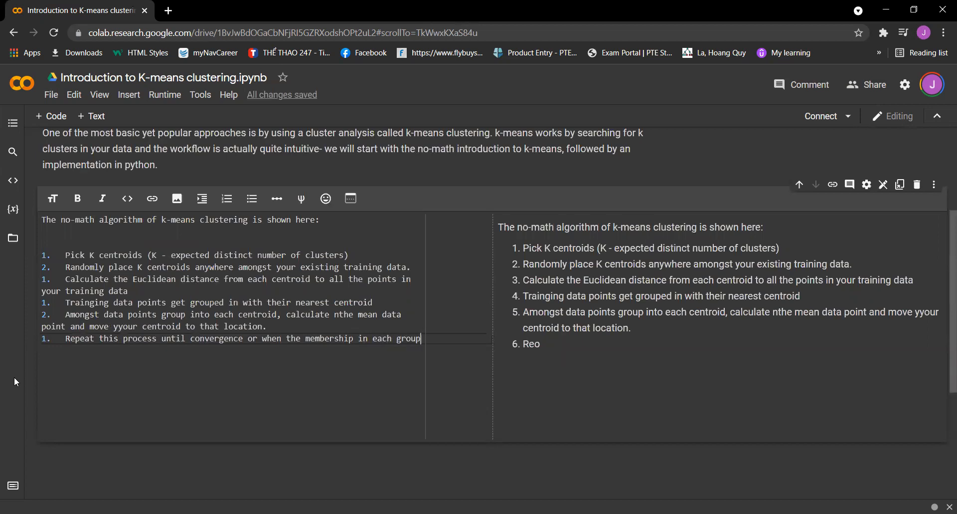
{"action": "type", "text": "no longer change"}
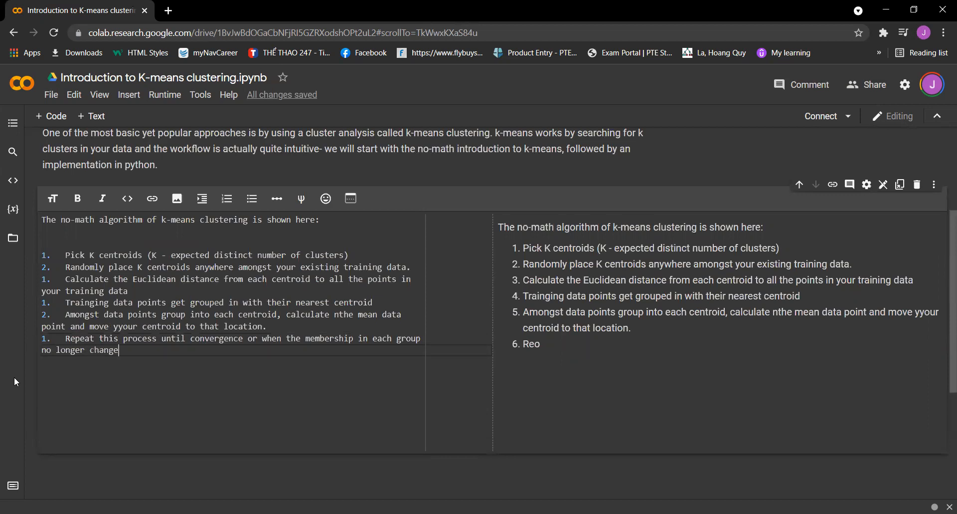
{"action": "type", "text": "s."}
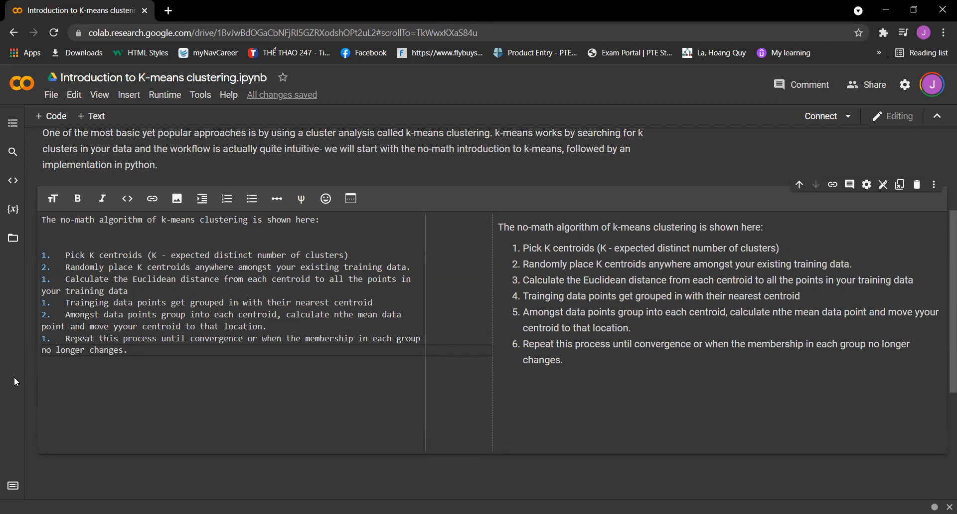
- Add a new code cell beneath the k-means steps list
{"action": "scroll", "scroll_direction": "down", "scroll_amount": 3}
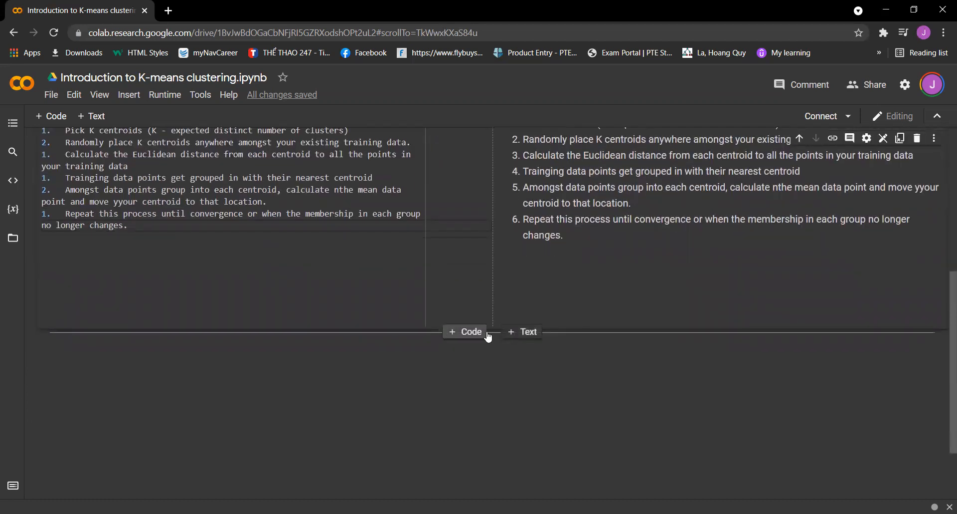
{"action": "left_click", "coordinate": [465, 331]}
{"action": "type", "text": "# Implem"}
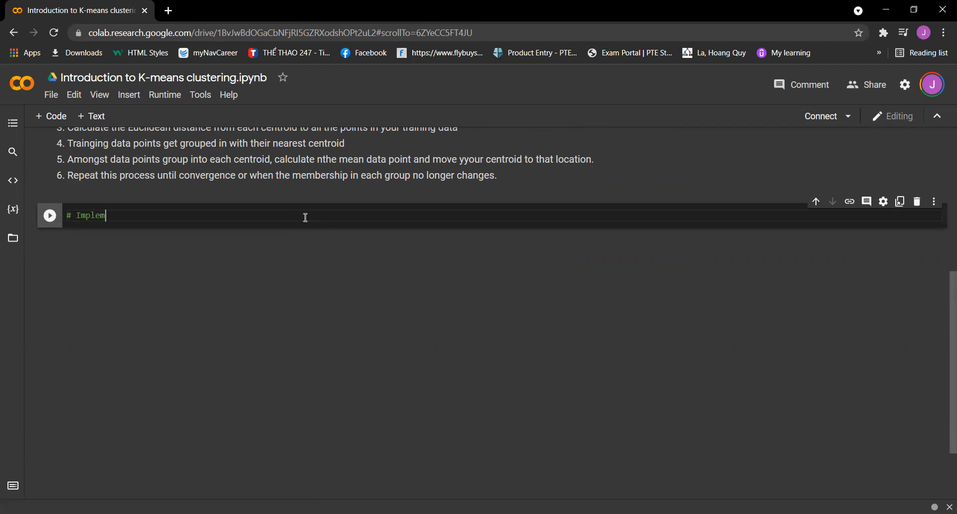
- Add the 'Implementing k-means from Scratch' heading comment and the make_blobs import line
{"action": "type", "text": "enting k-"}
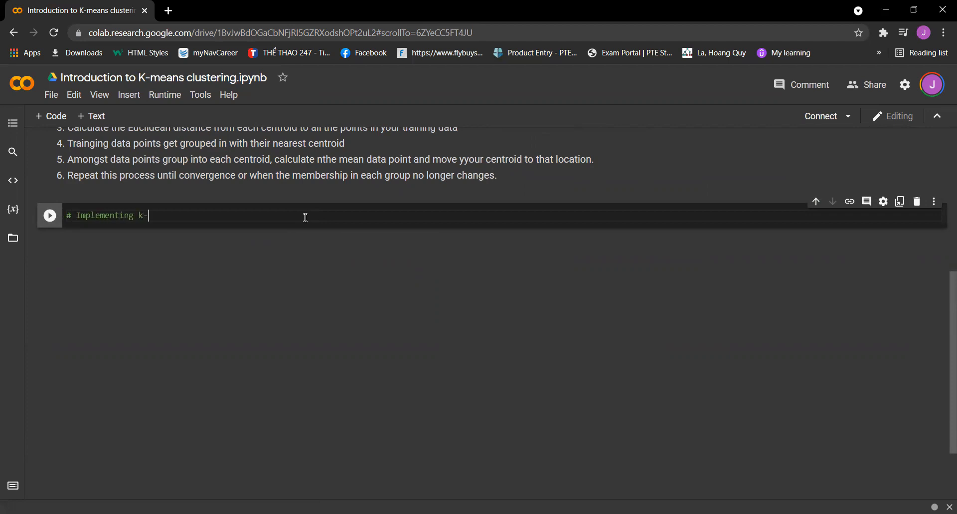
{"action": "type", "text": "means from"}
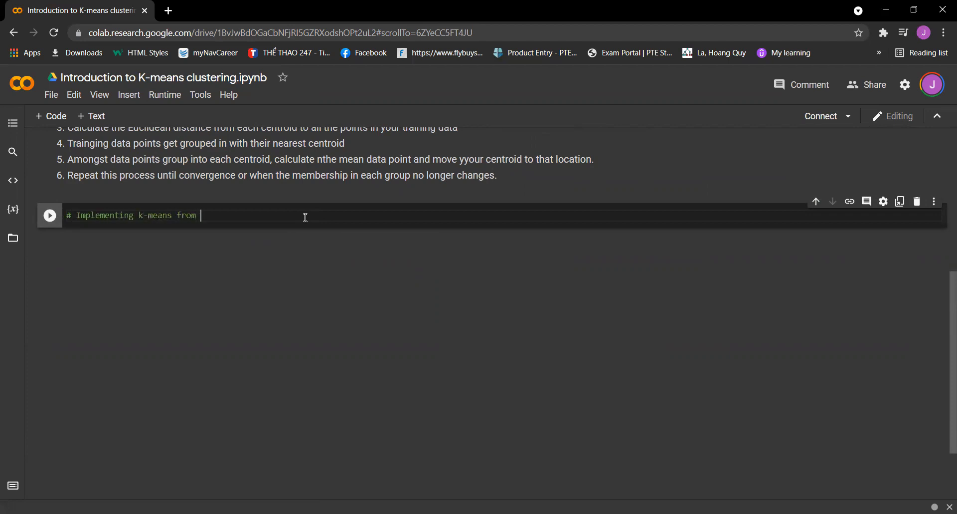
{"action": "type", "text": "Scr"}
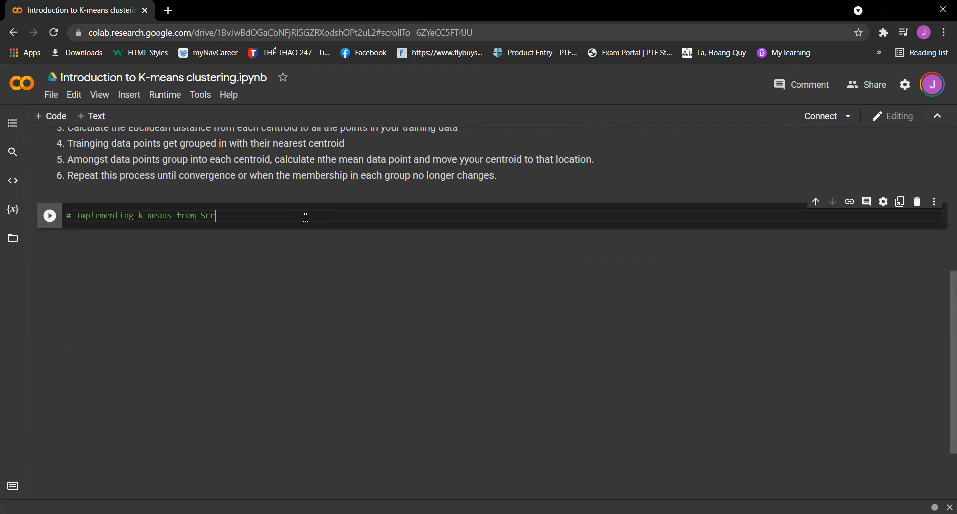
{"action": "type", "text": "atch"}
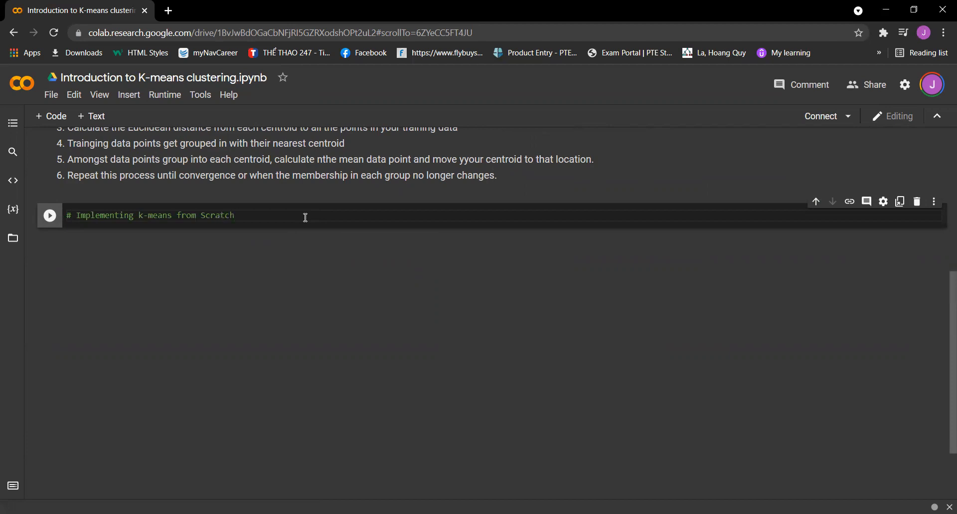
{"action": "mouse_move", "coordinate": [352, 223]}
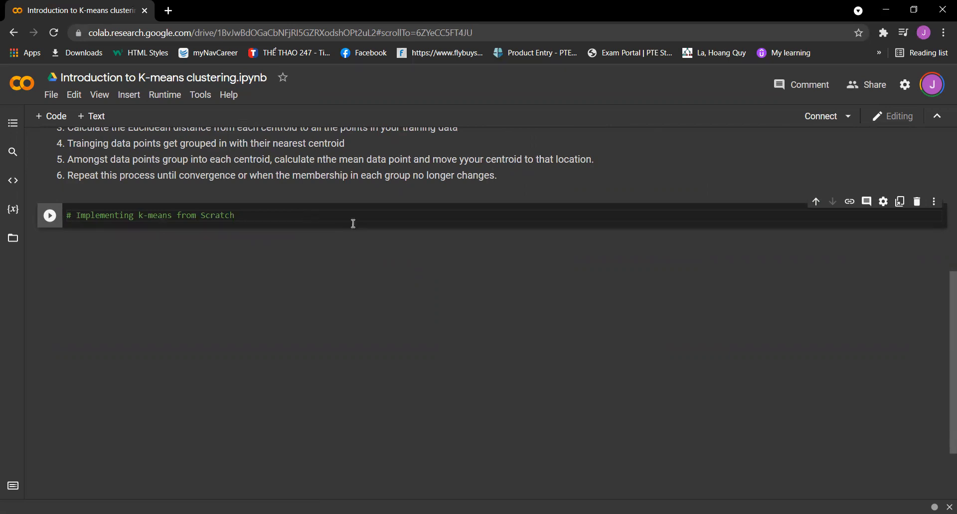
{"action": "type", "text": "form sklearn.dataset"}
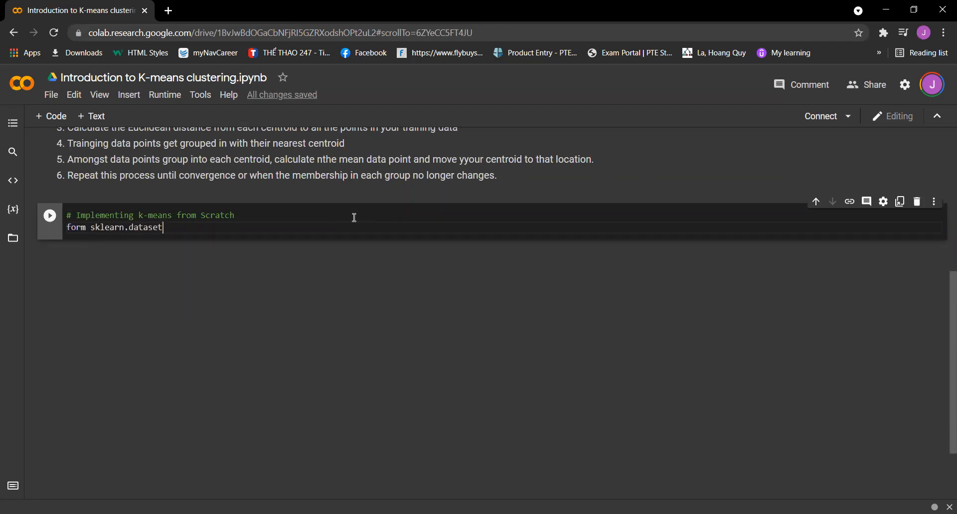
{"action": "type", "text": "s impor"}
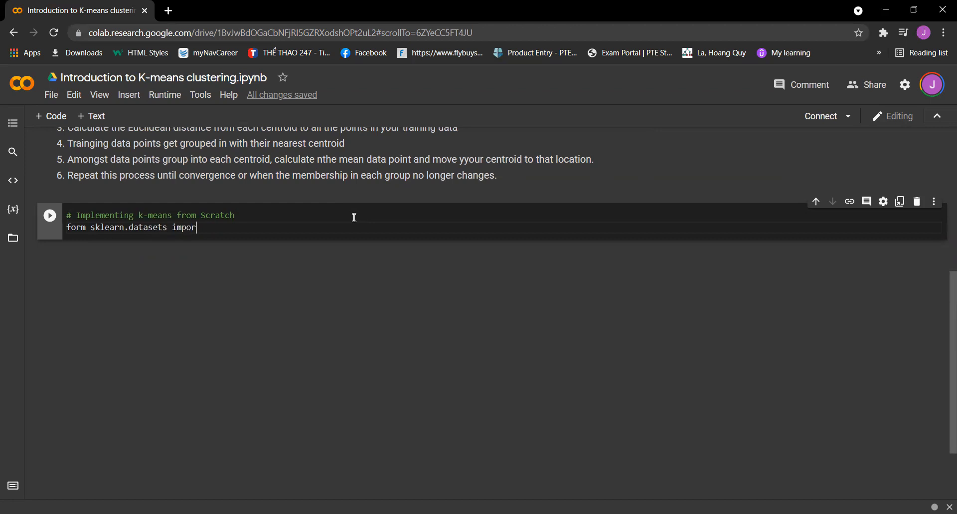
{"action": "type", "text": "make_"}
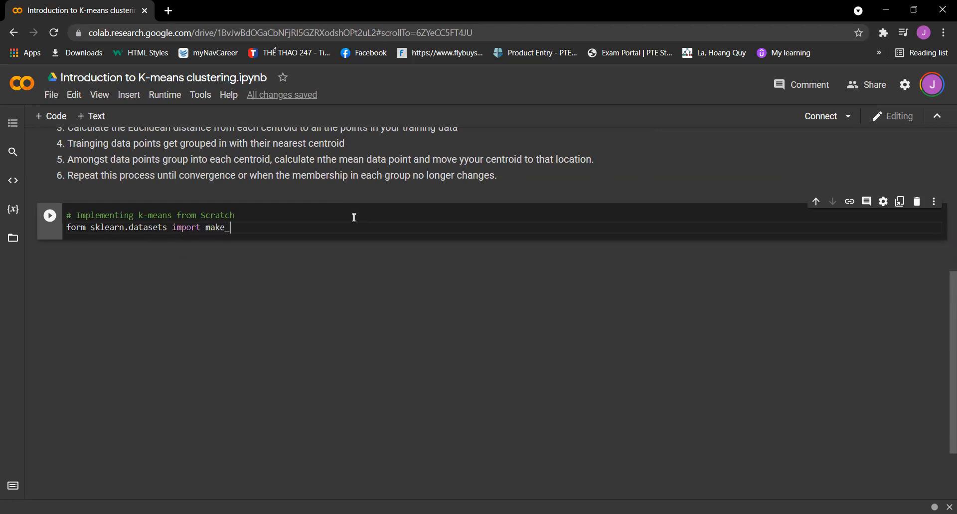
{"action": "type", "text": "blob"}
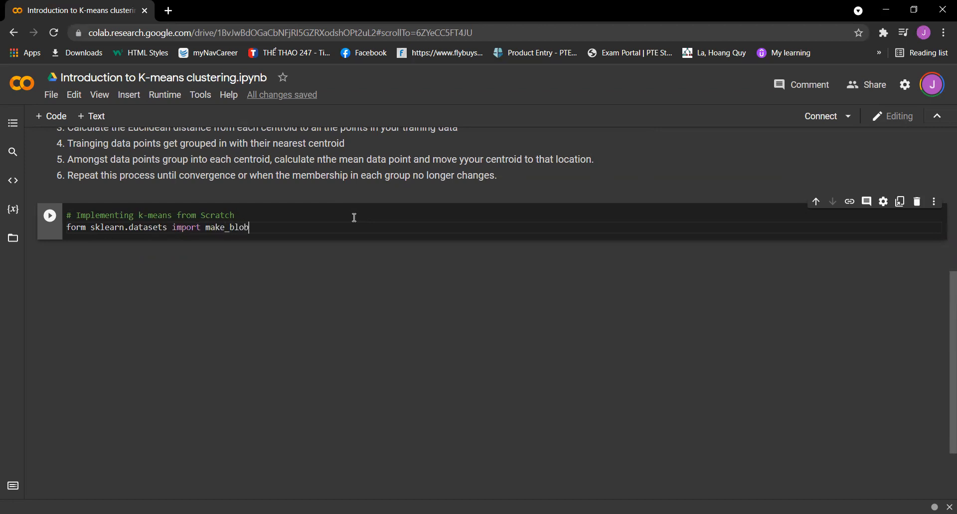
{"action": "type", "text": "s"}
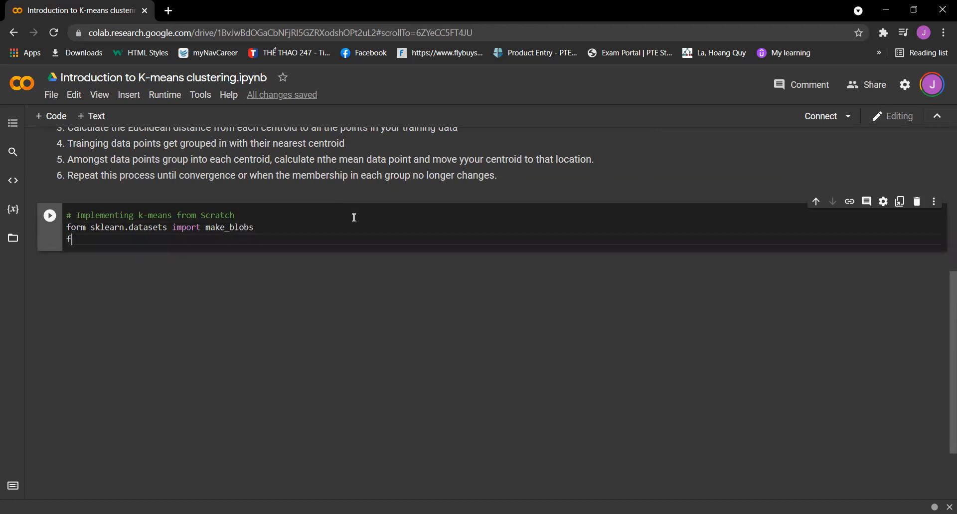
{"action": "key", "text": "backspace"}
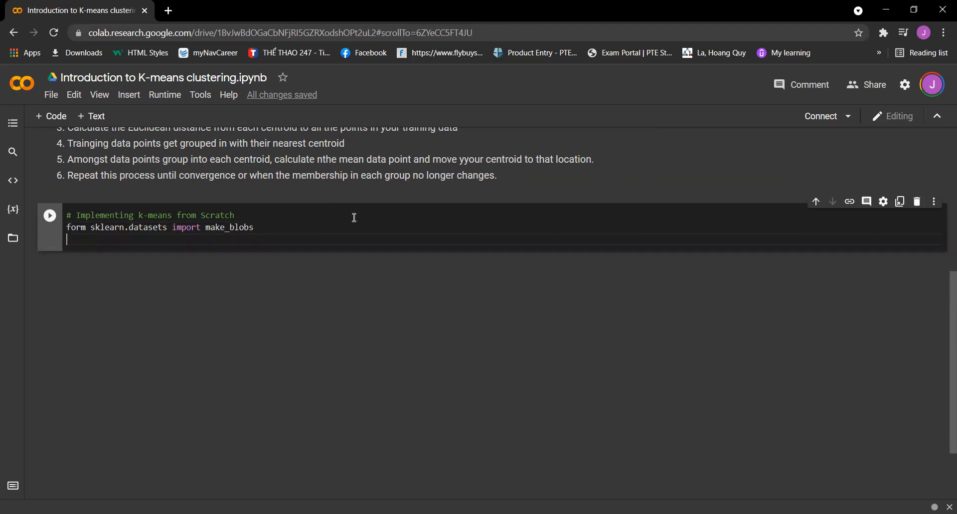
- Import matplotlib.pyplot as plt, numpy as np and math, then run the cell
{"action": "type", "text": "import matplotlib"}
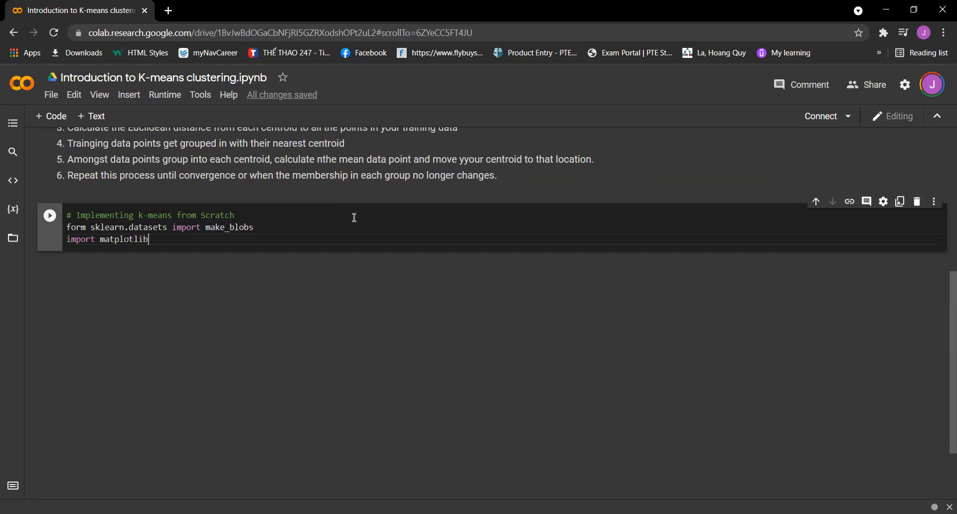
{"action": "type", "text": ".pyplot"}
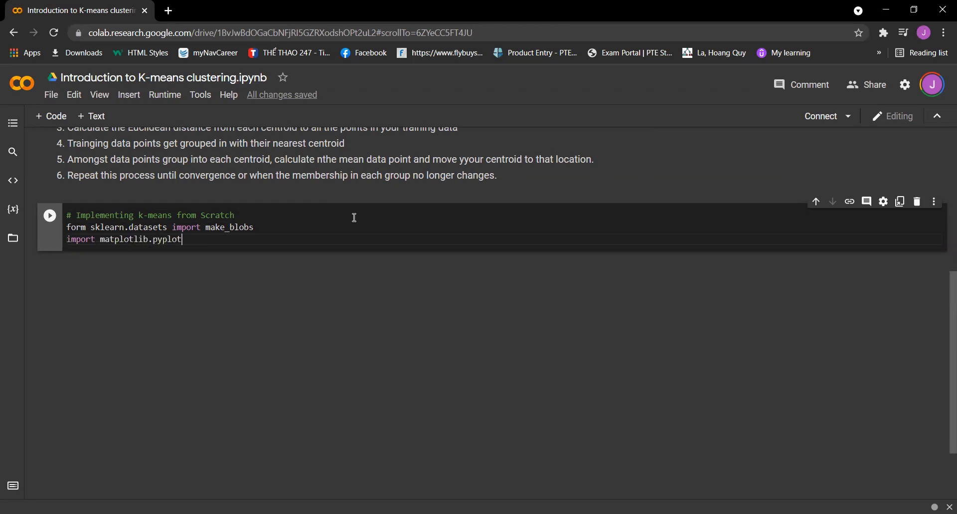
{"action": "type", "text": "as pl"}
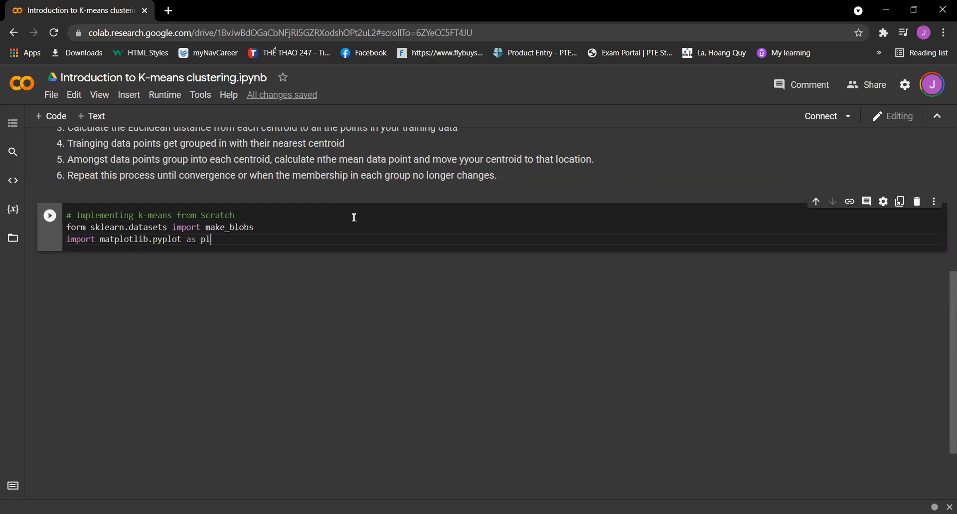
{"action": "type", "text": "import numpy a"}
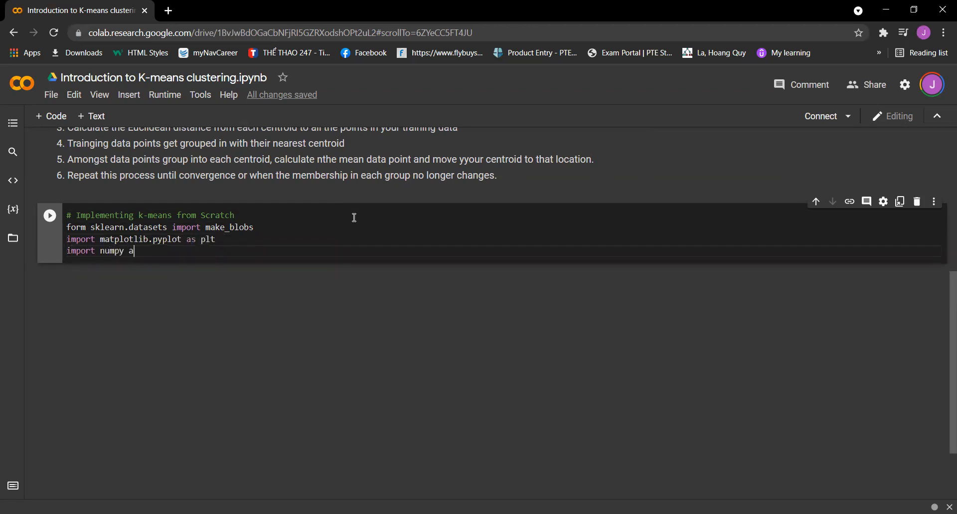
{"action": "type", "text": "s np"}
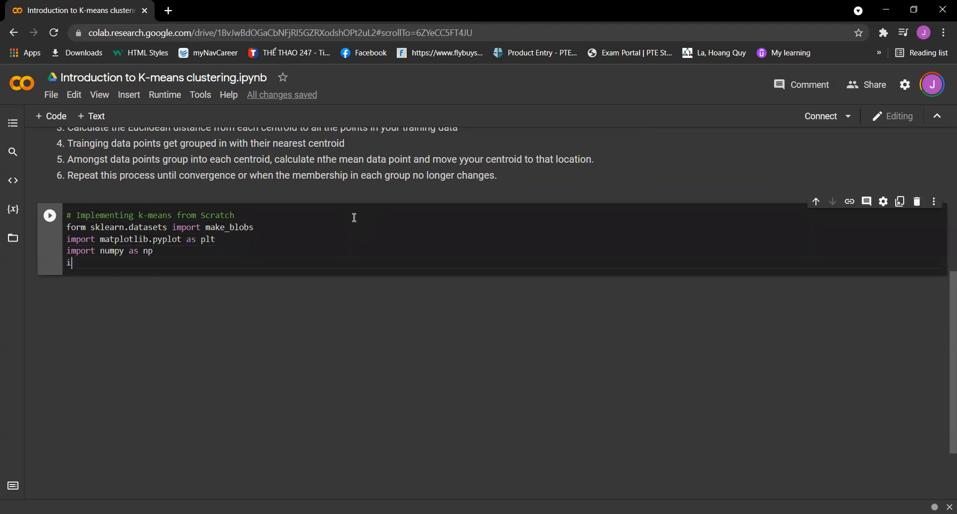
{"action": "type", "text": "mport ma"}
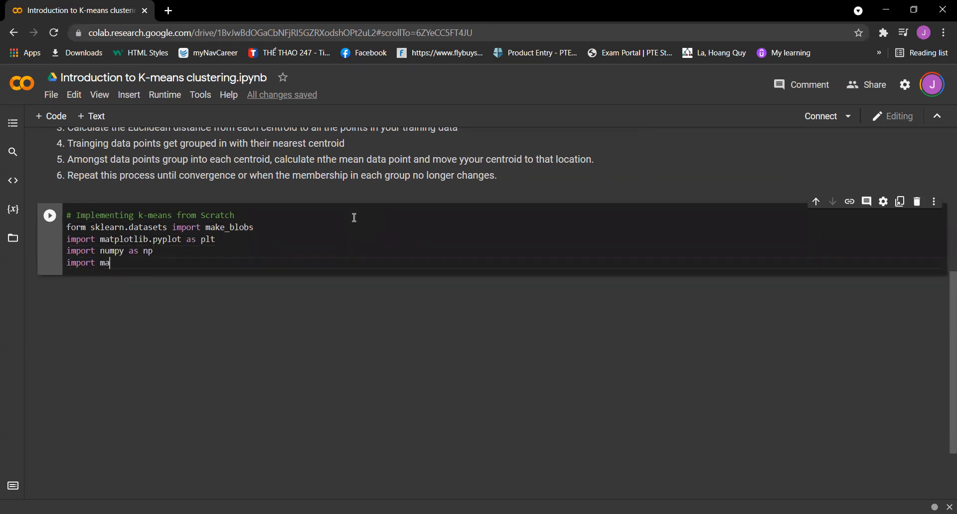
{"action": "type", "text": "th"}
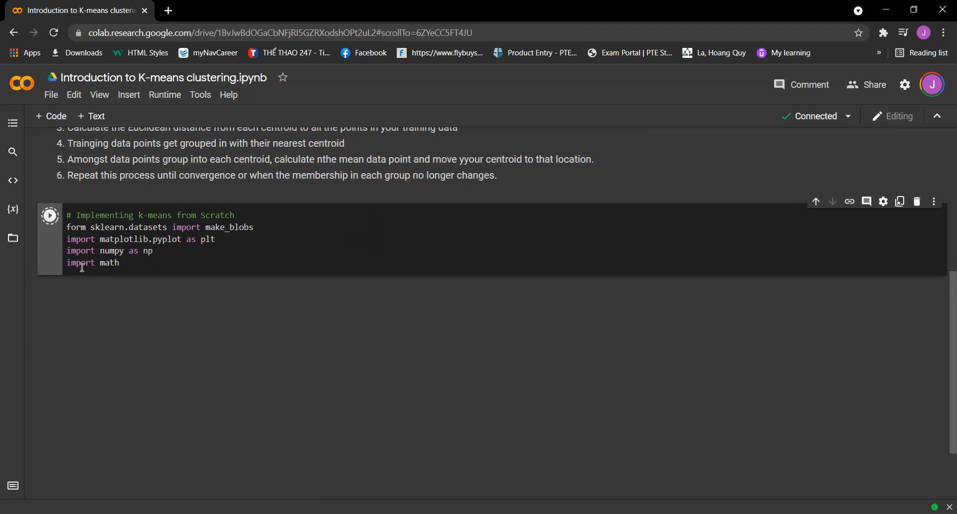
{"action": "left_click", "coordinate": [49, 215]}
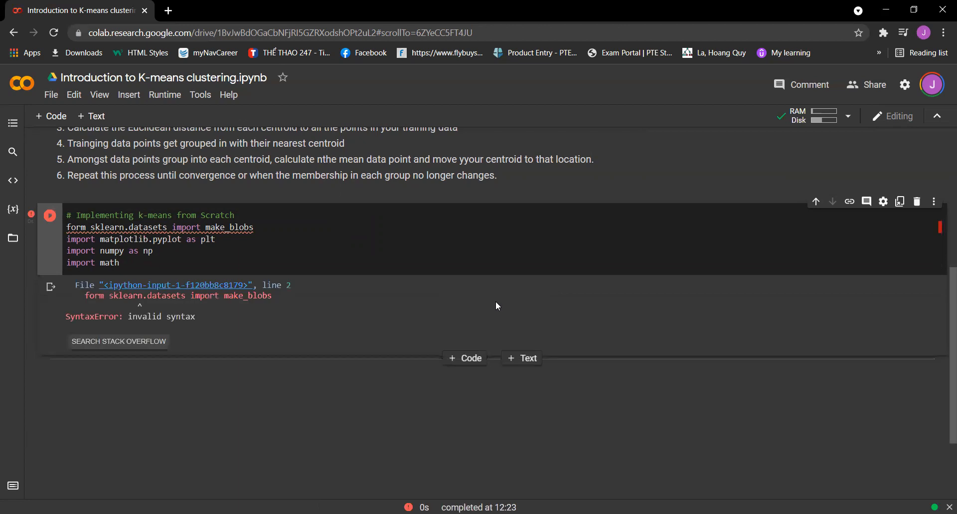
{"action": "mouse_move", "coordinate": [405, 296]}
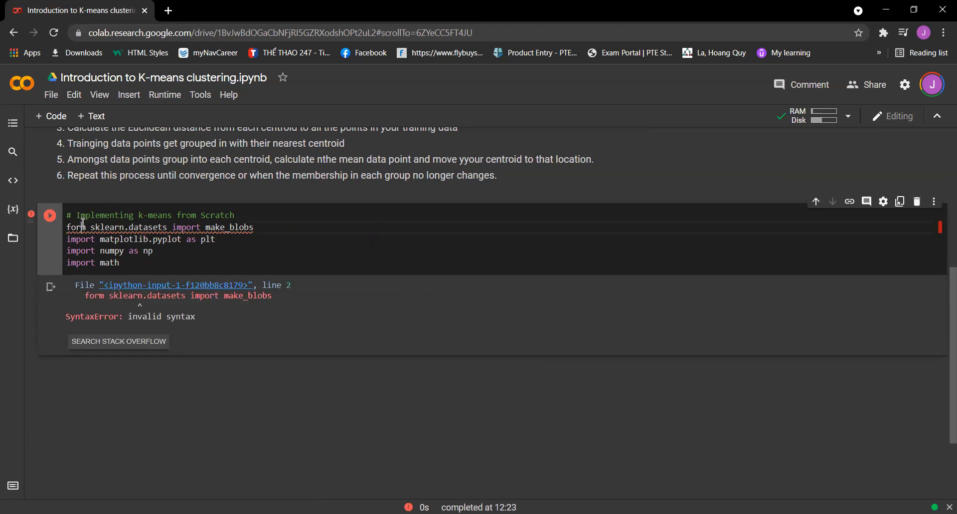
- Change 'form' to 'from', rerun the imports successfully, and insert an empty code cell below
{"action": "type", "text": "from"}
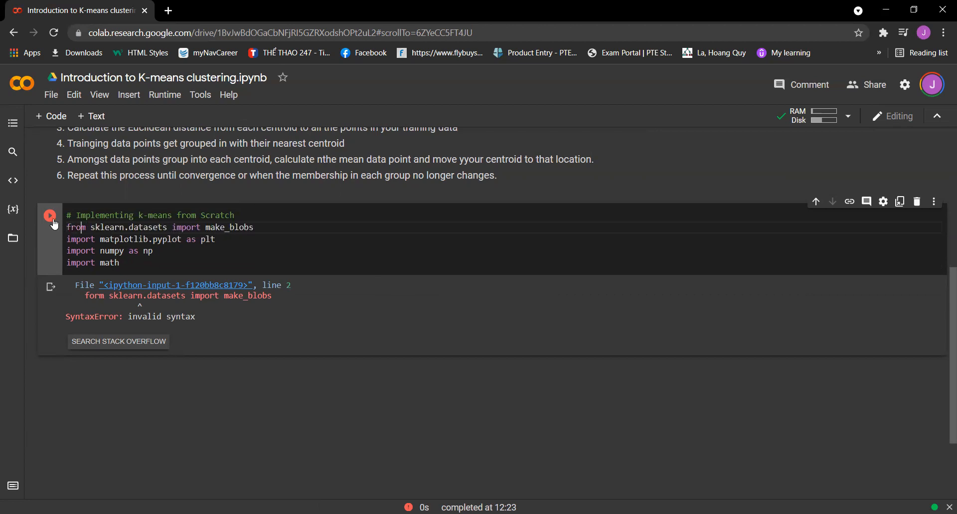
{"action": "left_click", "coordinate": [50, 215]}
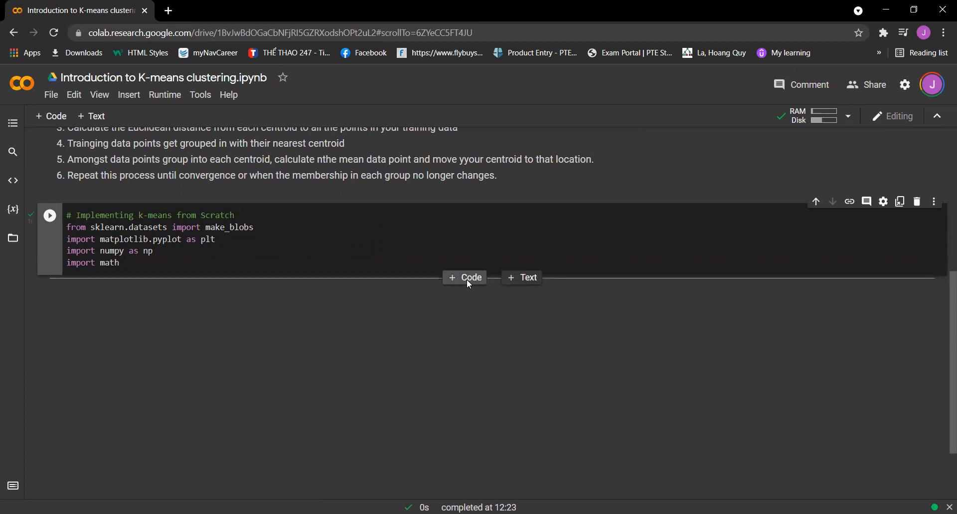
{"action": "left_click", "coordinate": [465, 278]}
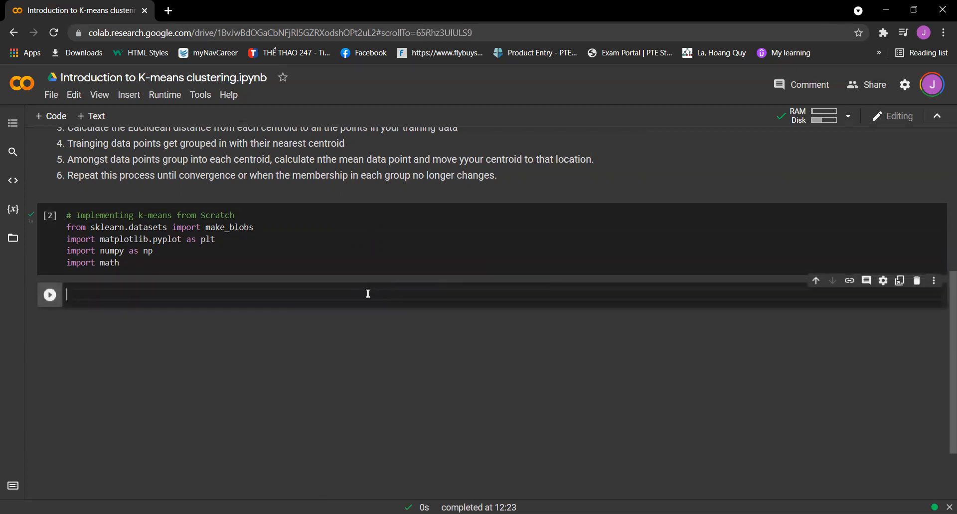
- Write a comment describing the random cluster dataset, X coordinate points, y cluster labels and random centroids
{"action": "type", "text": "#"}
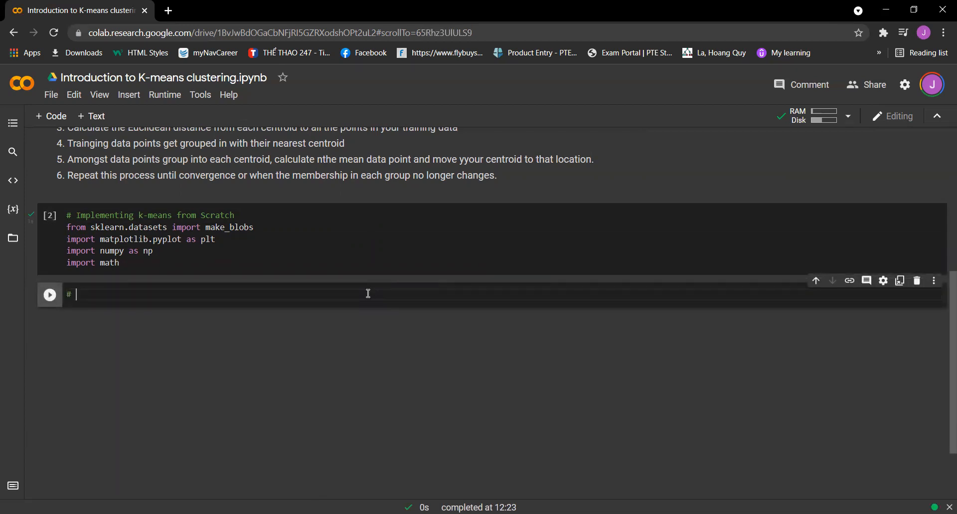
{"action": "type", "text": "Gnerate a r"}
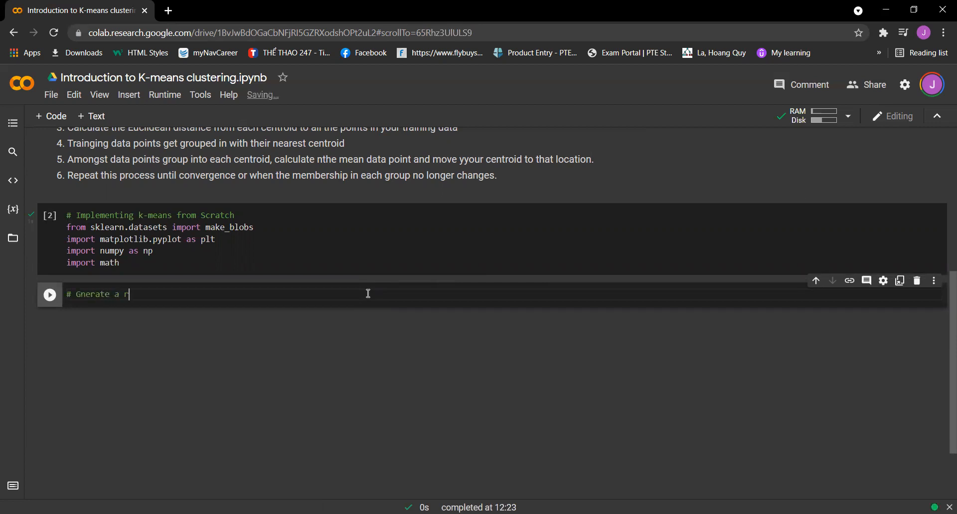
{"action": "type", "text": "random"}
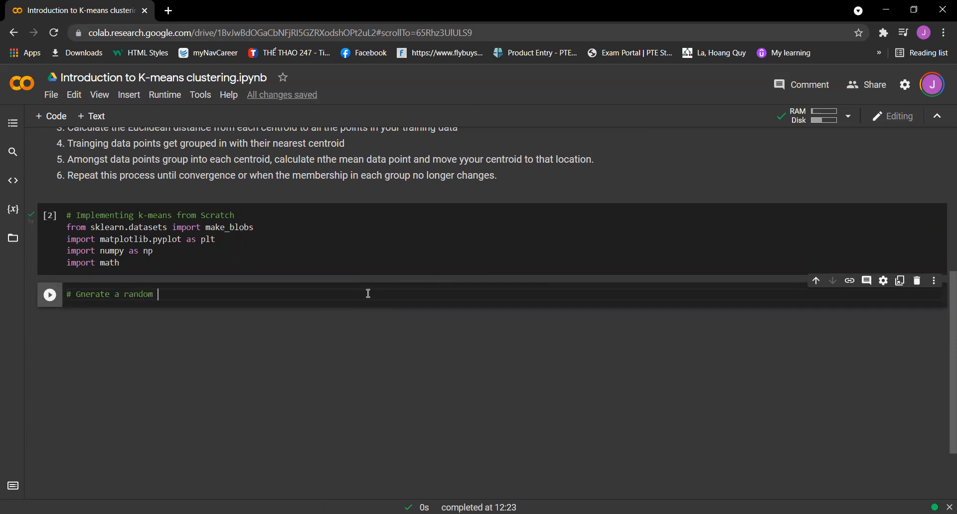
{"action": "type", "text": "cluster data"}
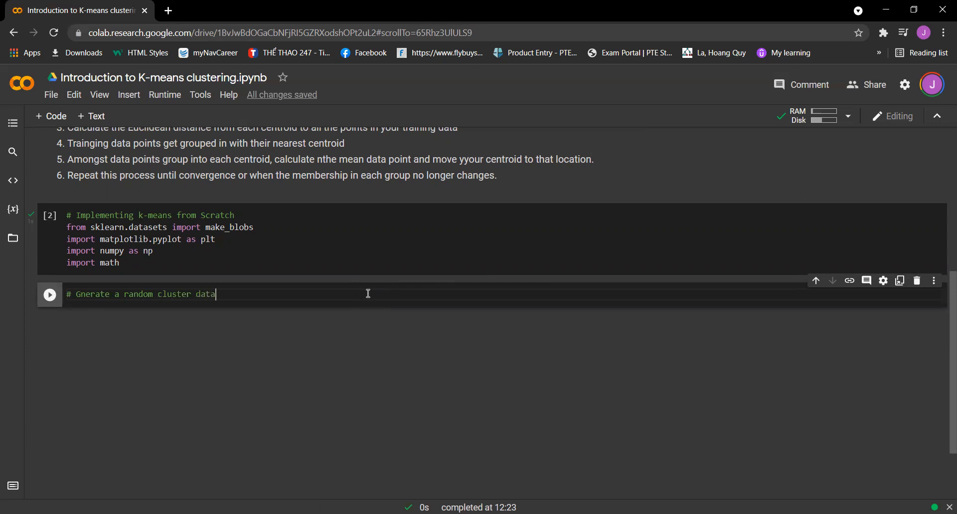
{"action": "type", "text": "set to exp"}
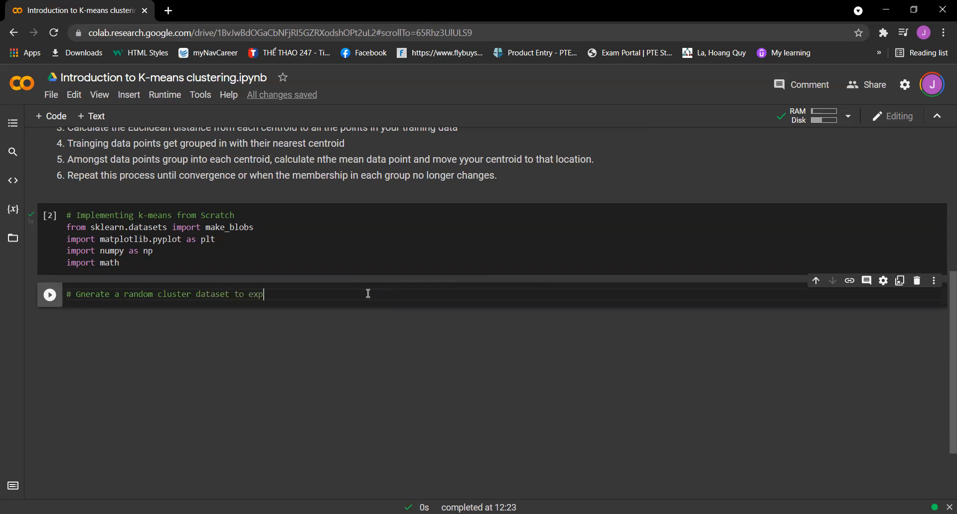
{"action": "type", "text": "eriment on"}
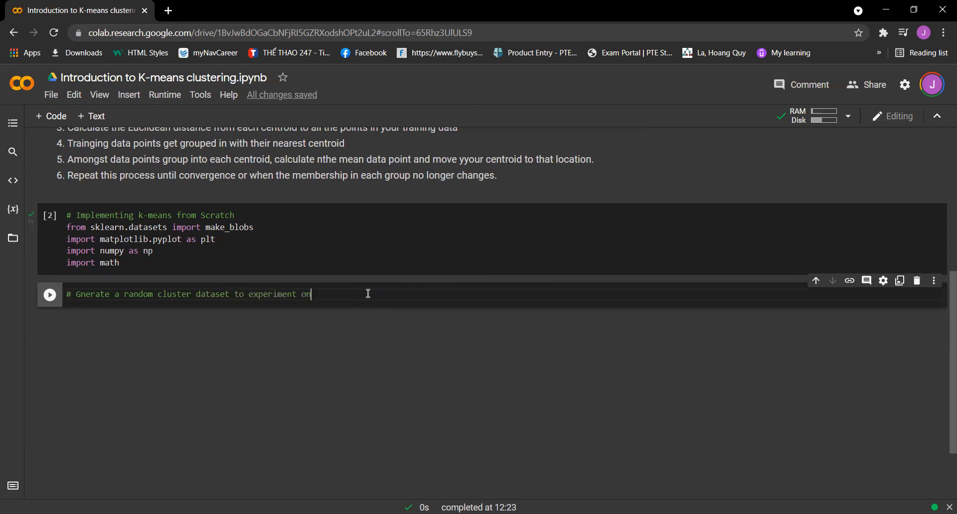
{"action": "type", "text": "X="}
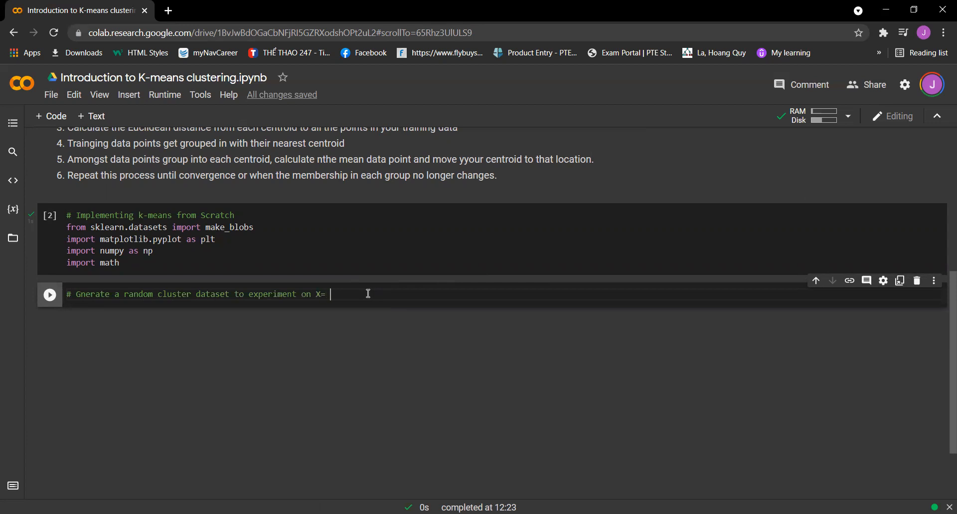
{"action": "type", "text": "cooridnate"}
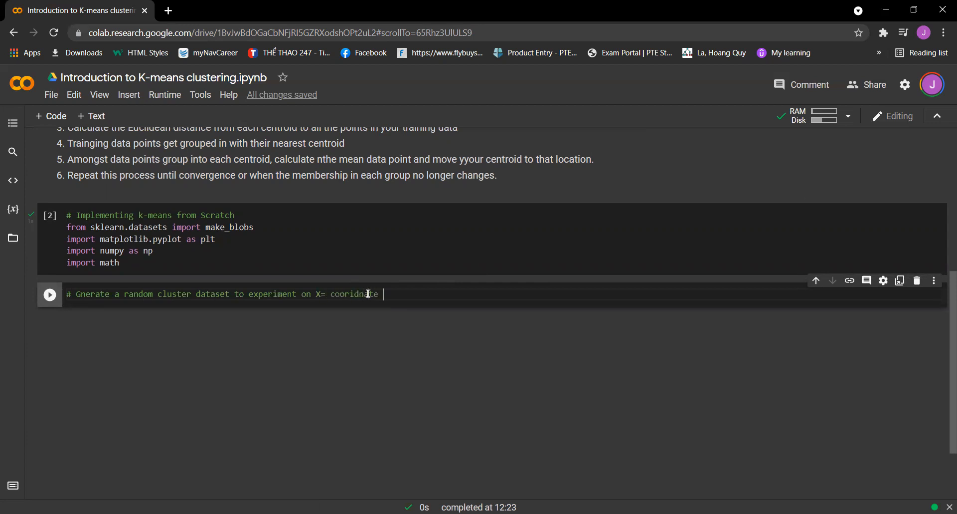
{"action": "type", "text": "points and y"}
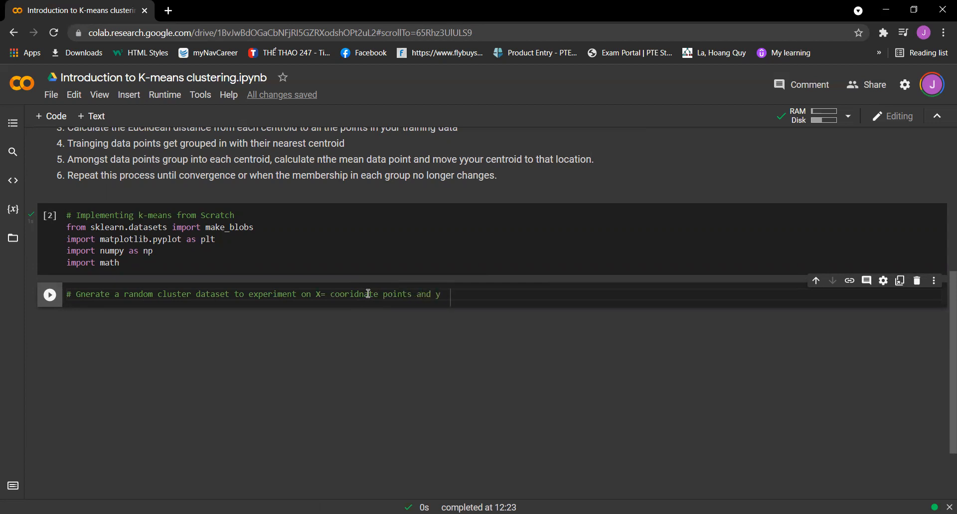
{"action": "type", "text": "=clustert"}
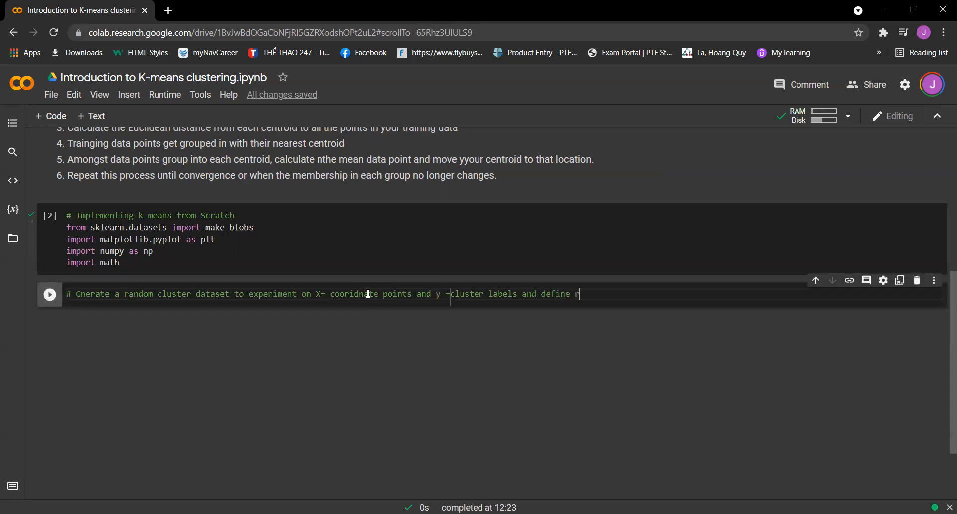
{"action": "type", "text": "random c"}
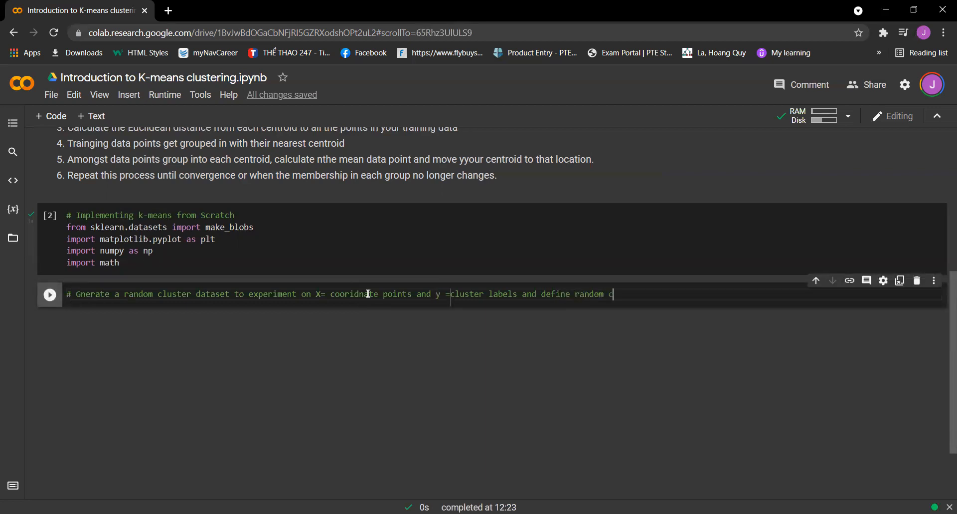
{"action": "type", "text": "entroid"}
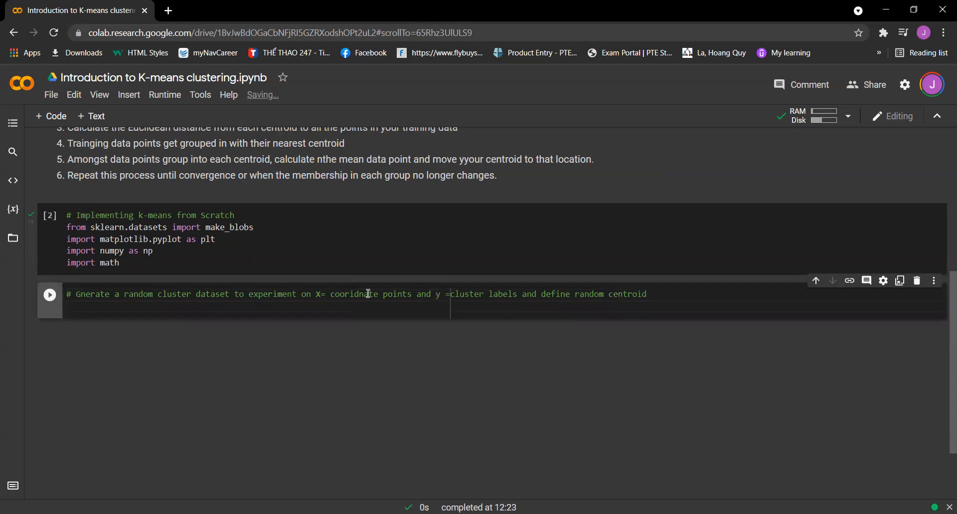
{"action": "type", "text": "X -"}
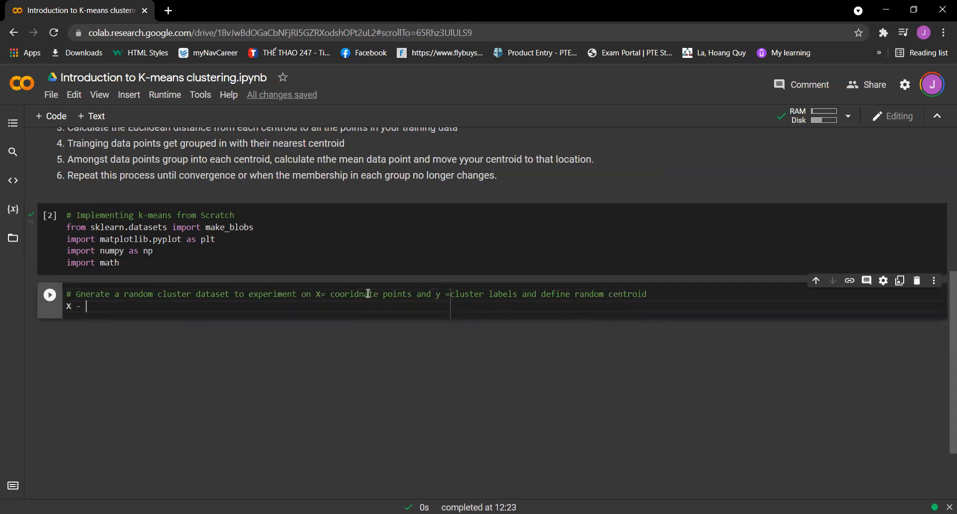
- Create X, y with make_blobs(n_samples=1500, centers=3, n_features=2, random_state=800)
{"action": "type", "text": ", y = m"}
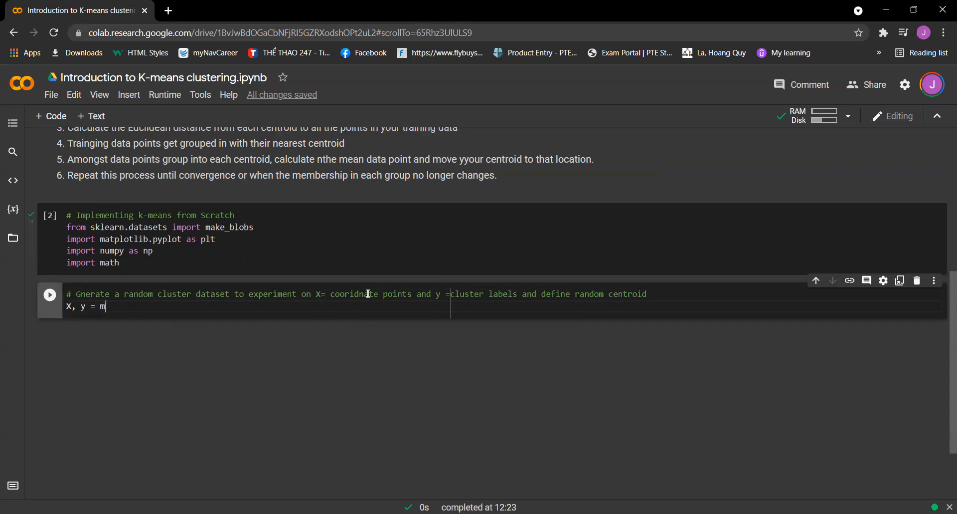
{"action": "type", "text": "ake_blobs"}
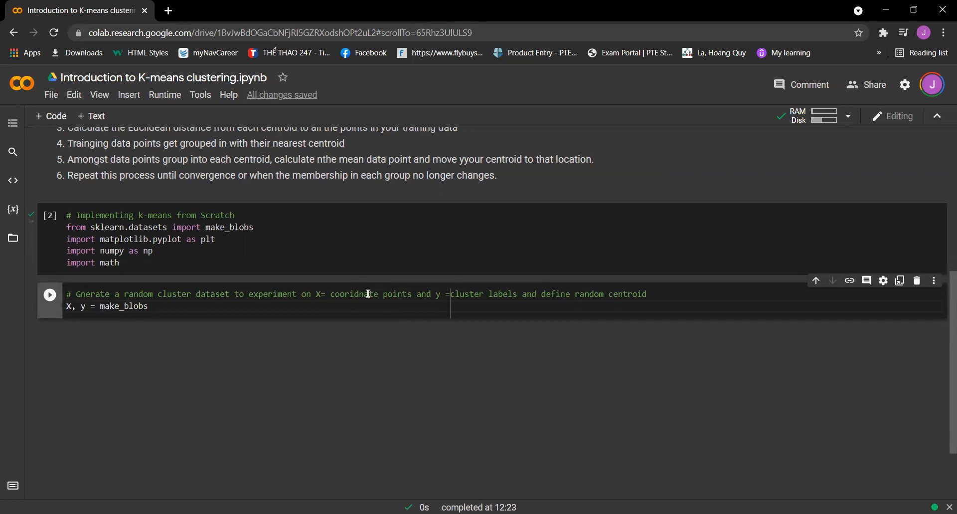
{"action": "type", "text": "(n_n"}
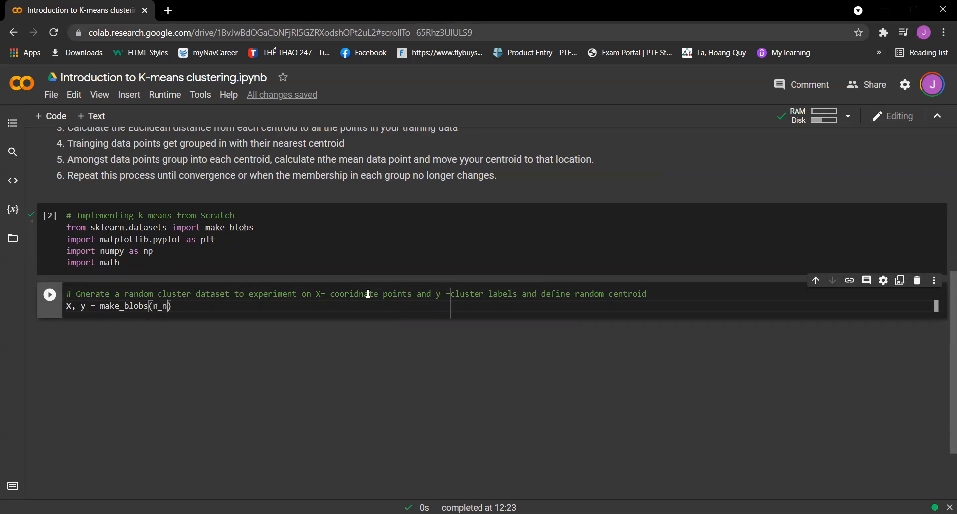
{"action": "type", "text": "sample"}
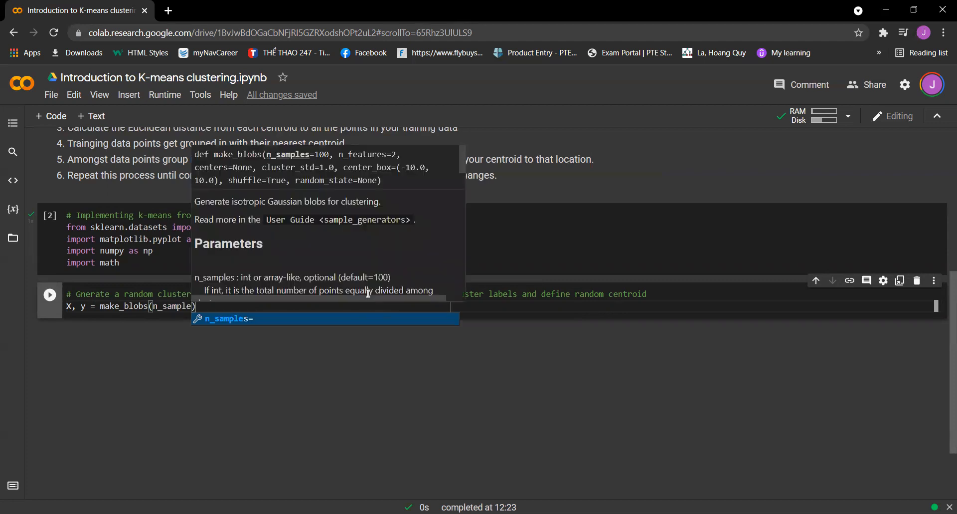
{"action": "type", "text": "s=1"}
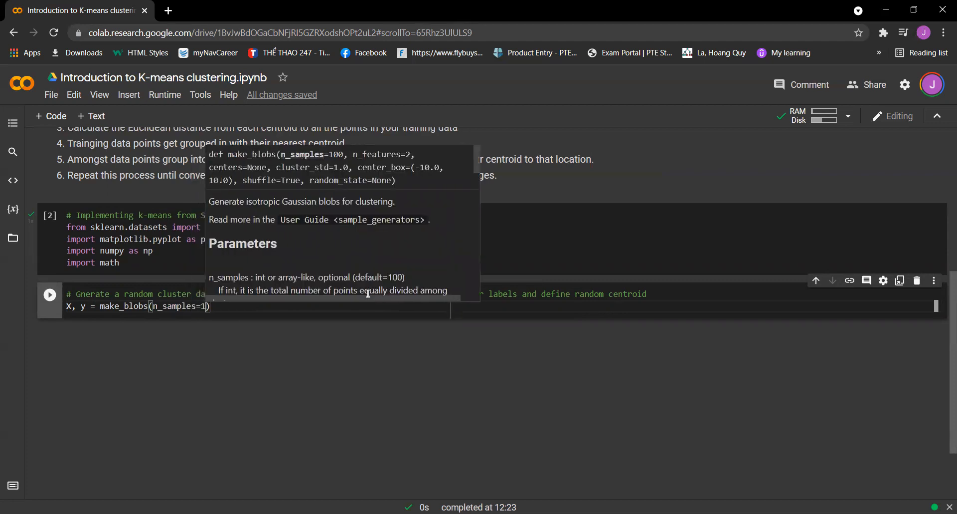
{"action": "type", "text": "500,"}
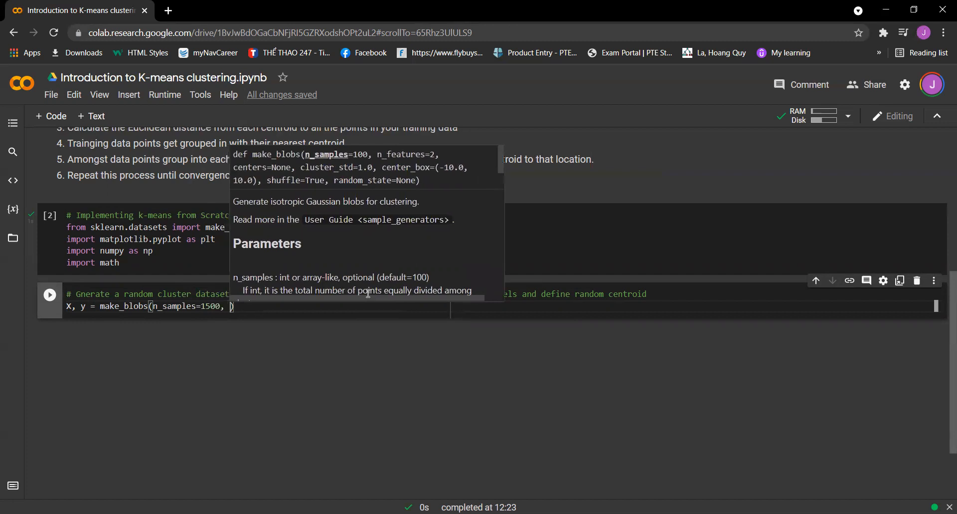
{"action": "type", "text": "centre"}
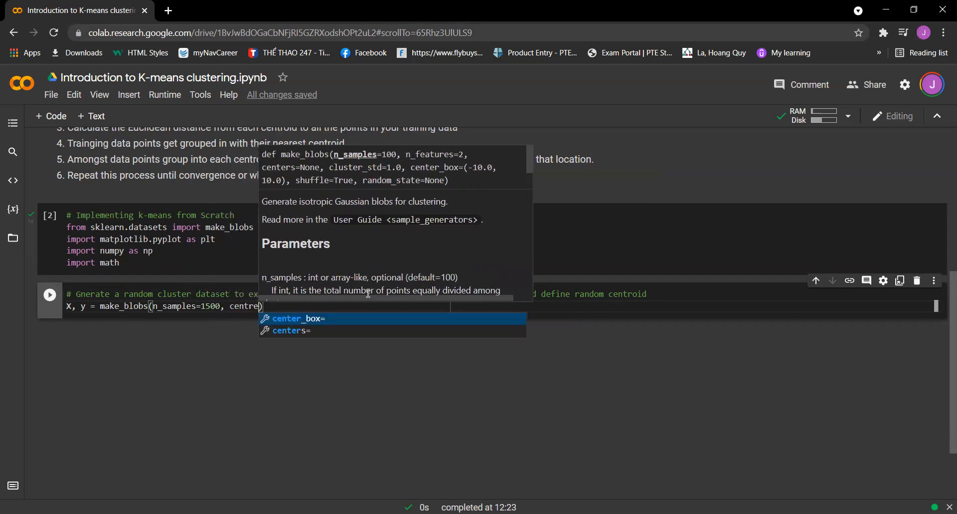
{"action": "type", "text": "centers=3,"}
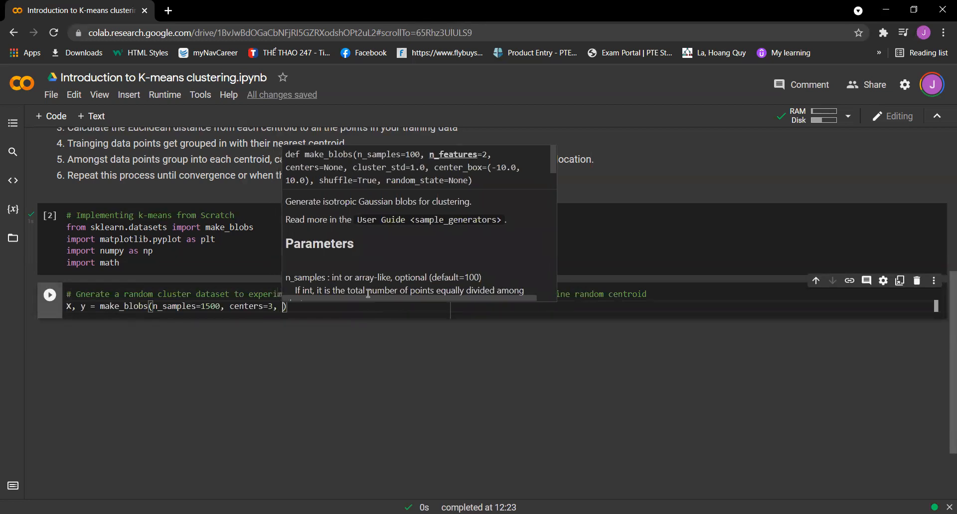
{"action": "type", "text": "n_features=2, random_state="}
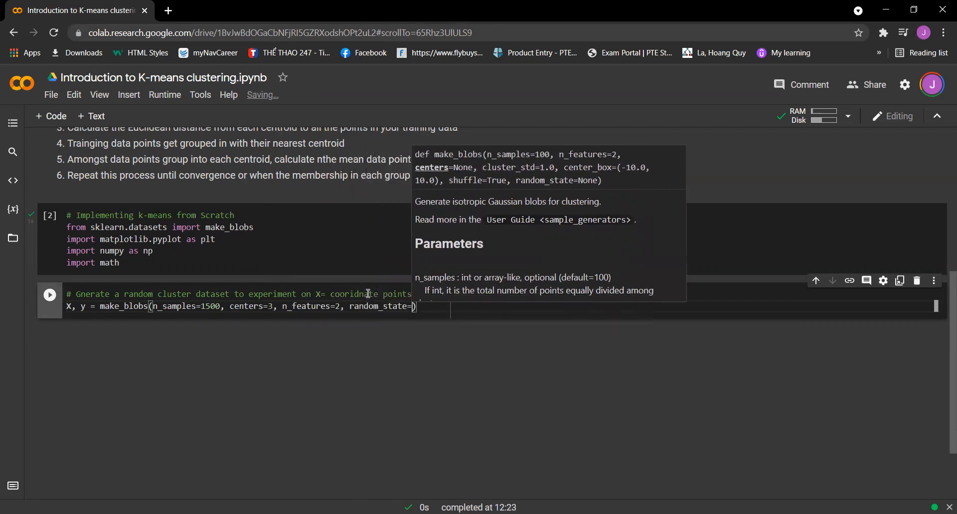
{"action": "type", "text": "800"}
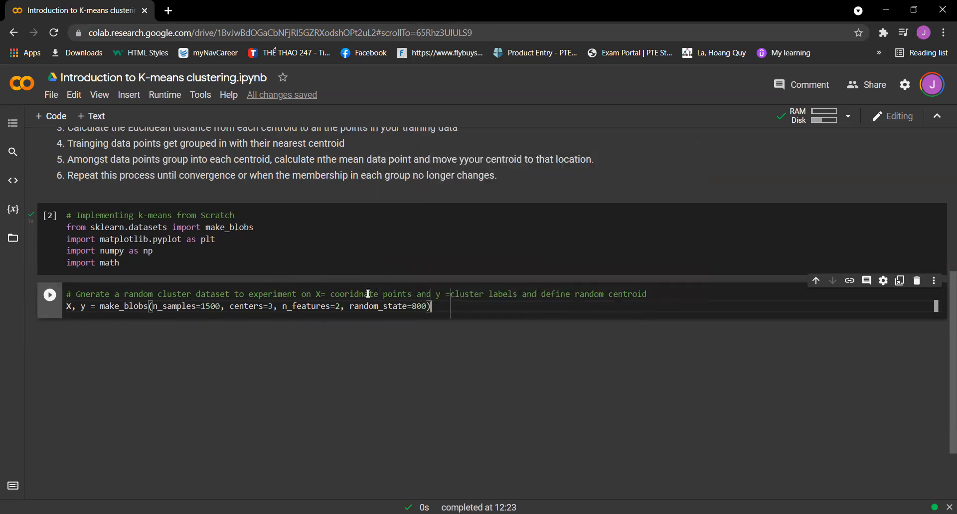
{"action": "type", "text": "cen"}
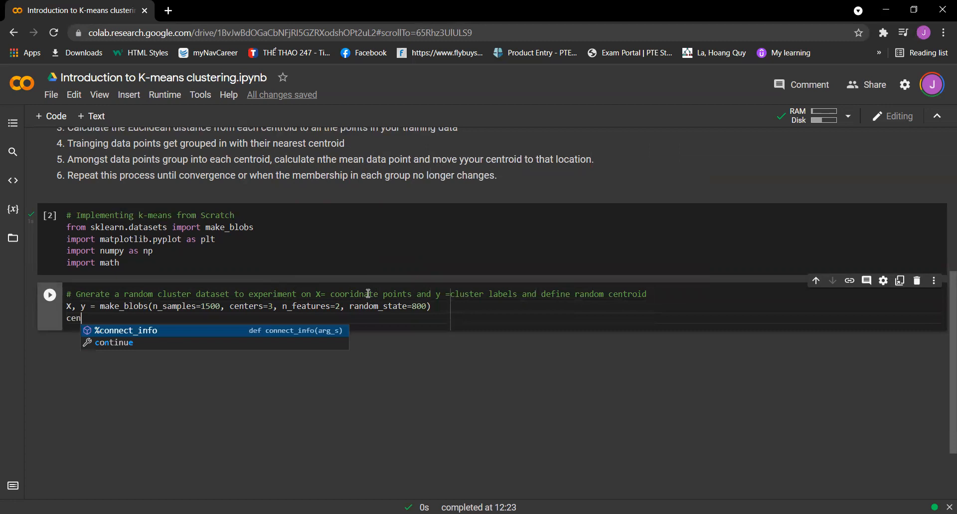
- Define centroids = [[-6,2],[3,-4],[-5,10]], fixing the bracket typo, and run the cell
{"action": "type", "text": "troids ="}
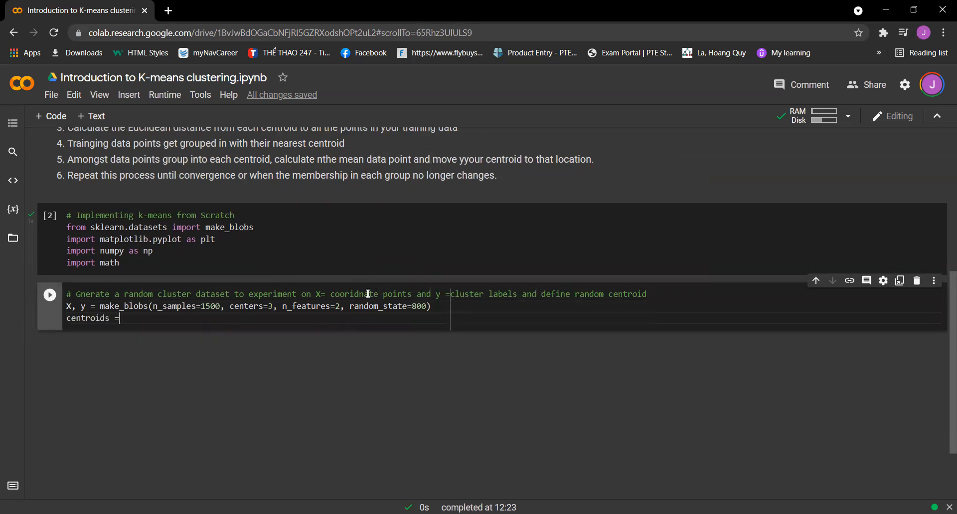
{"action": "type", "text": "[]"}
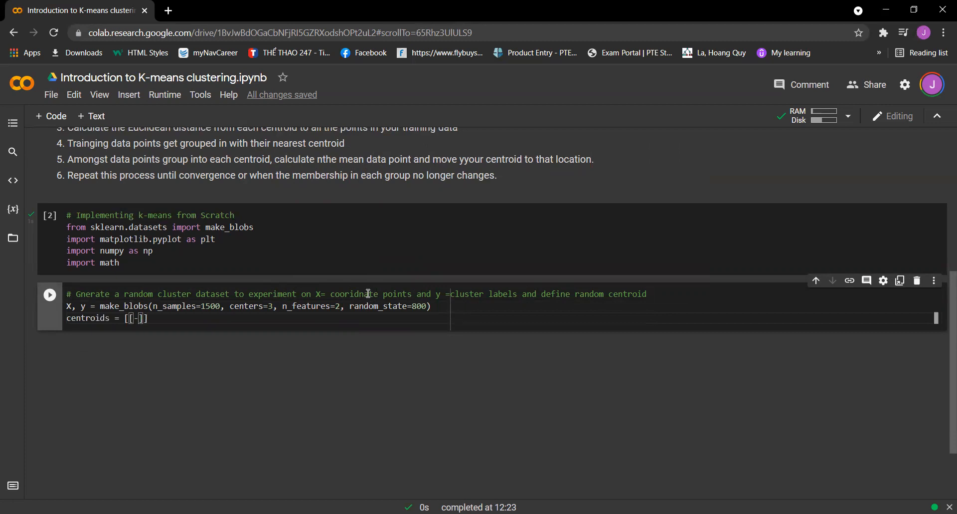
{"action": "type", "text": "-6,2],"}
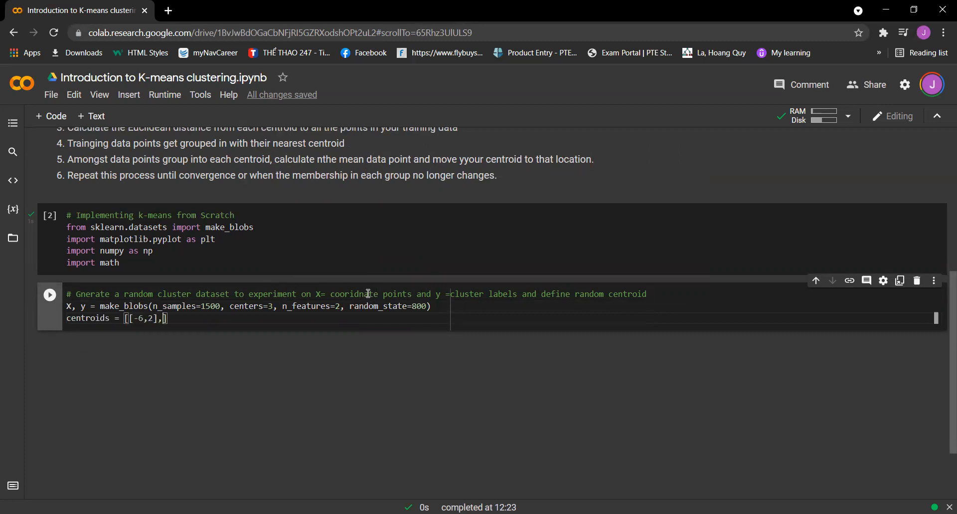
{"action": "type", "text": "[3,"}
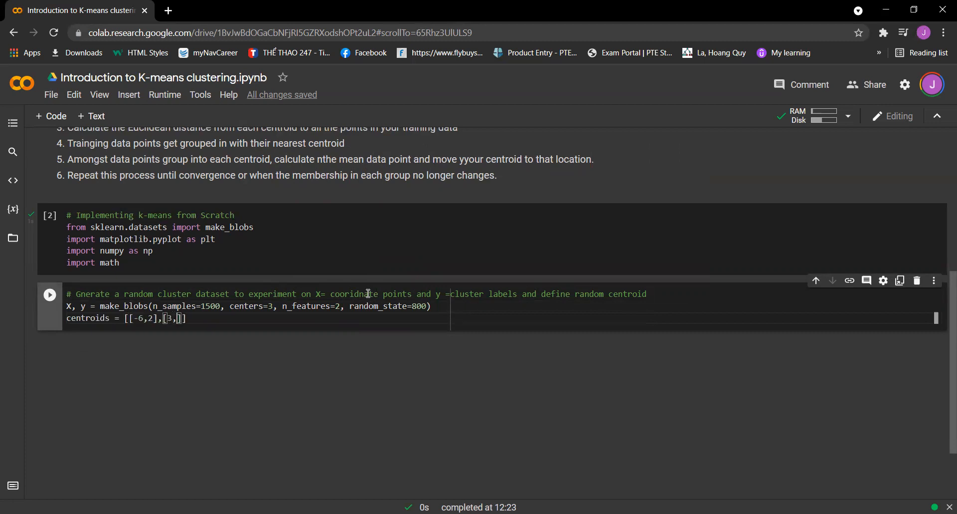
{"action": "type", "text": "-4,"}
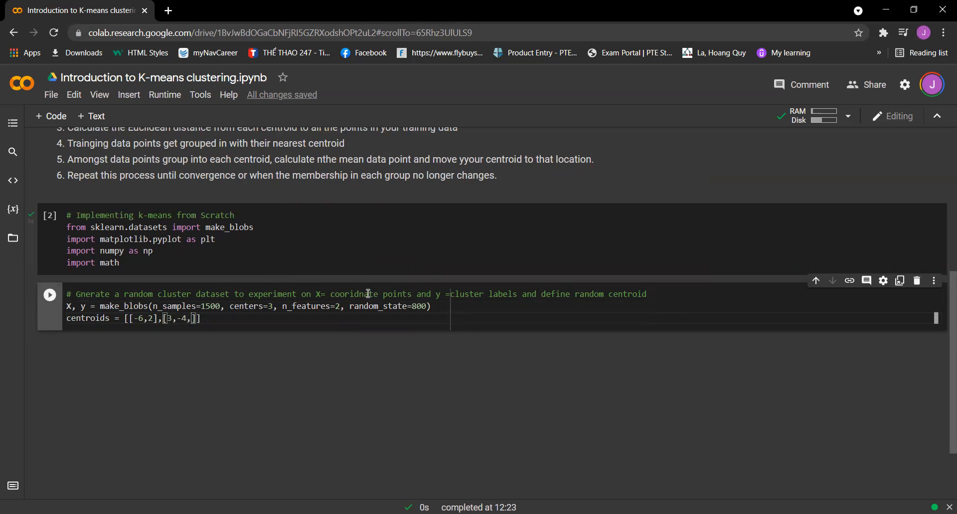
{"action": "type", "text": "[-"}
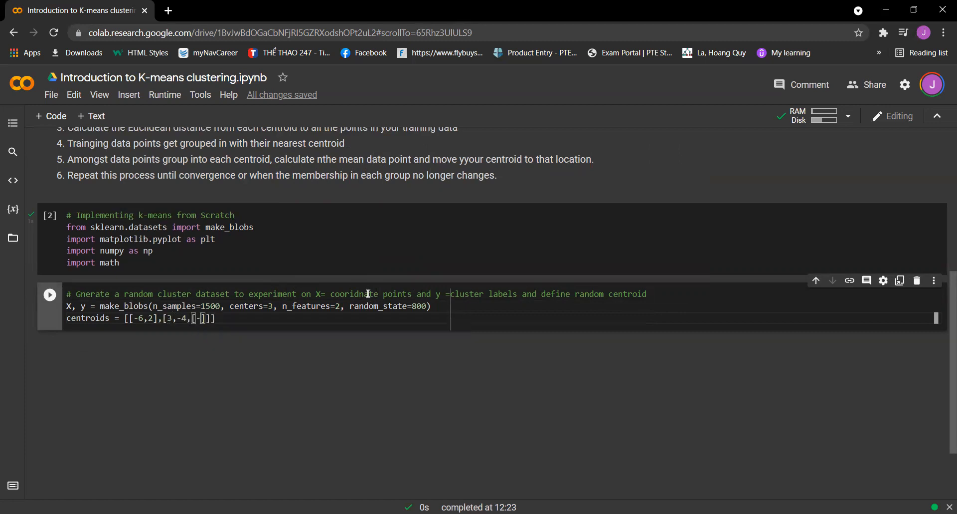
{"action": "type", "text": "-5,10"}
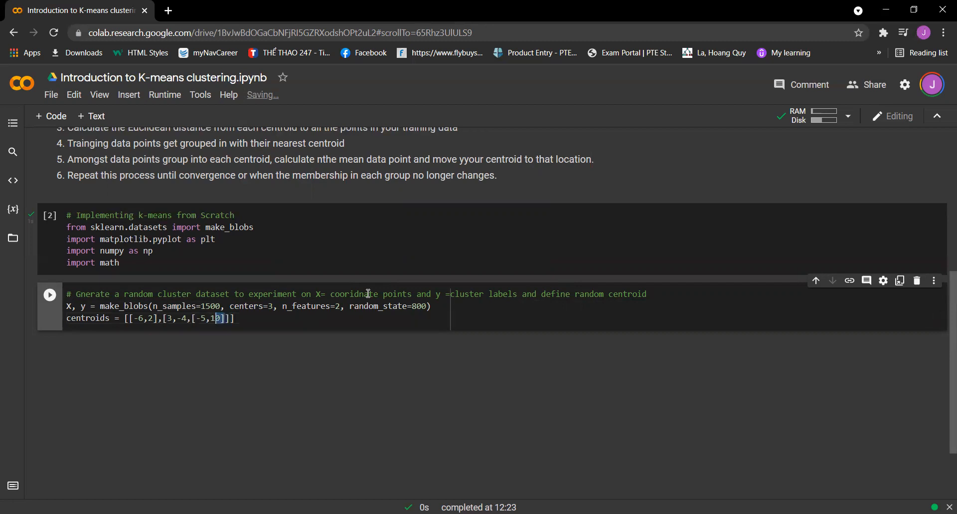
{"action": "key", "text": "BackSpace"}
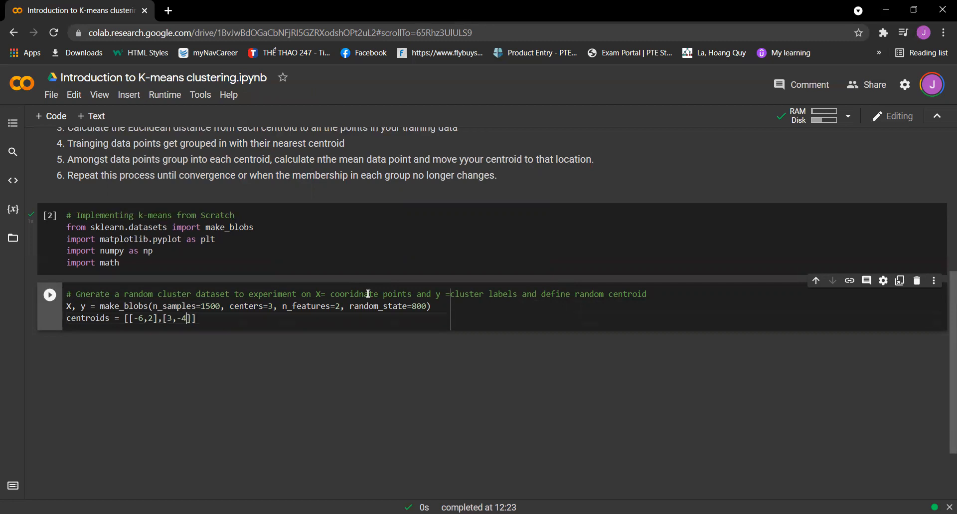
{"action": "type", "text": ",[-5,10]"}
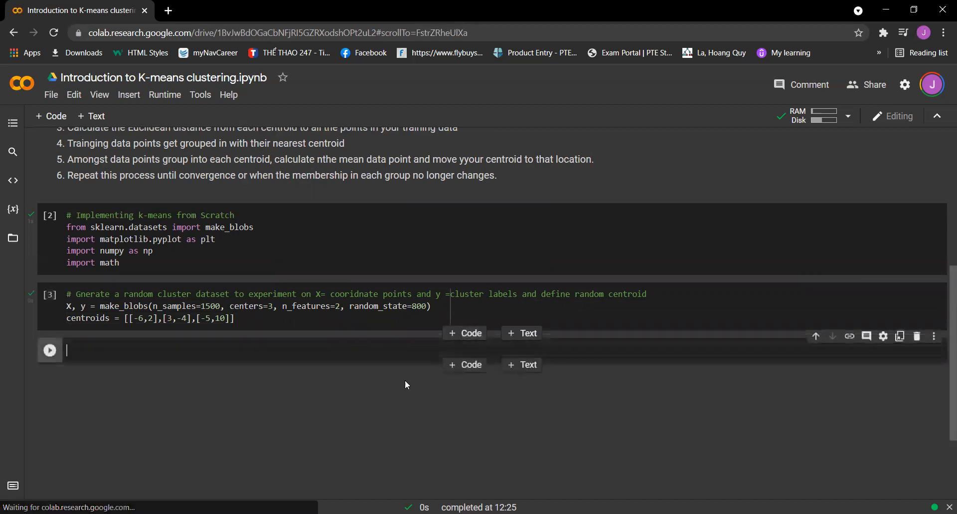
- Run a cell showing the X array, then add an empty code cell below its output
{"action": "type", "text": "x"}
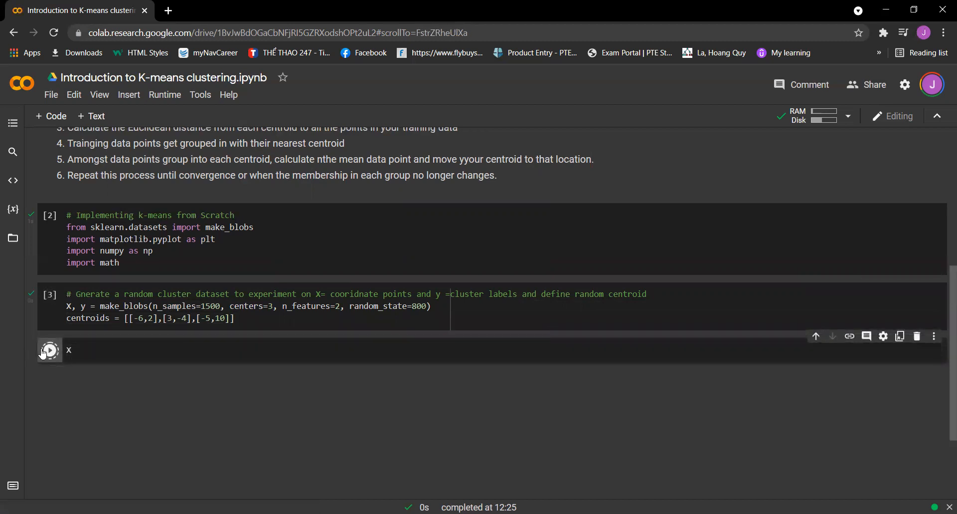
{"action": "left_click", "coordinate": [49, 350]}
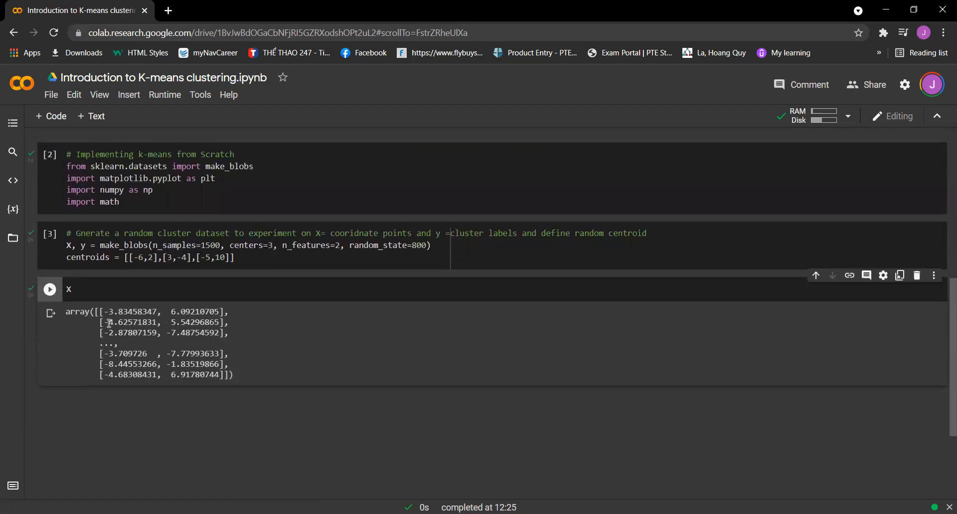
{"action": "mouse_move", "coordinate": [122, 350]}
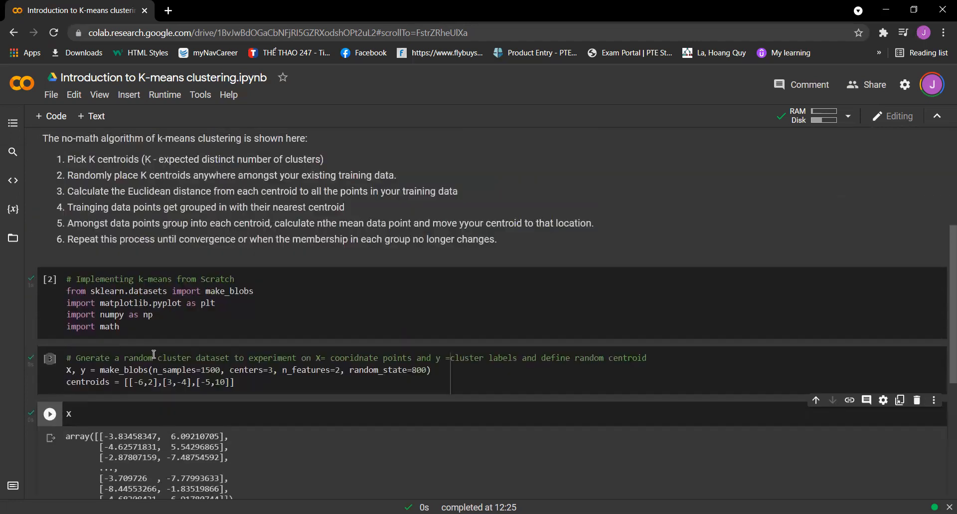
{"action": "scroll", "scroll_direction": "down", "scroll_amount": 3}
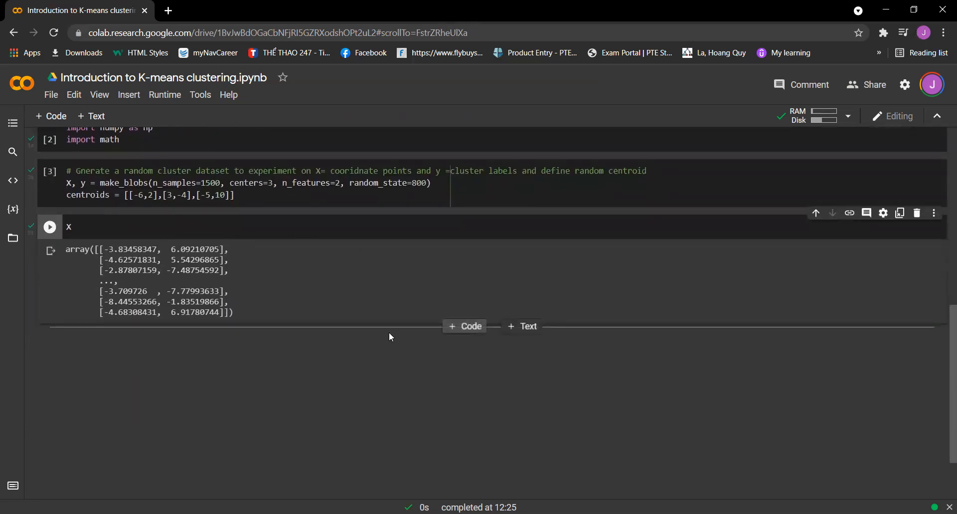
{"action": "left_click", "coordinate": [465, 325]}
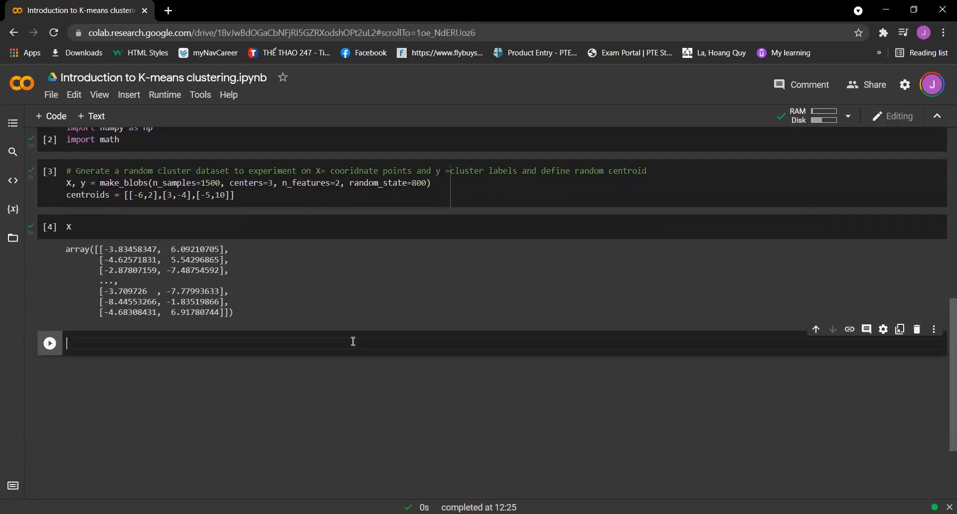
- Add a '# Plot the coordinate points' comment and plt.scatter of X's two columns with s=50
{"action": "type", "text": "# Plot the"}
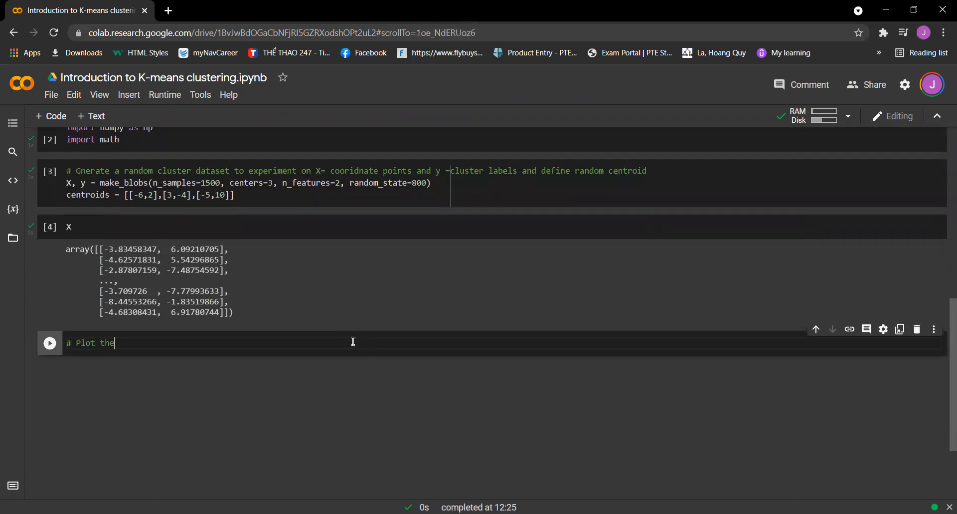
{"action": "type", "text": "coordiante points"}
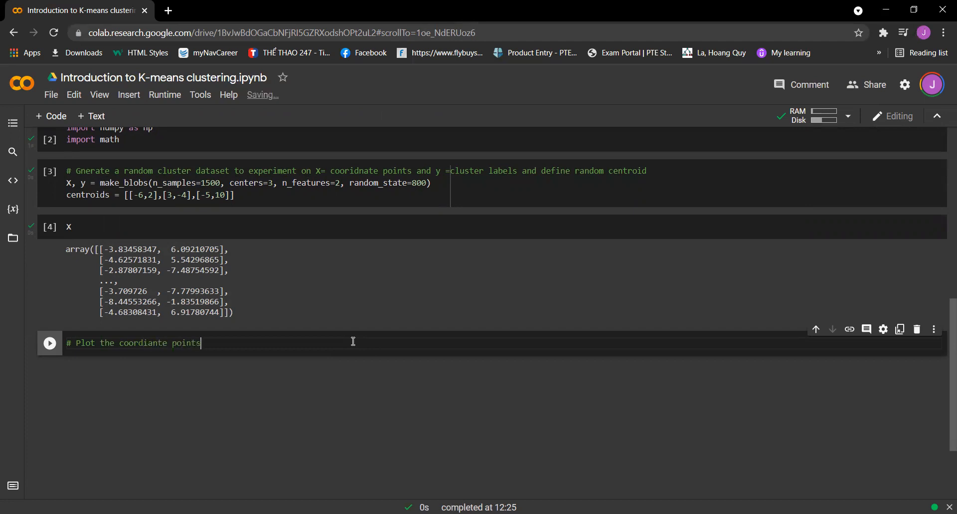
{"action": "type", "text": "plt.s"}
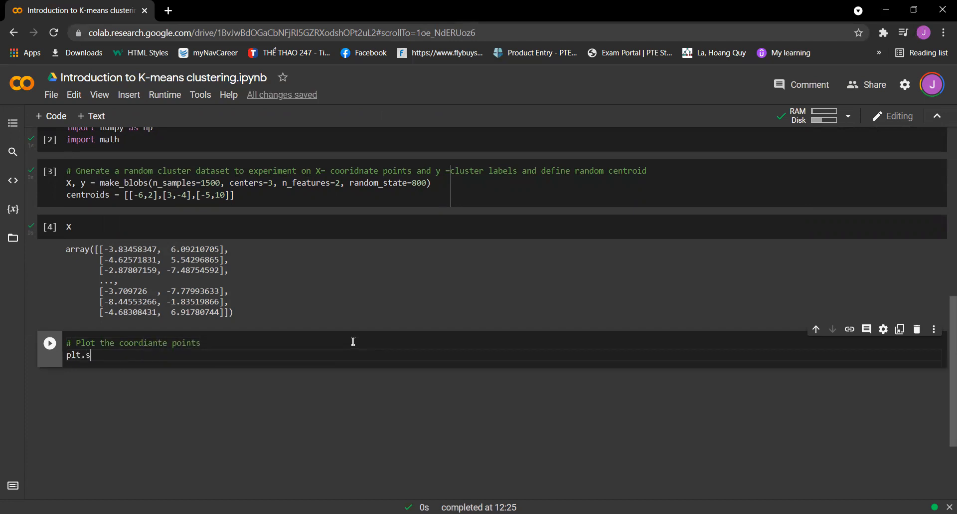
{"action": "type", "text": "catter"}
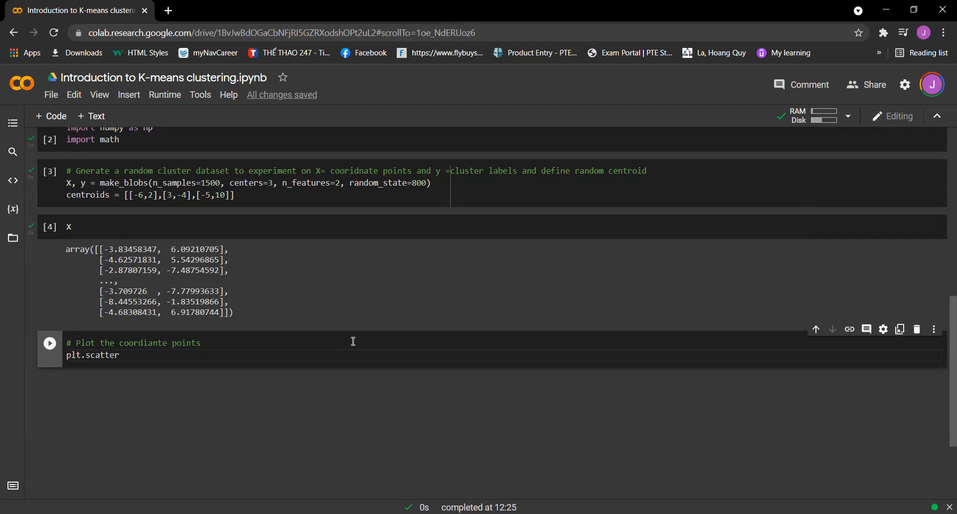
{"action": "type", "text": "(X[]"}
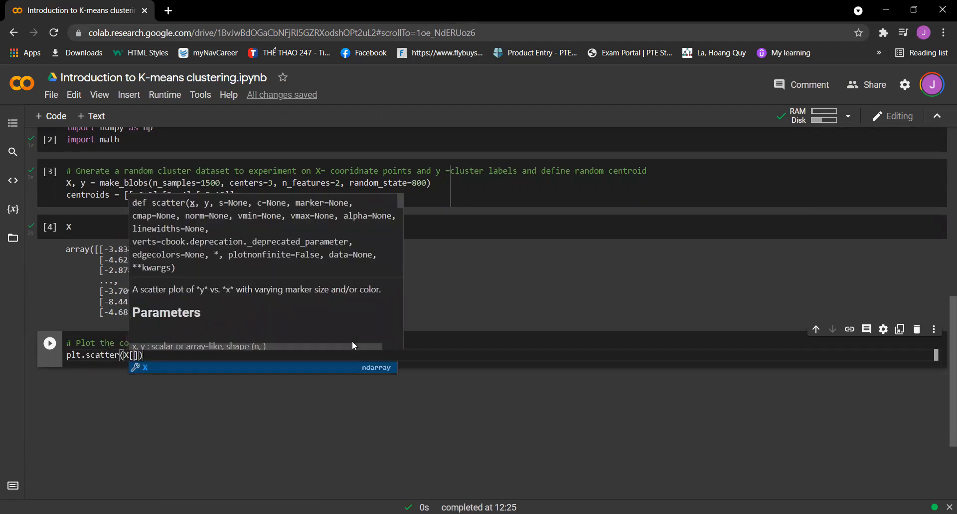
{"action": "type", "text": ":, 0"}
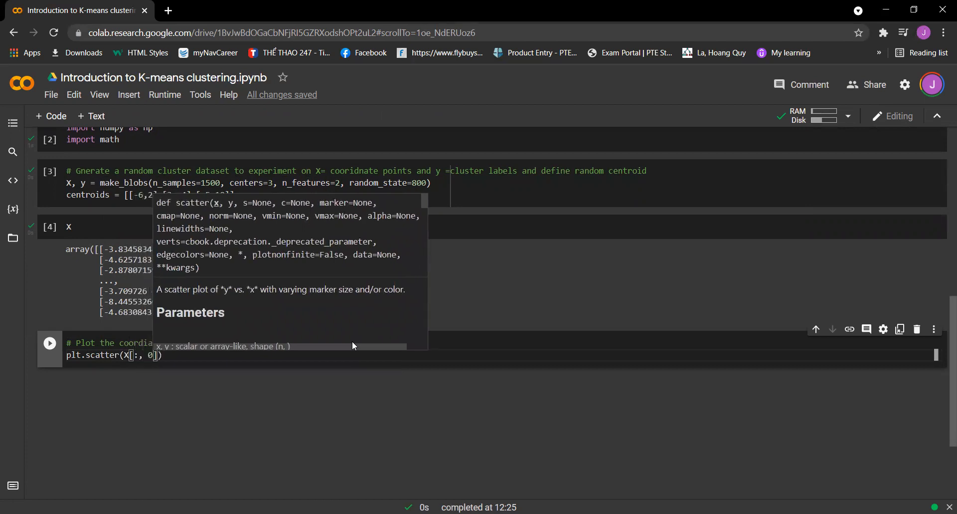
{"action": "type", "text": ","}
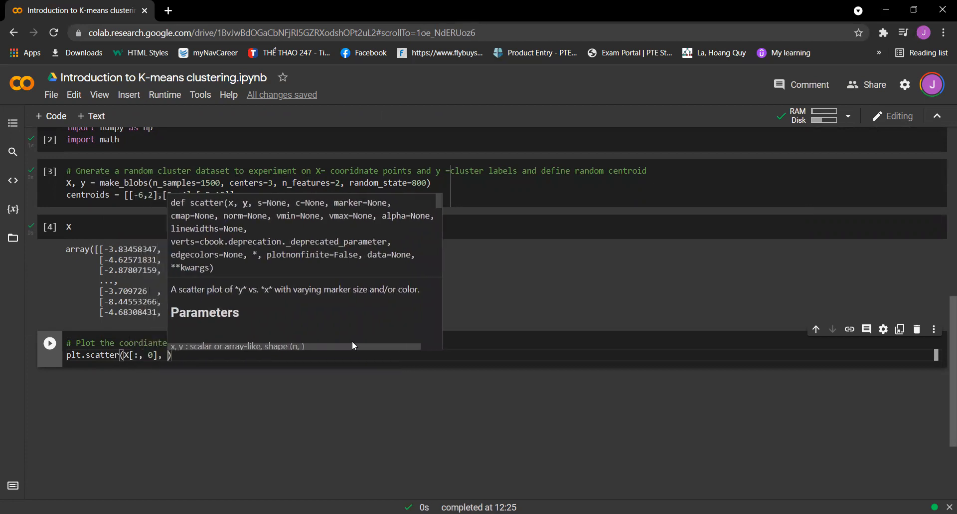
{"action": "type", "text": "X[]"}
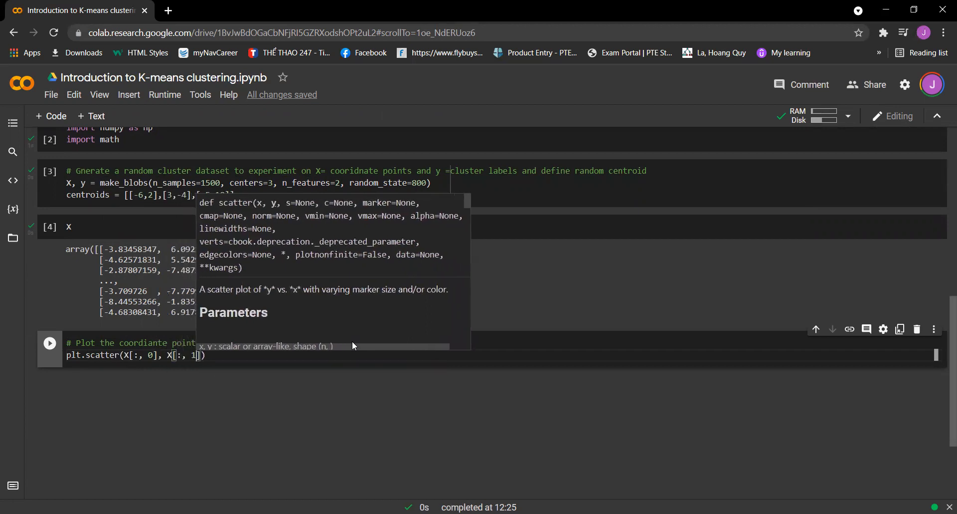
{"action": "type", "text": ","}
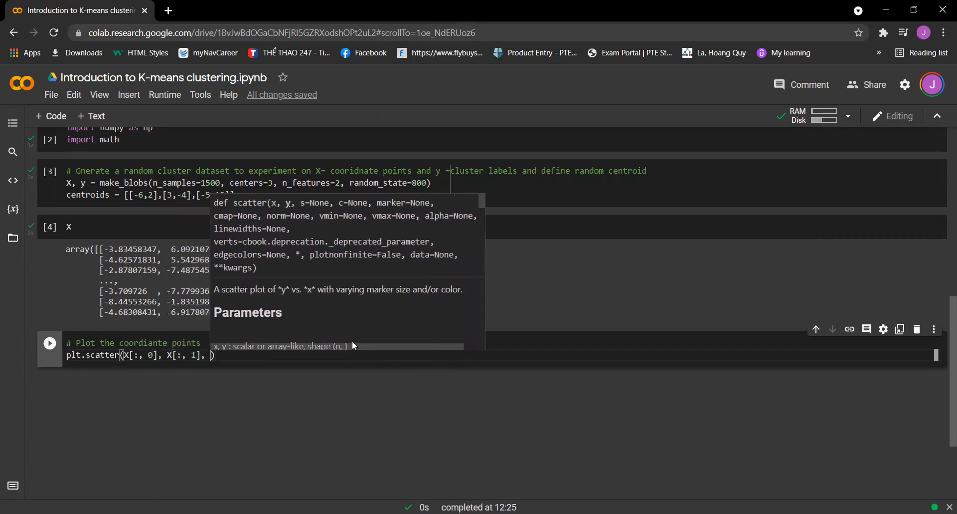
{"action": "type", "text": "s=50, cmap"}
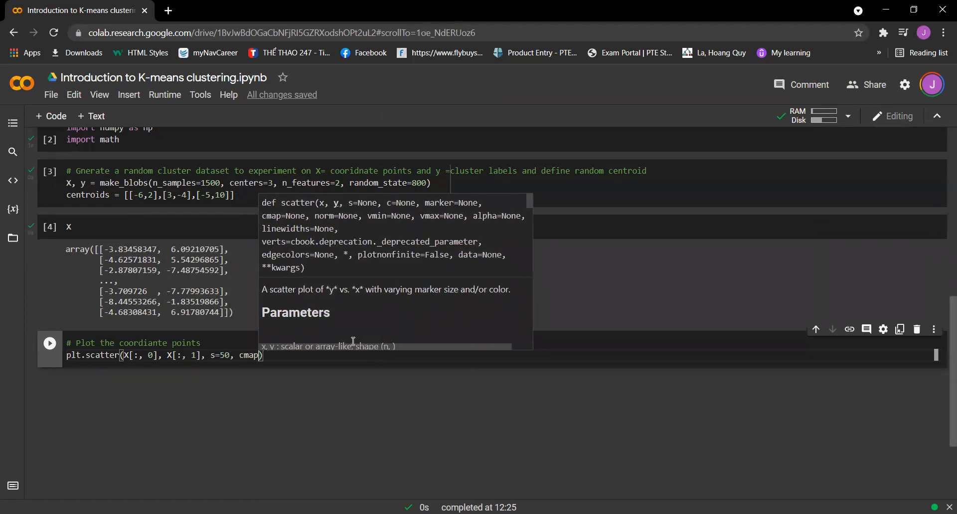
- Give the scatter cmap='tab20b' and add plt.show()
{"action": "type", "text": "''"}
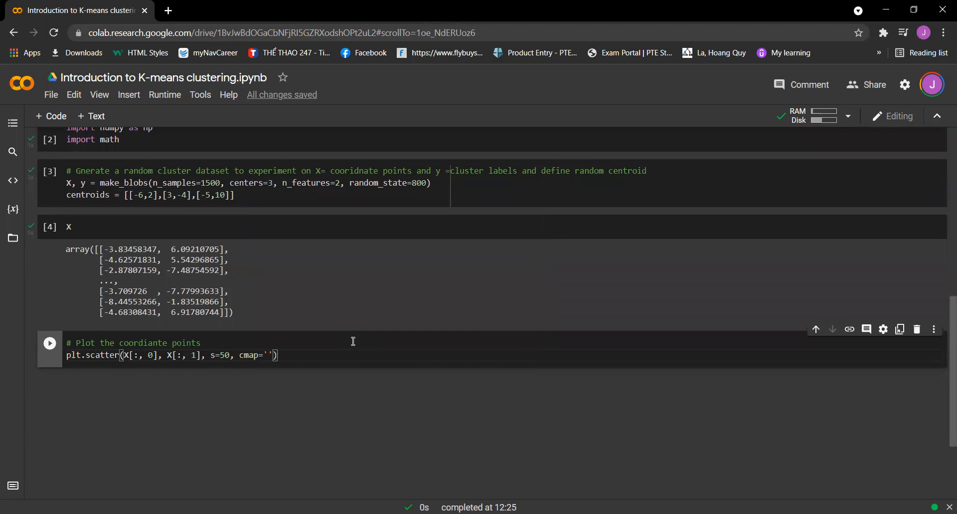
{"action": "type", "text": "tan"}
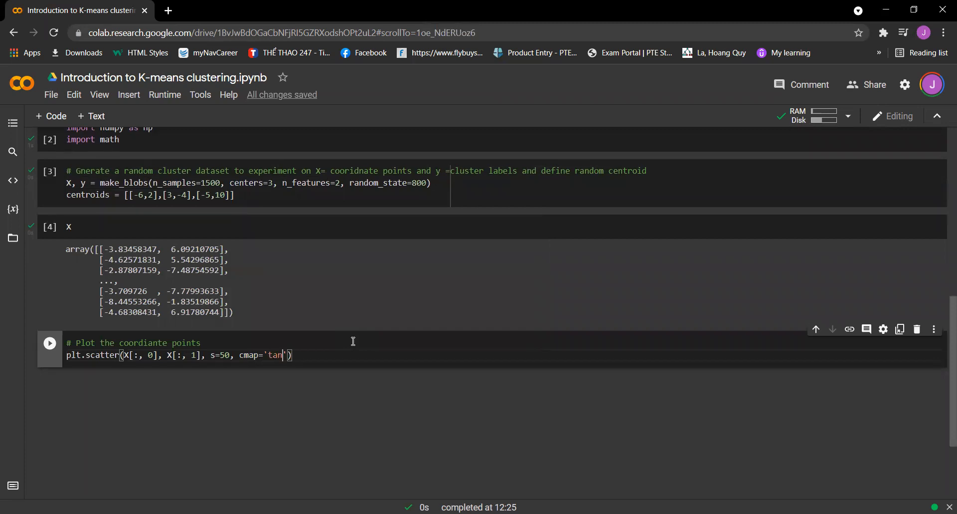
{"action": "type", "text": "tab"}
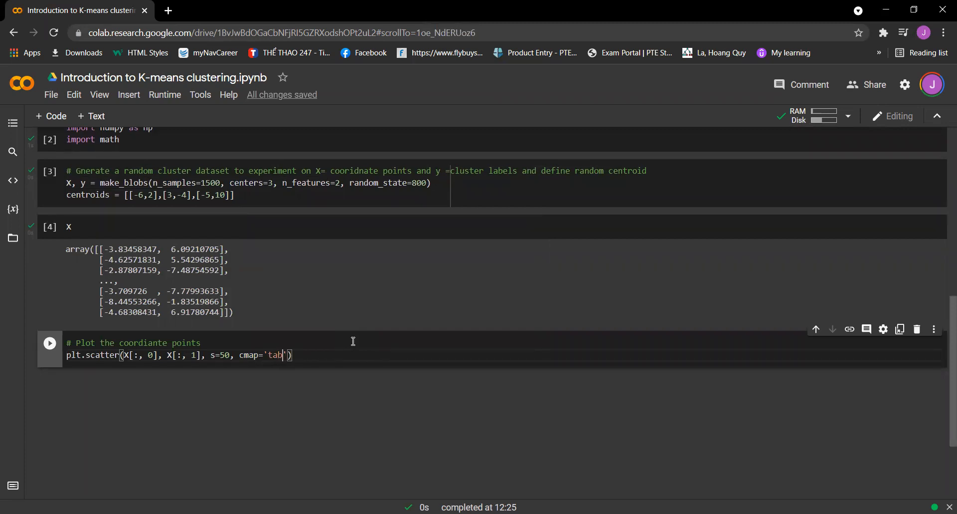
{"action": "type", "text": "20b"}
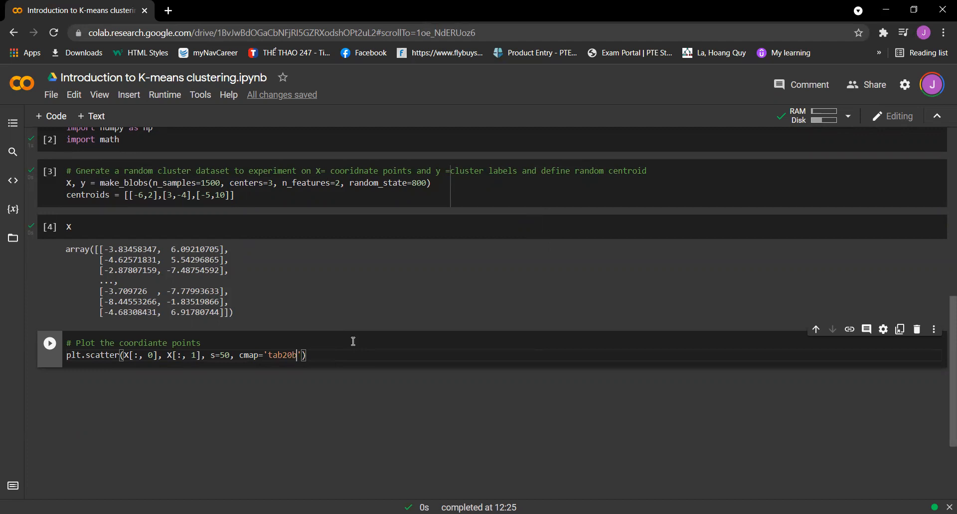
{"action": "type", "text": "pl"}
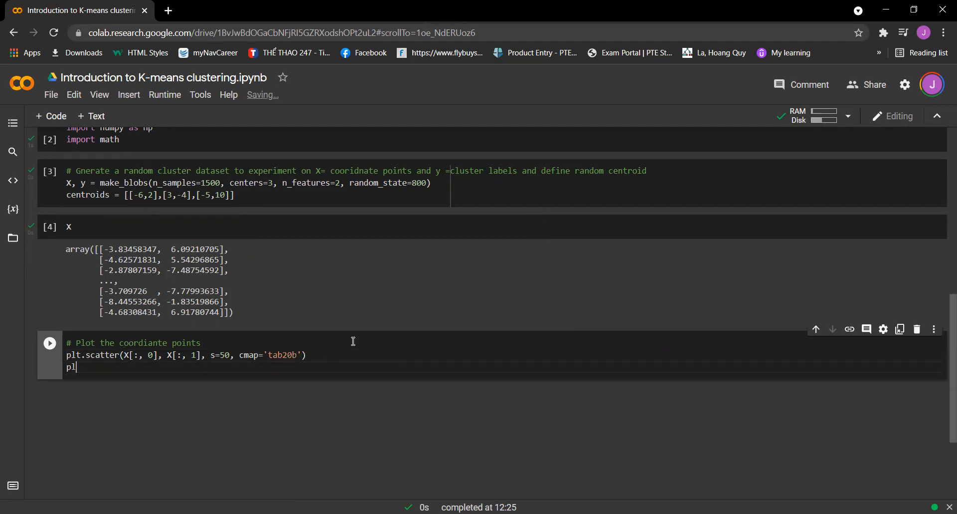
{"action": "type", "text": "t.show()"}
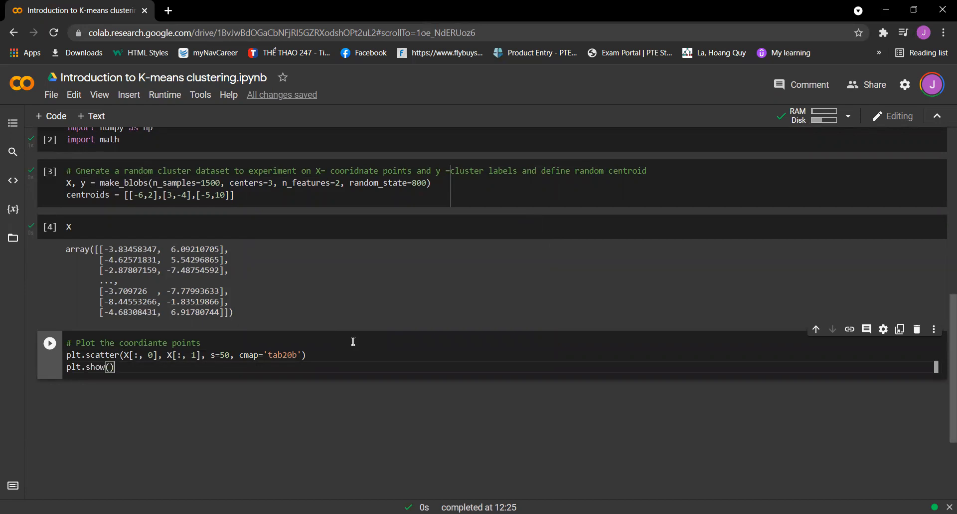
{"action": "mouse_move", "coordinate": [254, 339]}
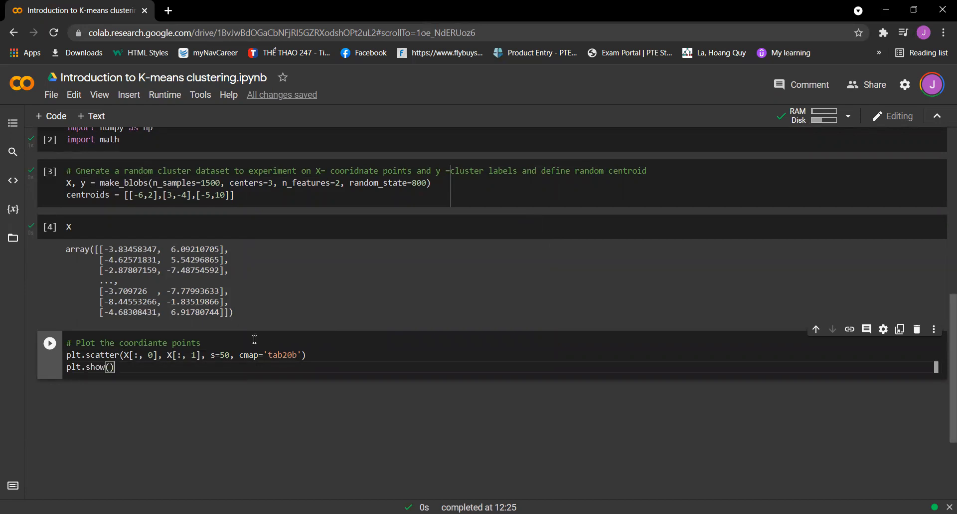
- Run the plot cell to display the three-blob scatter of points, then add a new cell
{"action": "left_click", "coordinate": [50, 342]}
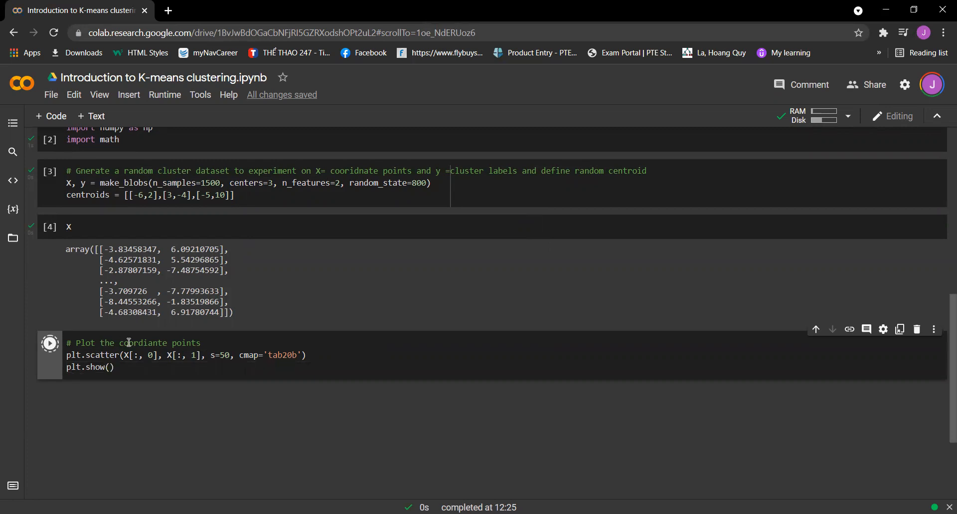
{"action": "left_click", "coordinate": [50, 342]}
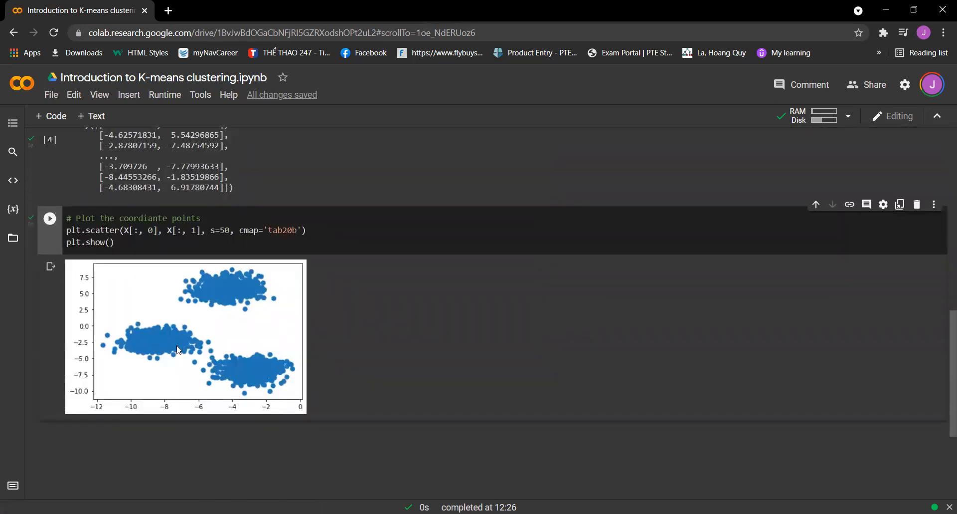
{"action": "mouse_move", "coordinate": [281, 399]}
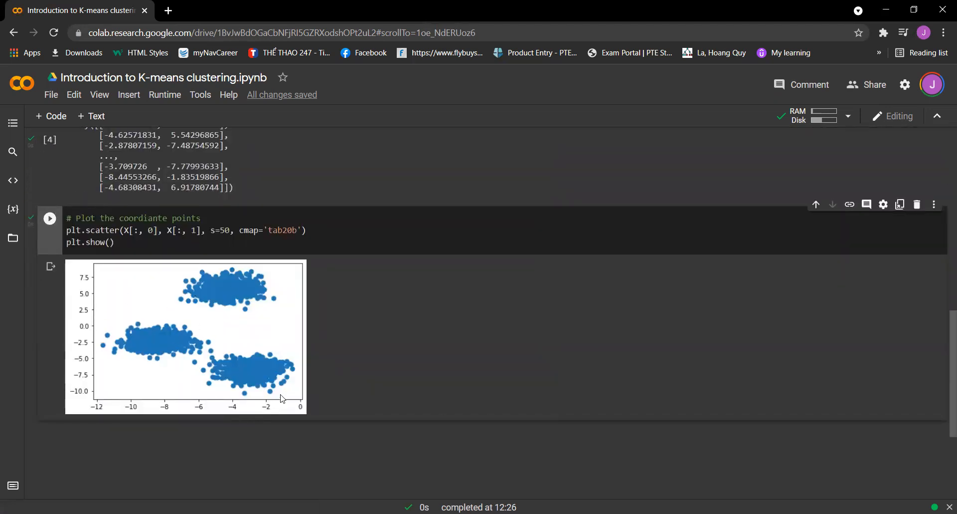
{"action": "mouse_move", "coordinate": [180, 311]}
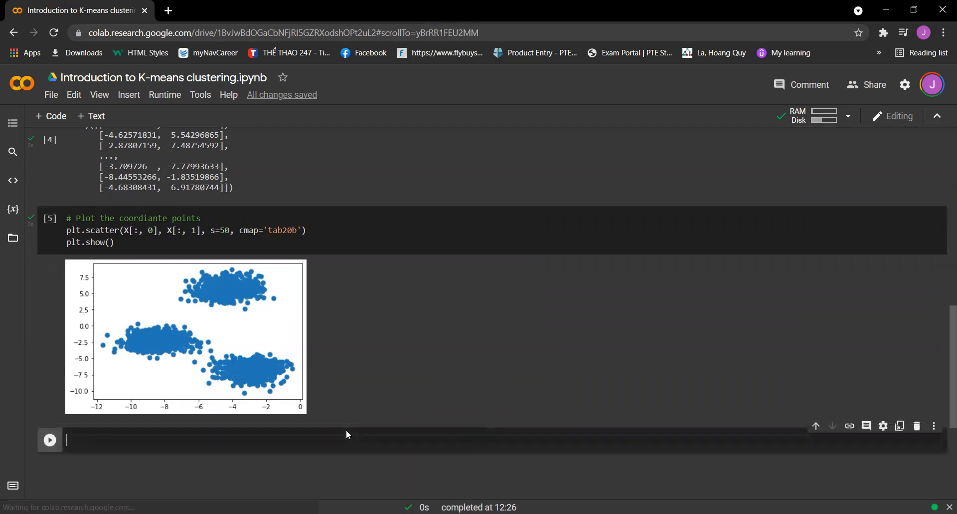
- Evaluate 'Y' in a new cell, then fix the NameError by rerunning with lowercase 'y'
{"action": "type", "text": "Y"}
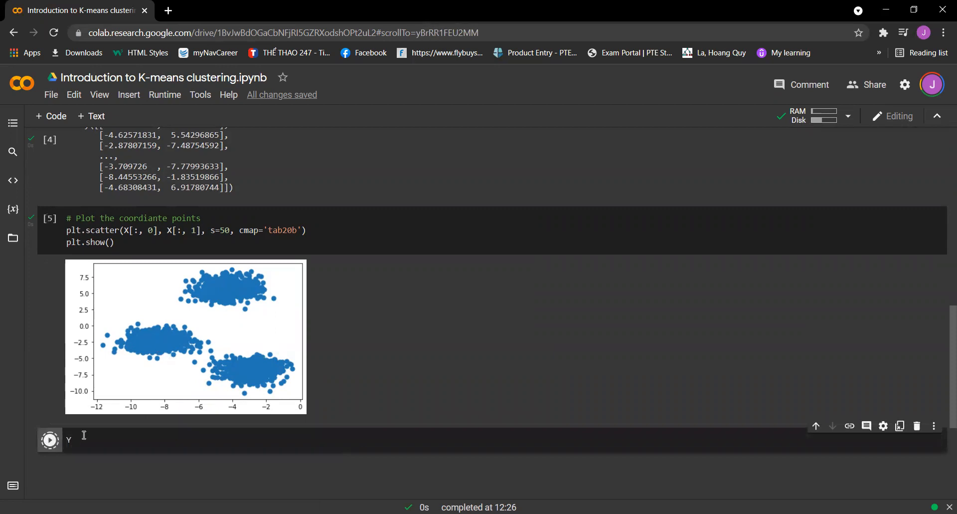
{"action": "left_click", "coordinate": [49, 439]}
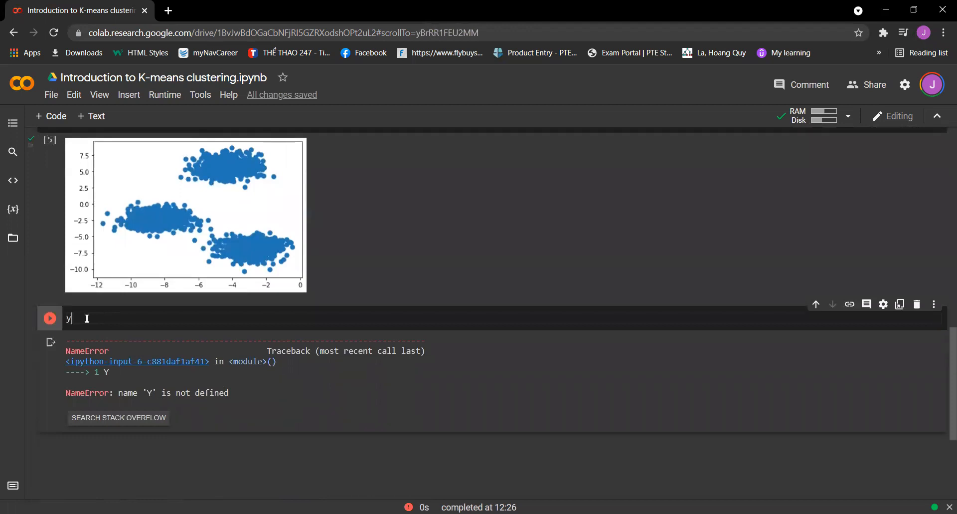
{"action": "left_click", "coordinate": [50, 318]}
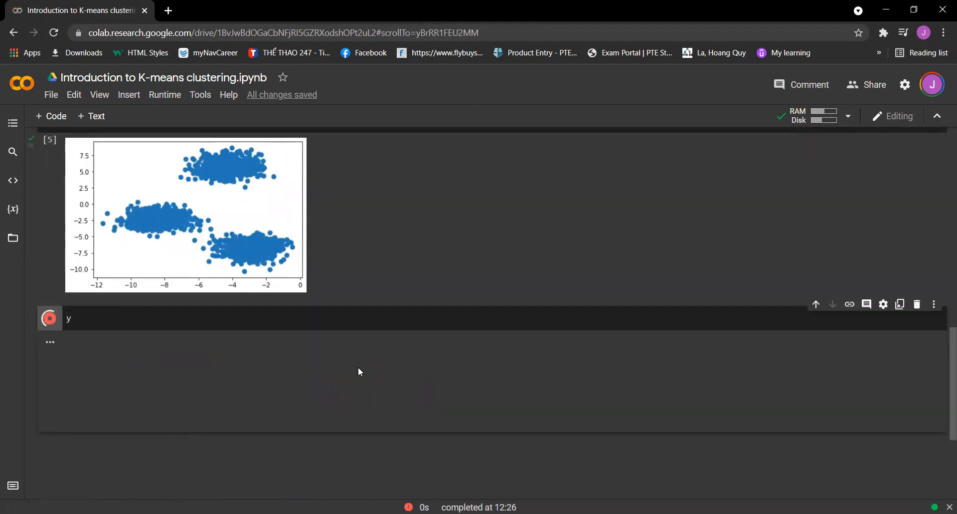
{"action": "left_click", "coordinate": [49, 318]}
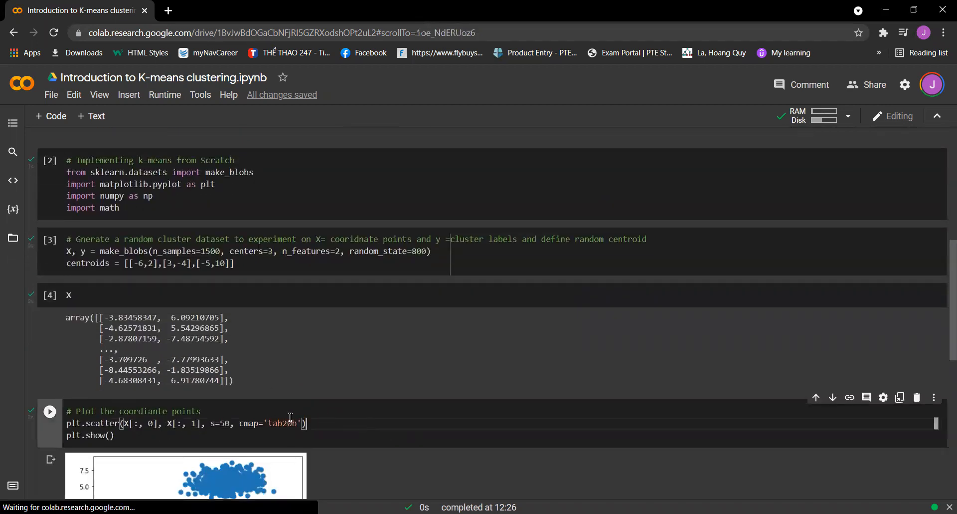
- Paste plt.scatter(X[:, 0], X[:, 1], s=50, cmap='tab20b') into a new cell with c=y and run
{"action": "triple_click", "coordinate": [183, 423]}
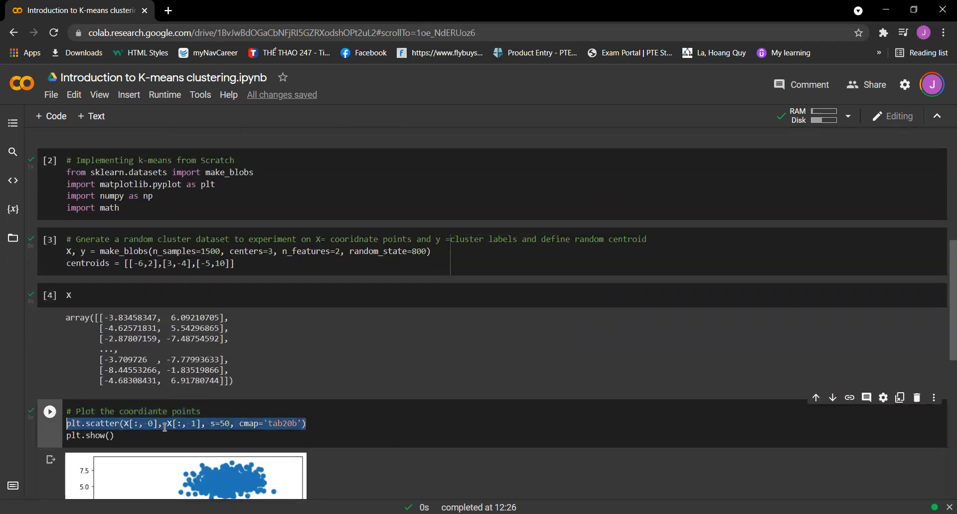
{"action": "scroll", "scroll_direction": "down", "scroll_amount": 3}
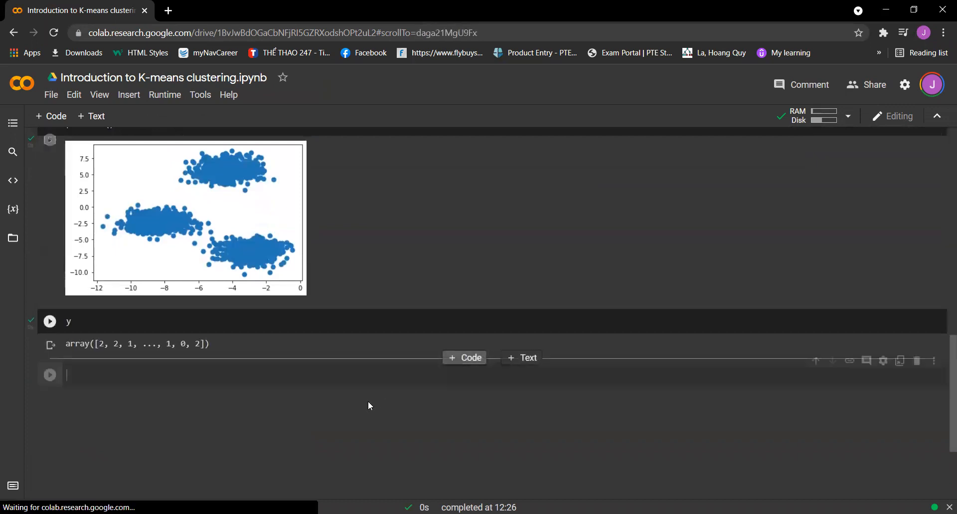
{"action": "type", "text": "plt.scatter(X[:, 0], X[:, 1], s=50, cmap='tab20b')"}
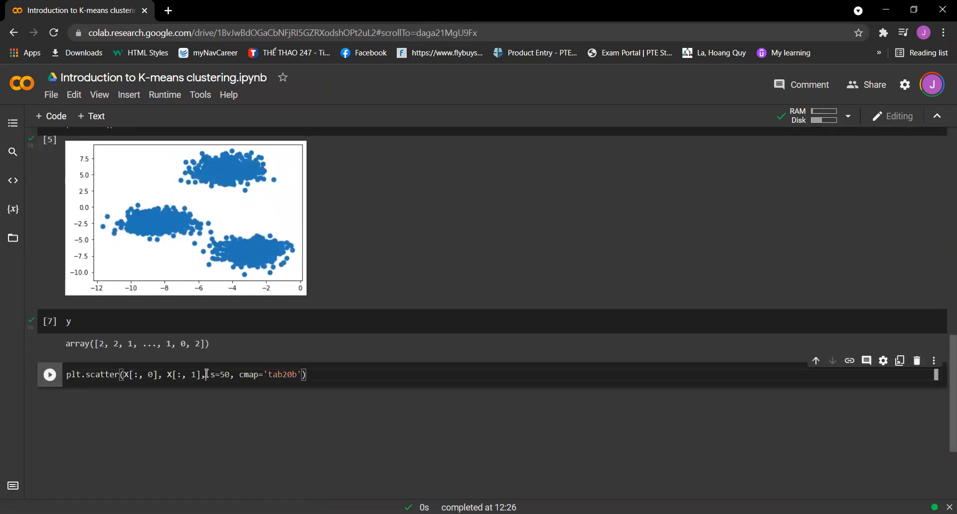
{"action": "type", "text": "c=y,"}
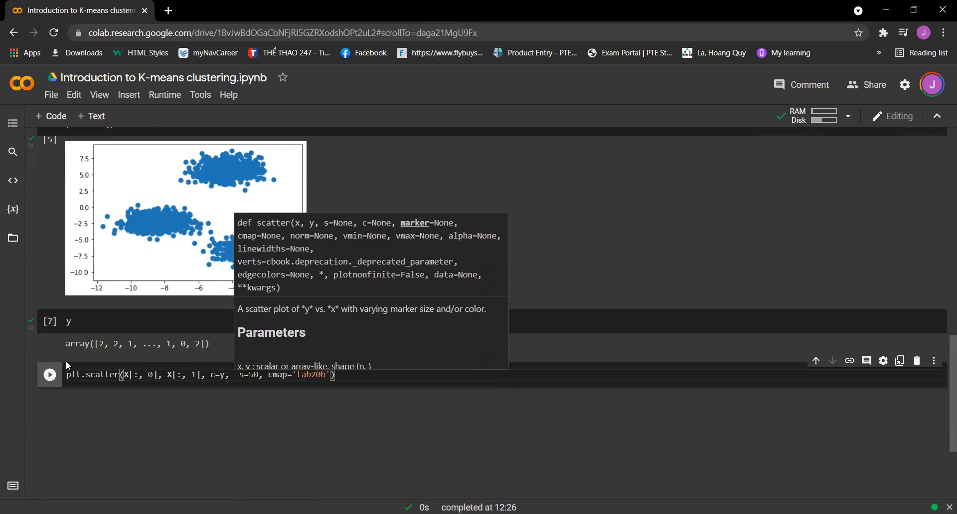
{"action": "left_click", "coordinate": [49, 374]}
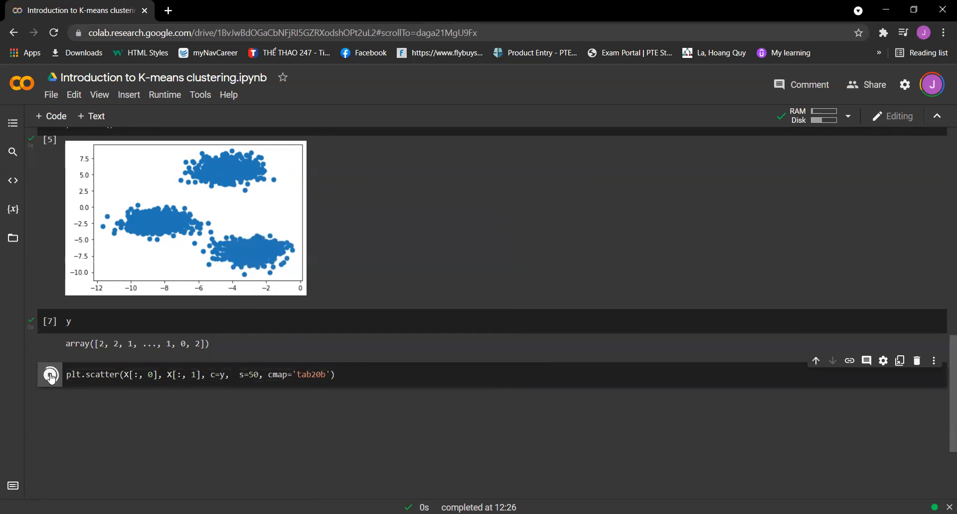
- Run the label-colored scatter cell and scroll to view the pink, navy and gold clusters
{"action": "left_click", "coordinate": [50, 374]}
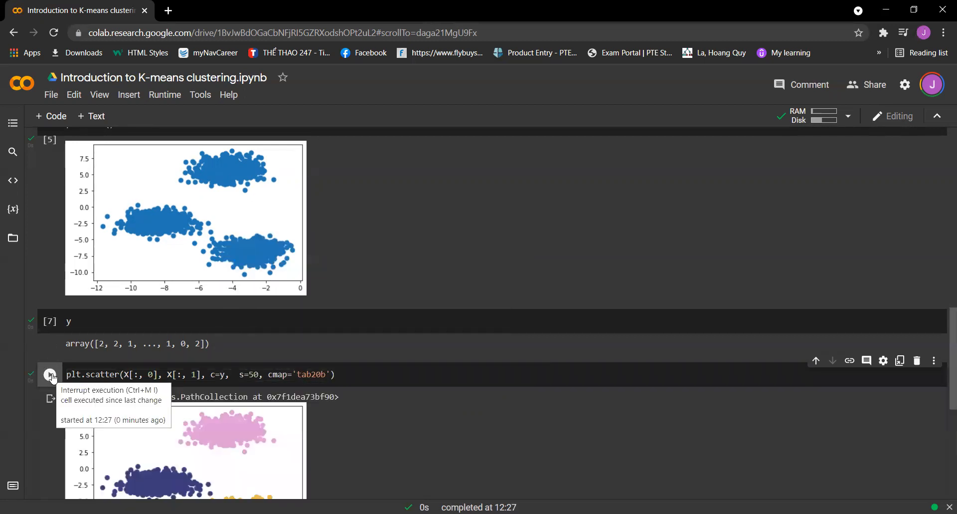
{"action": "scroll", "scroll_direction": "down", "scroll_amount": 3}
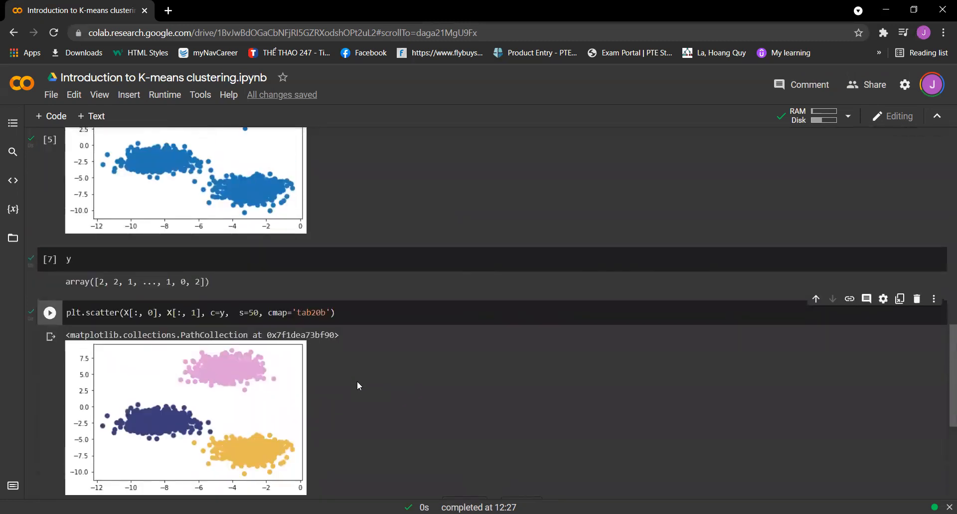
{"action": "scroll", "scroll_direction": "down", "scroll_amount": 3}
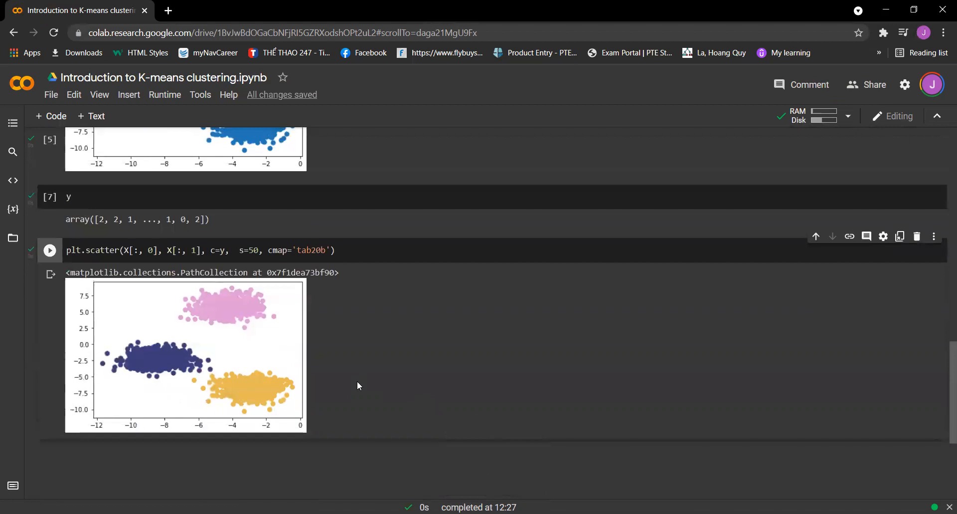
{"action": "mouse_move", "coordinate": [346, 377]}
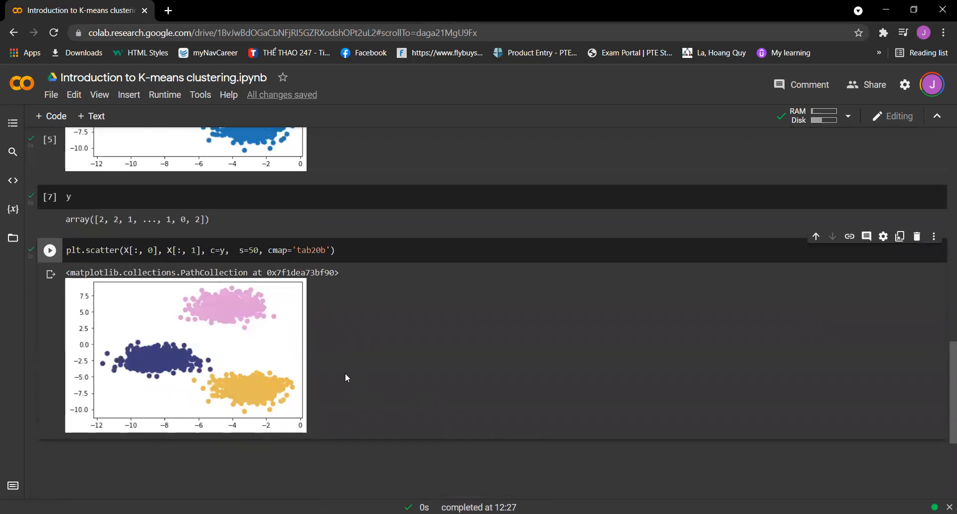
{"action": "mouse_move", "coordinate": [338, 374]}
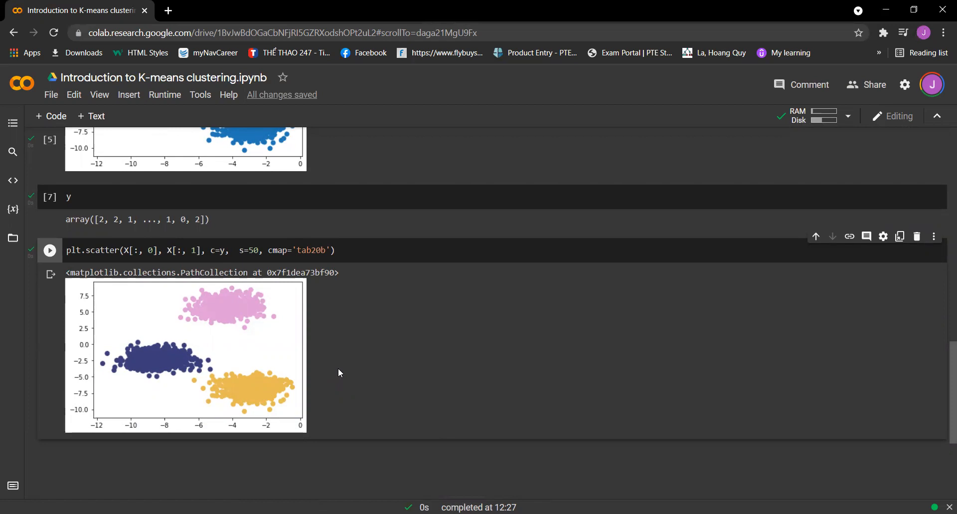
{"action": "mouse_move", "coordinate": [333, 383]}
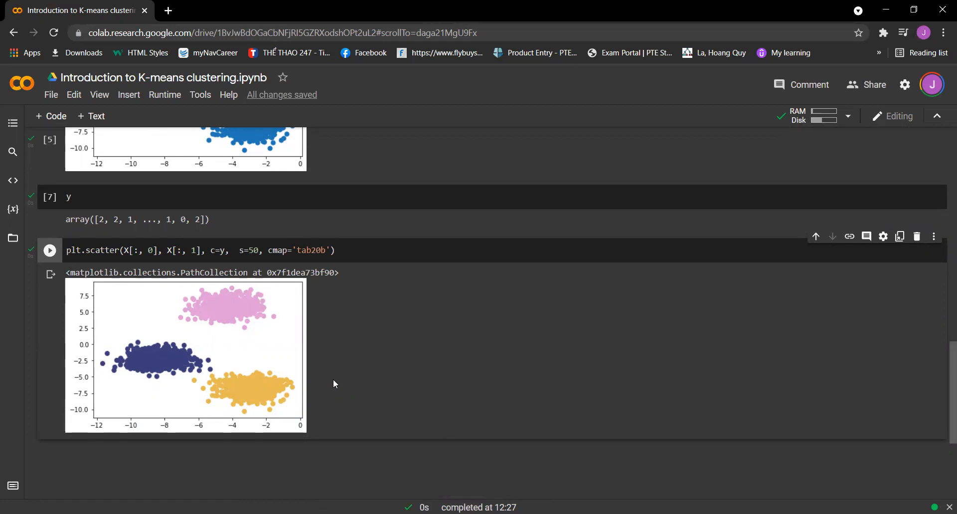
{"action": "mouse_move", "coordinate": [333, 379]}
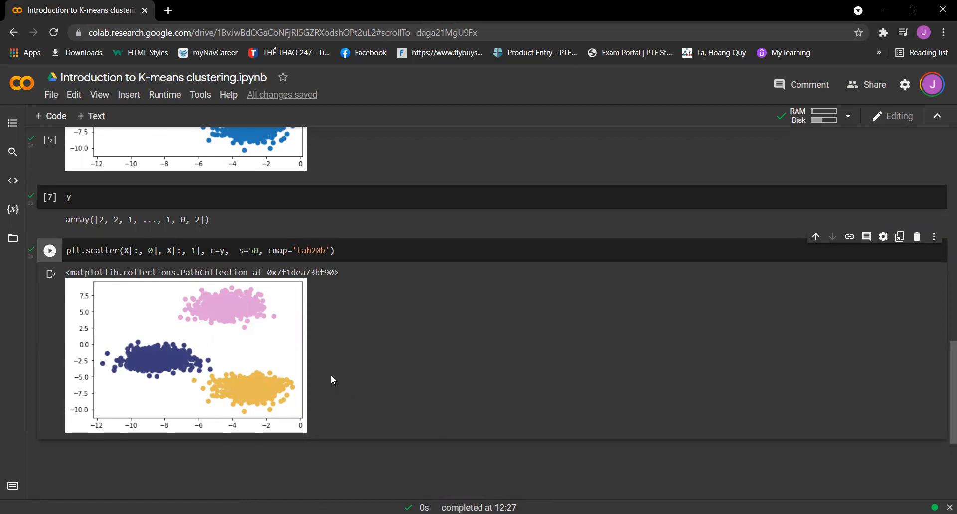
{"action": "mouse_move", "coordinate": [367, 344]}
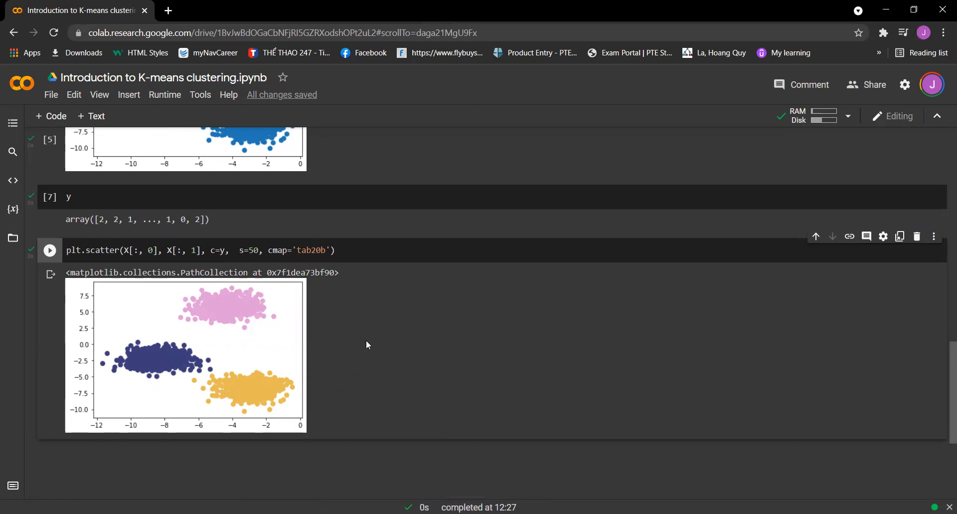